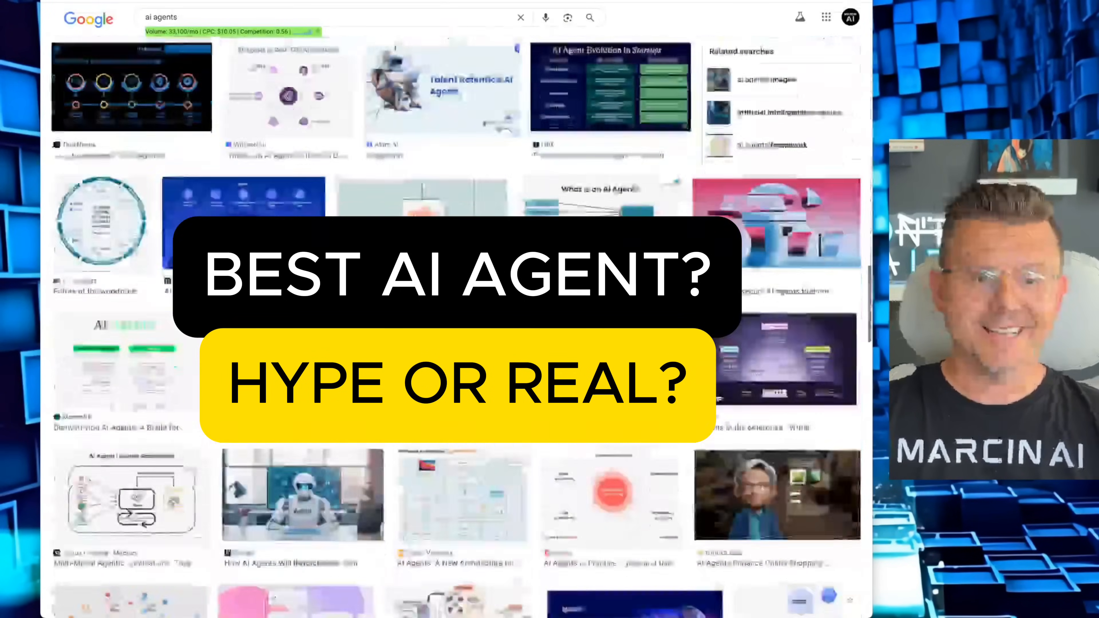
# Open the DeepAgent autonomous agent workspace from the ChatLLM sidebar Tools section.
pyautogui.scroll(-3)
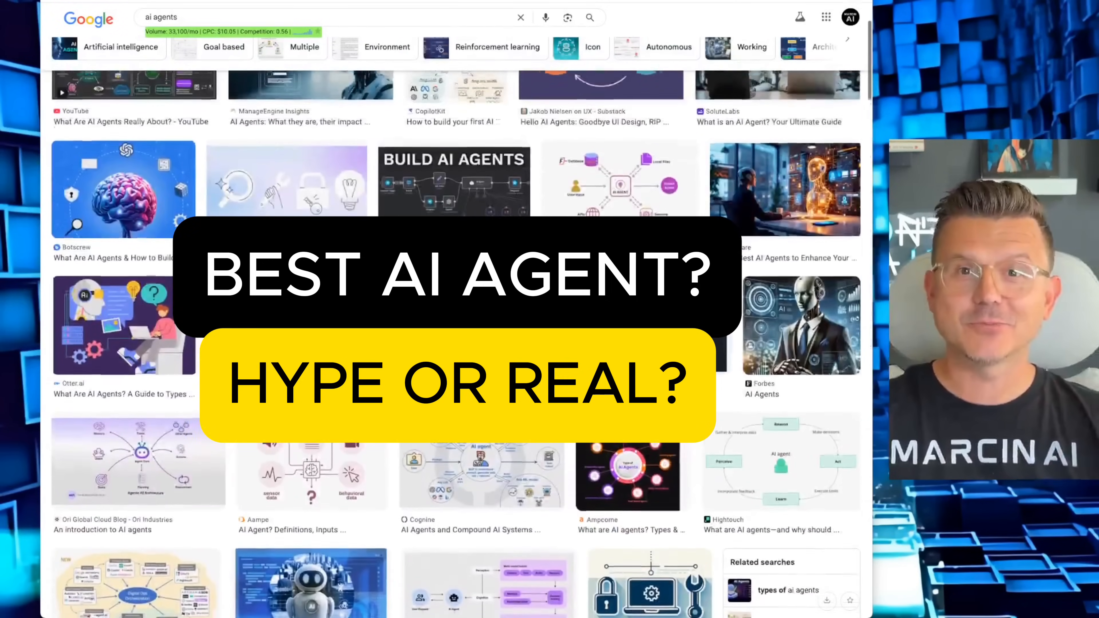
pyautogui.scroll(-3)
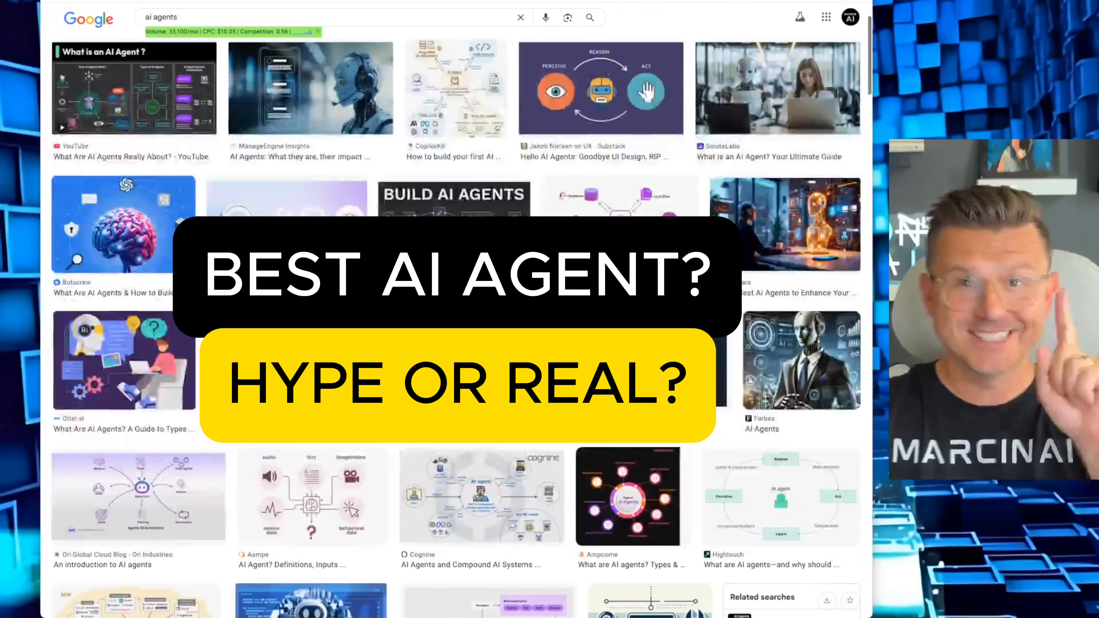
pyautogui.scroll(-3)
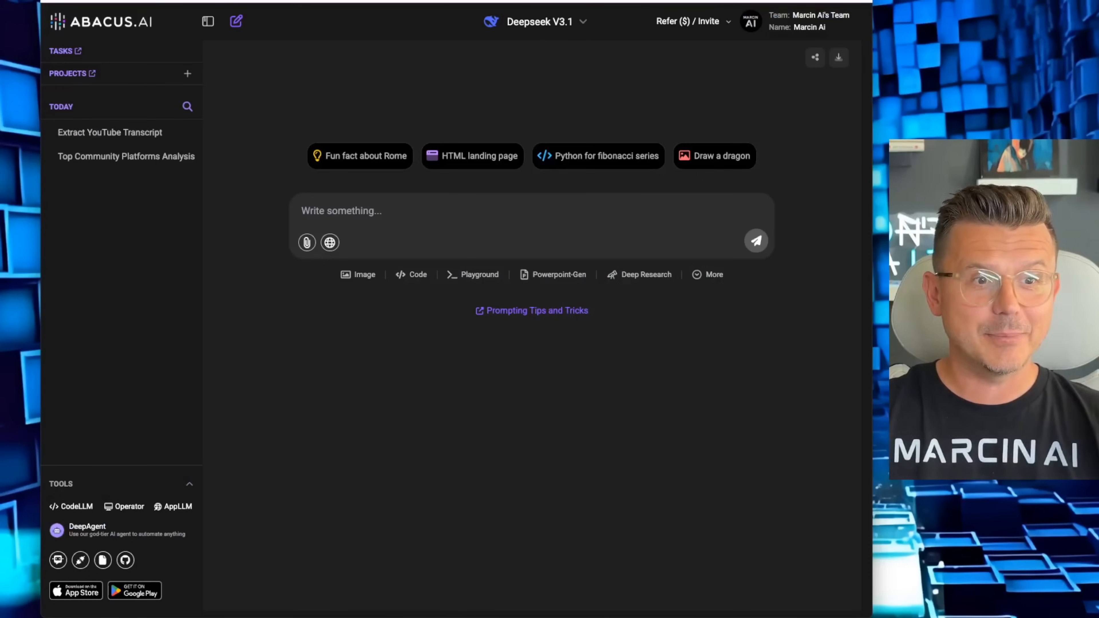
pyautogui.moveTo(240, 253)
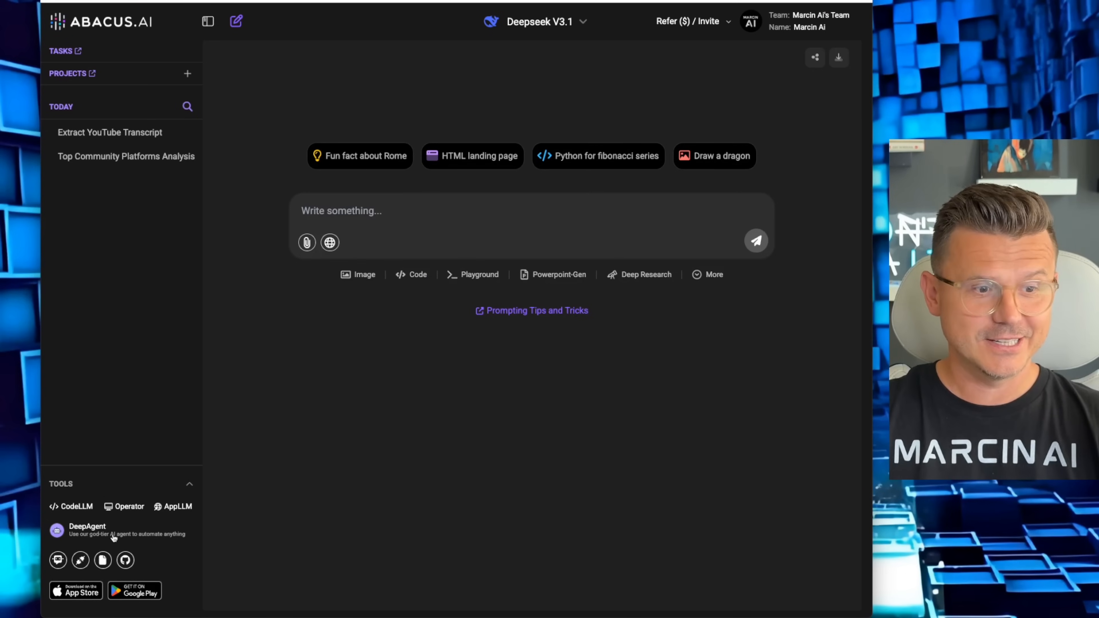
pyautogui.click(87, 529)
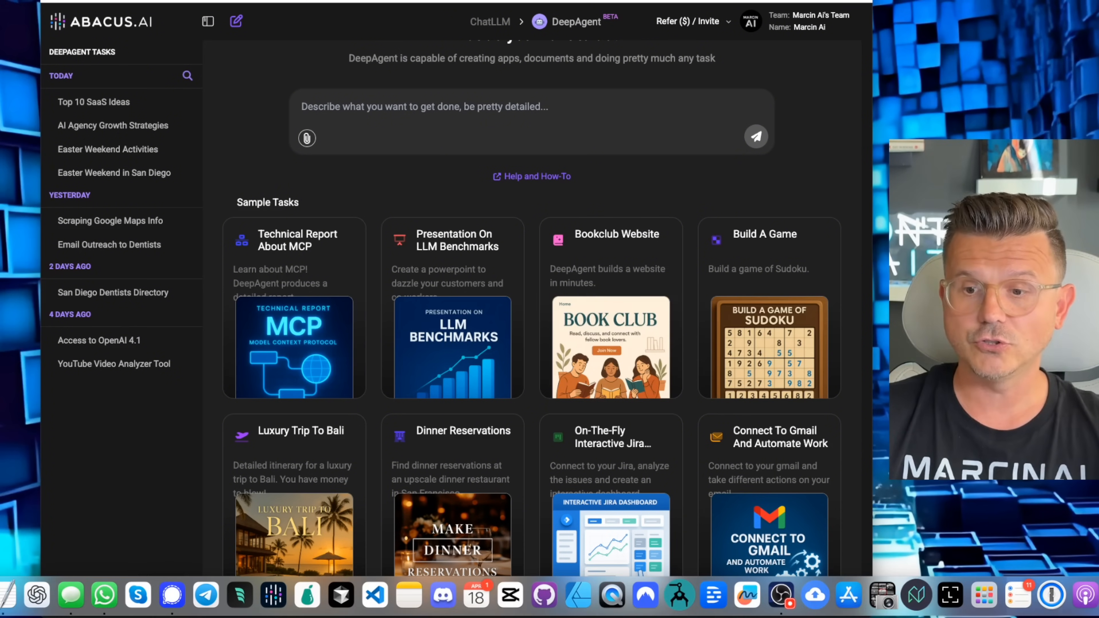
pyautogui.moveTo(529, 207)
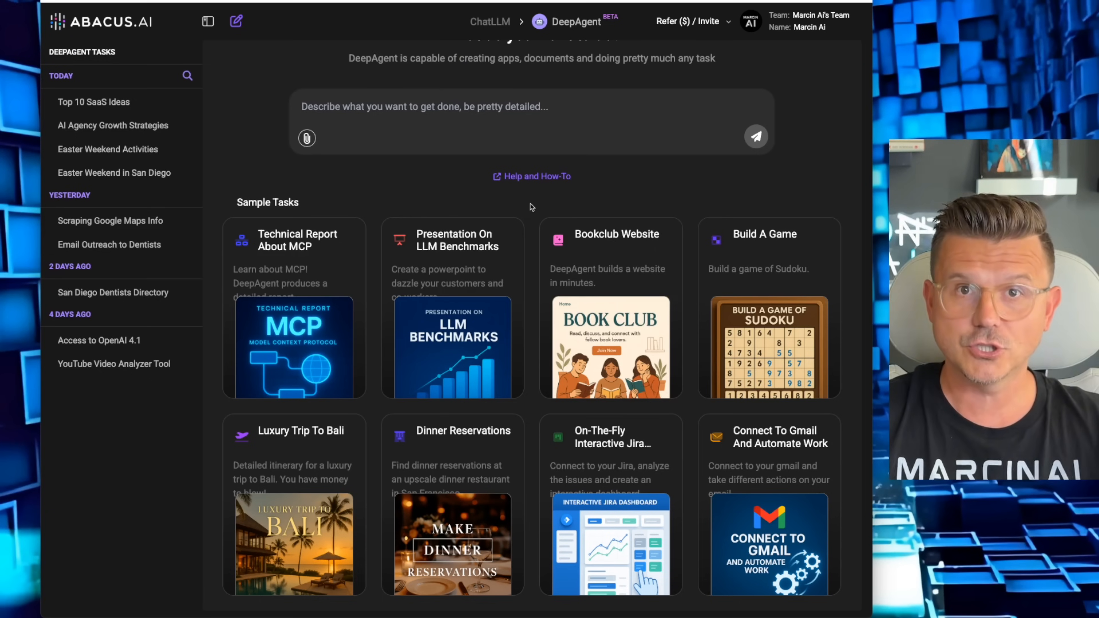
pyautogui.moveTo(423, 157)
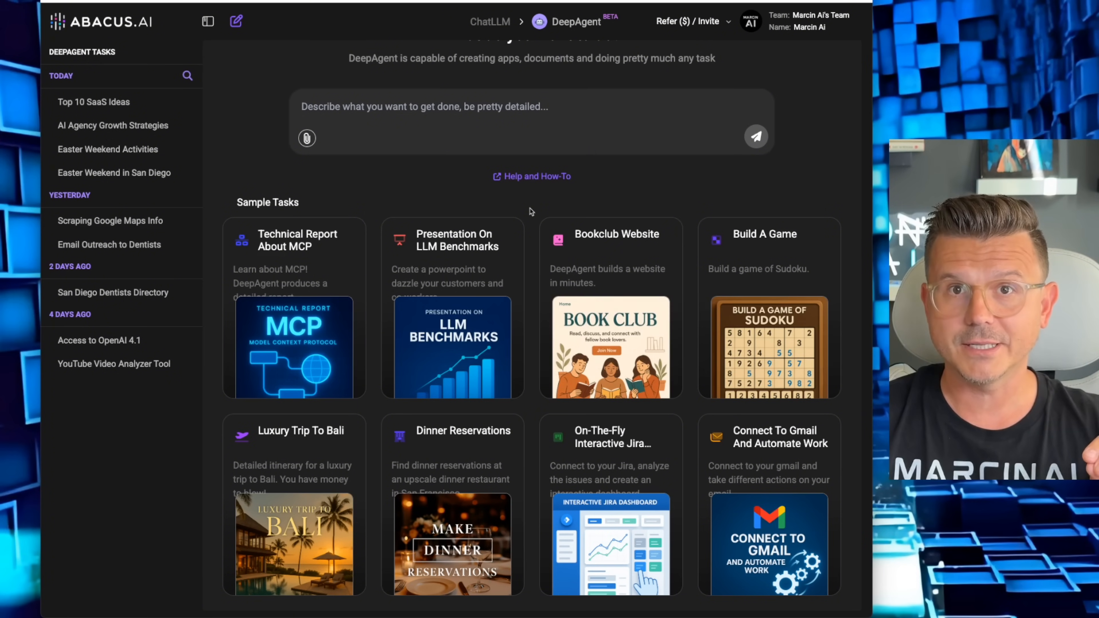
pyautogui.moveTo(541, 212)
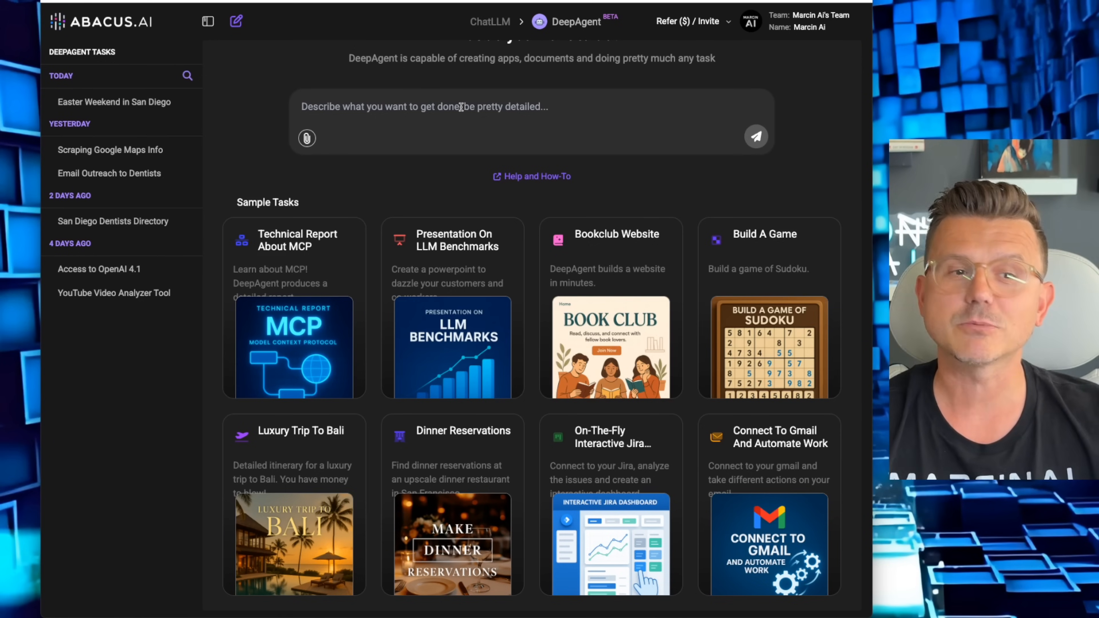
# Send a request for five fun free weekend activities for a wife and friends with no kids.
pyautogui.write('This weekend is Easter weekend. I have family coming into town with no kids.')
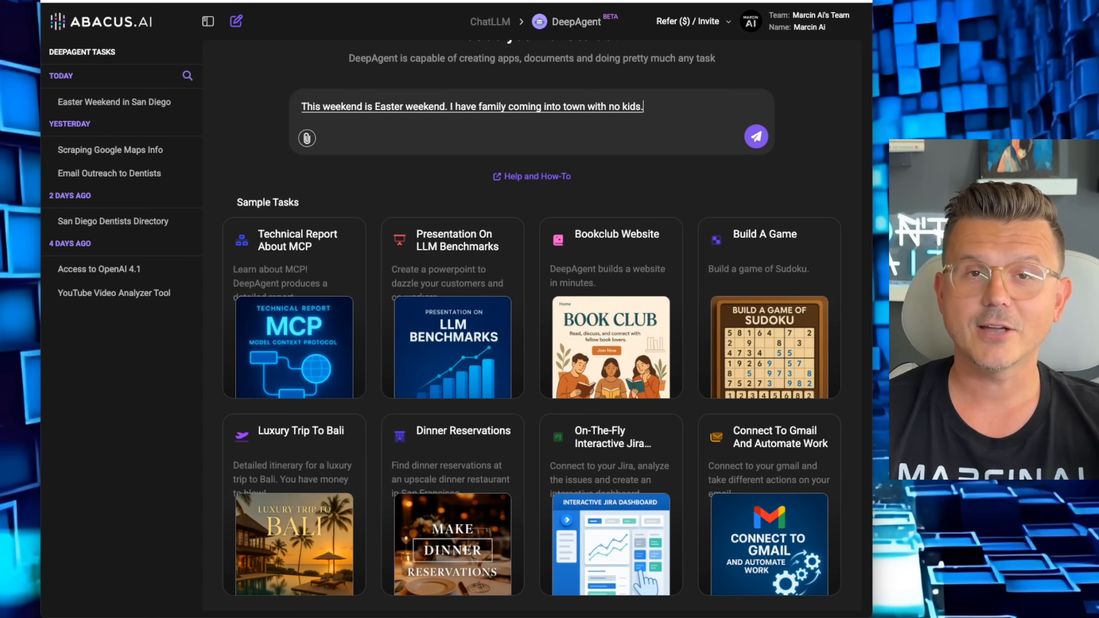
pyautogui.write('I want you to')
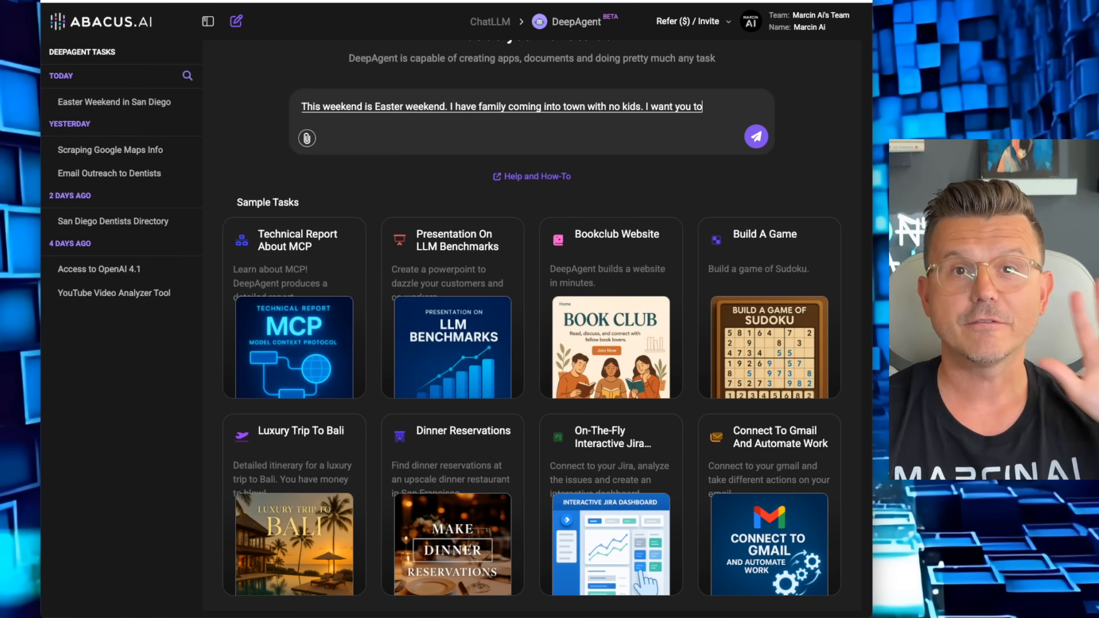
pyautogui.write('find me five fun things to do.')
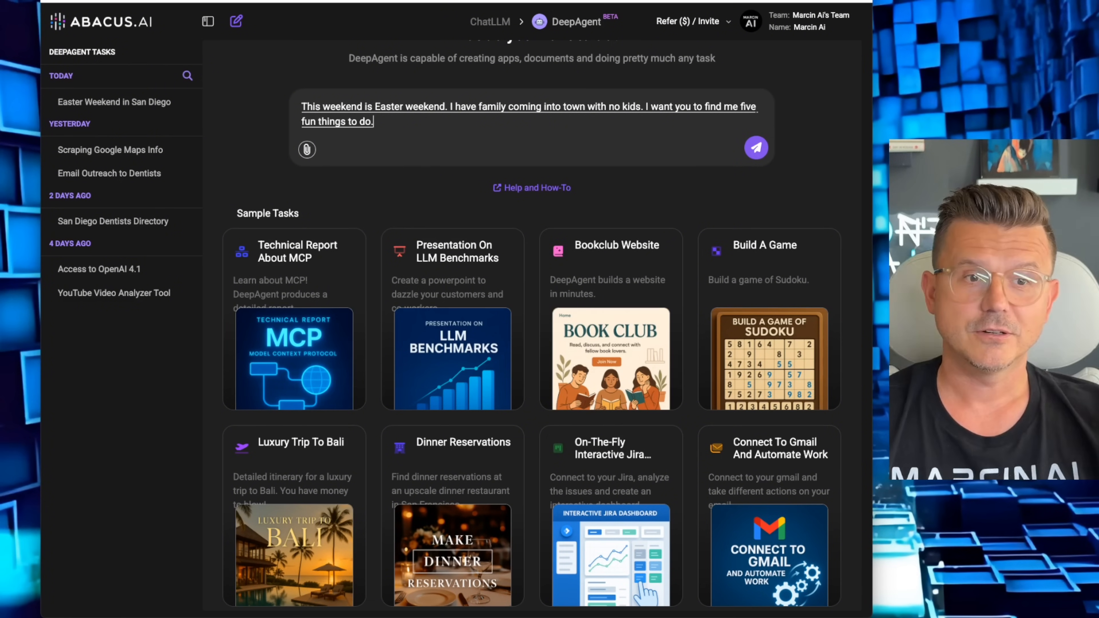
pyautogui.write('for my wife and')
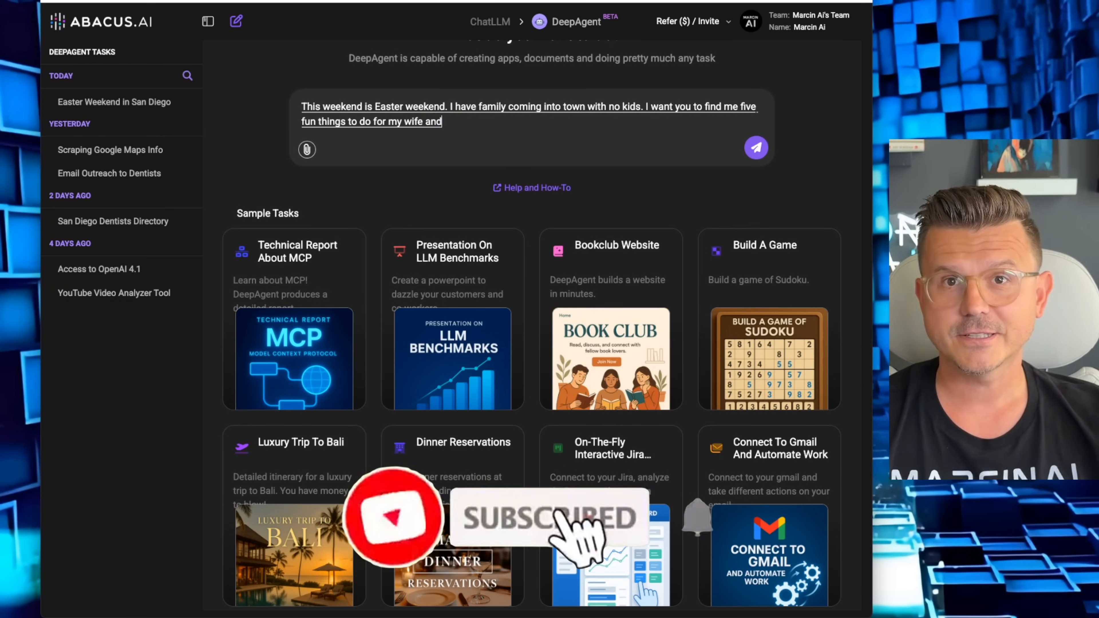
pyautogui.write('some friends with no kids.')
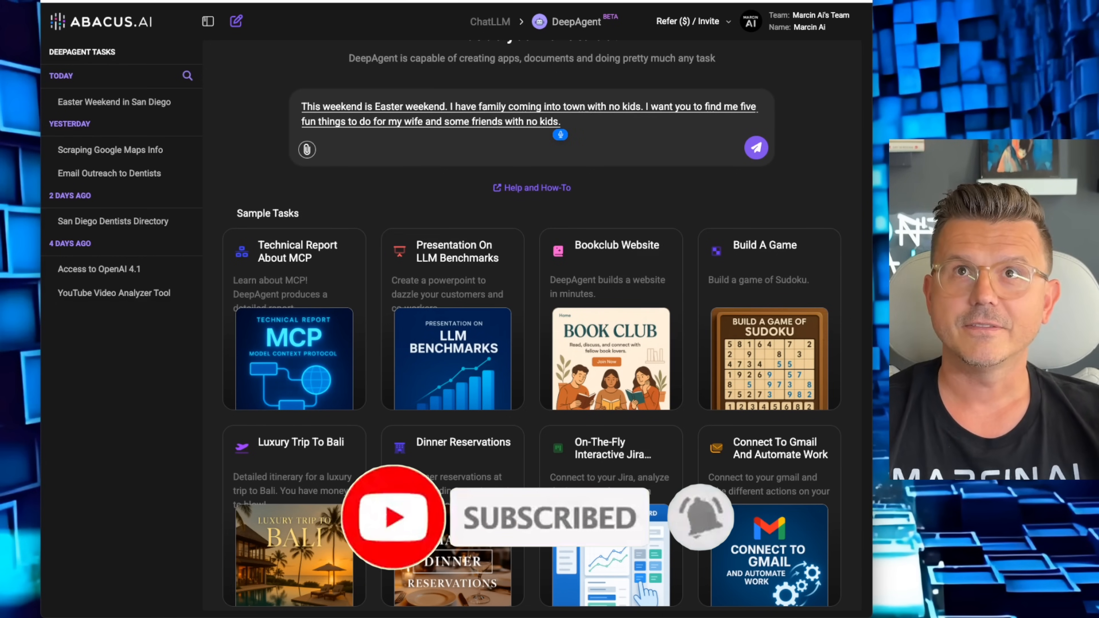
pyautogui.write('that is free and five things that are paid for')
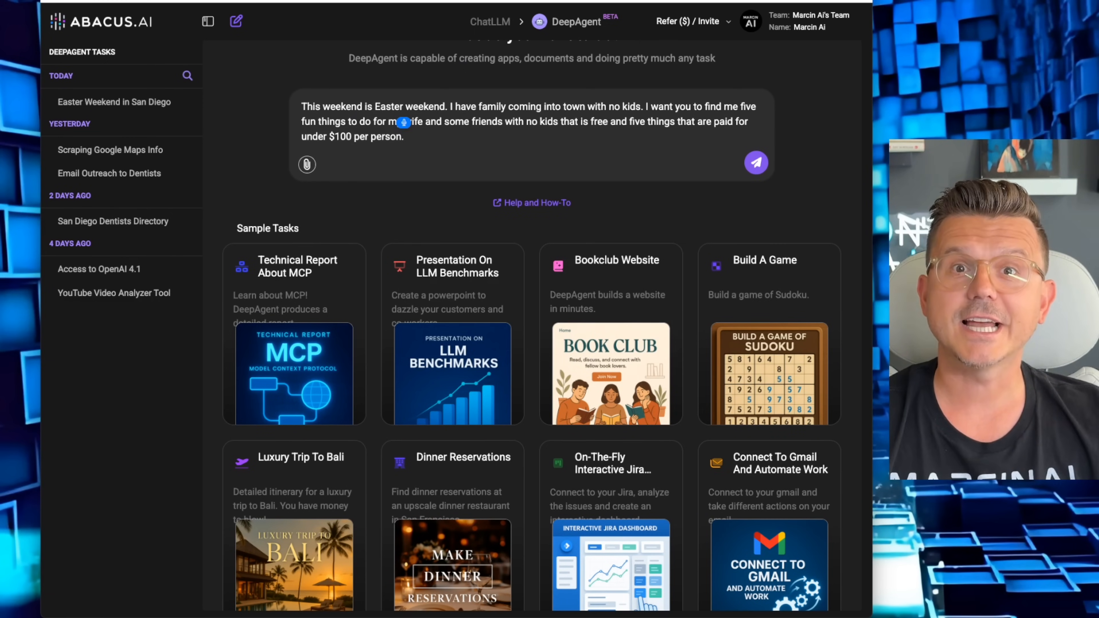
pyautogui.click(755, 162)
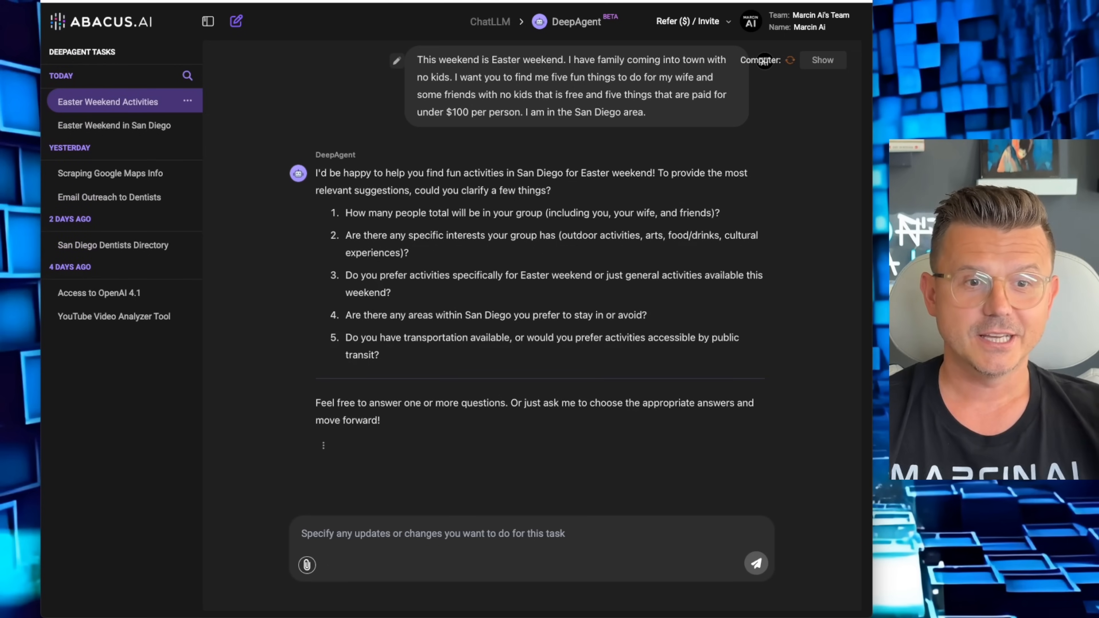
pyautogui.moveTo(409, 509)
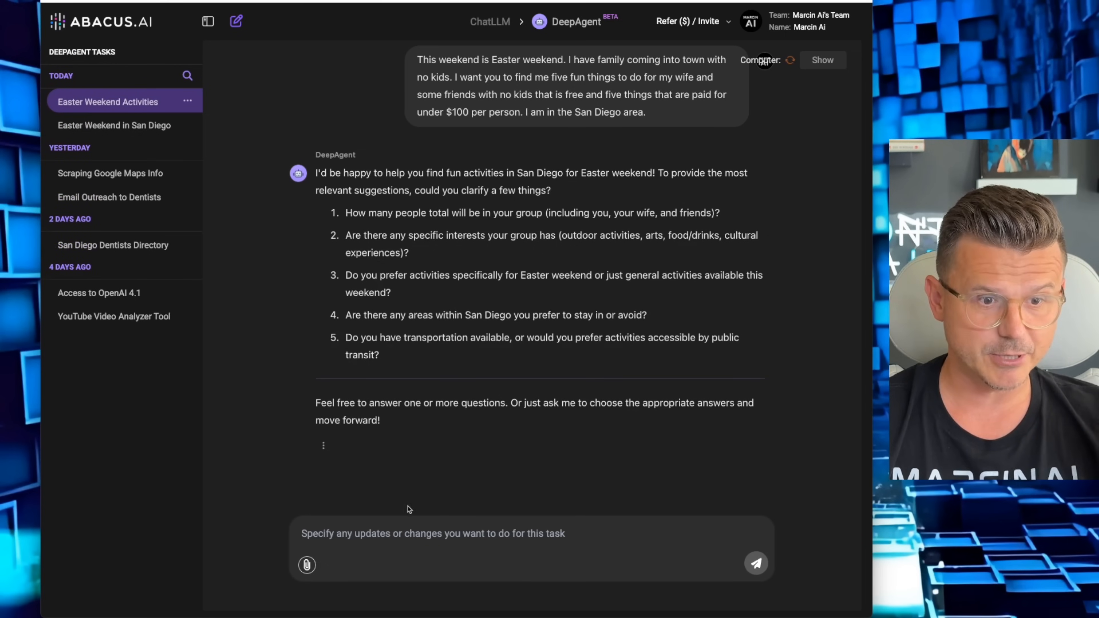
# Reply that the group is 3 people with no specific interests and send the answers.
pyautogui.write('3')
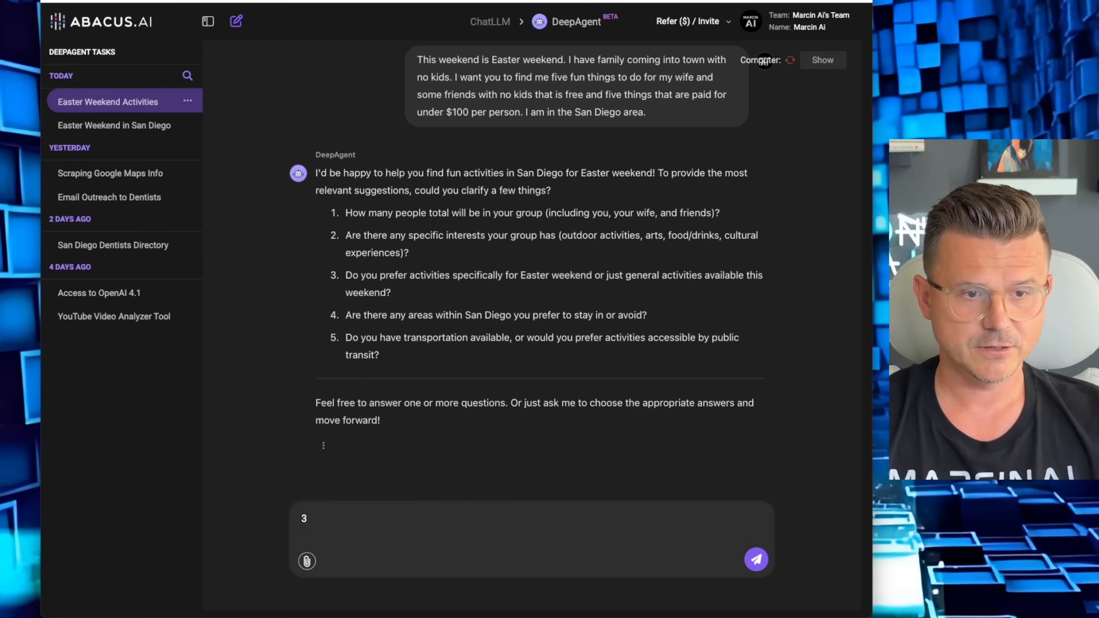
pyautogui.write('No specific interest just something really fun.')
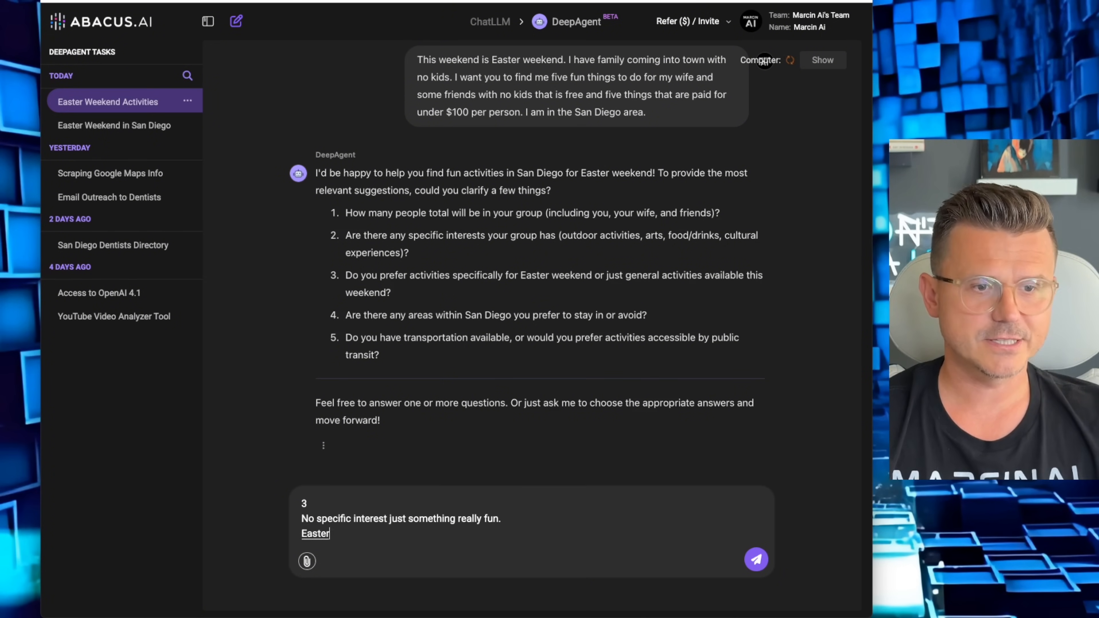
pyautogui.click(755, 559)
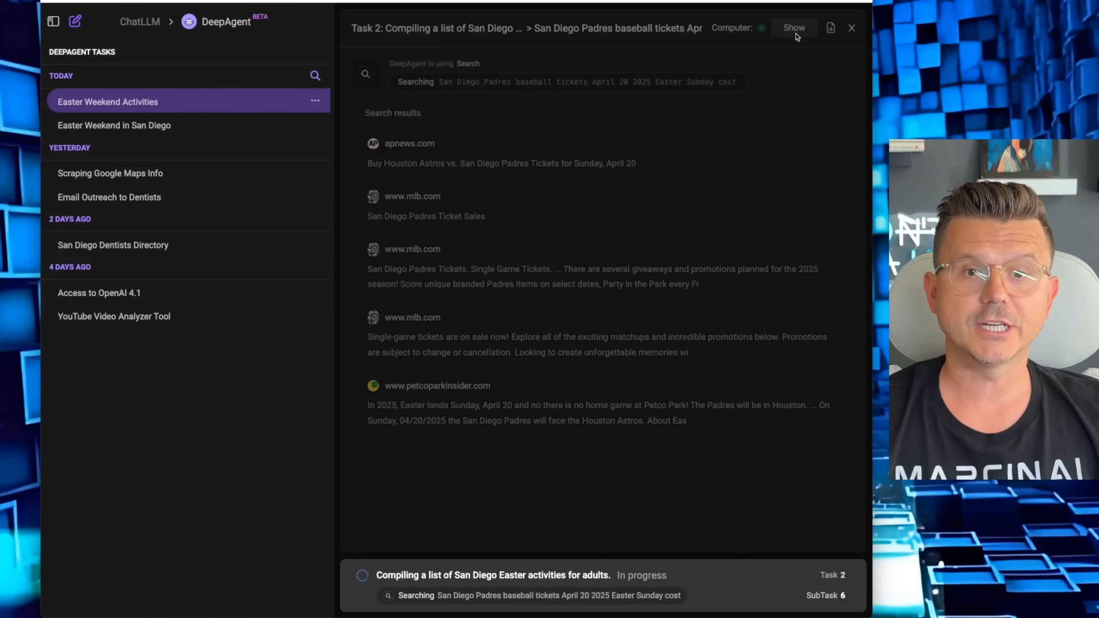
# Show the agent's virtual computer and review the five free San Diego Easter activities.
pyautogui.click(793, 28)
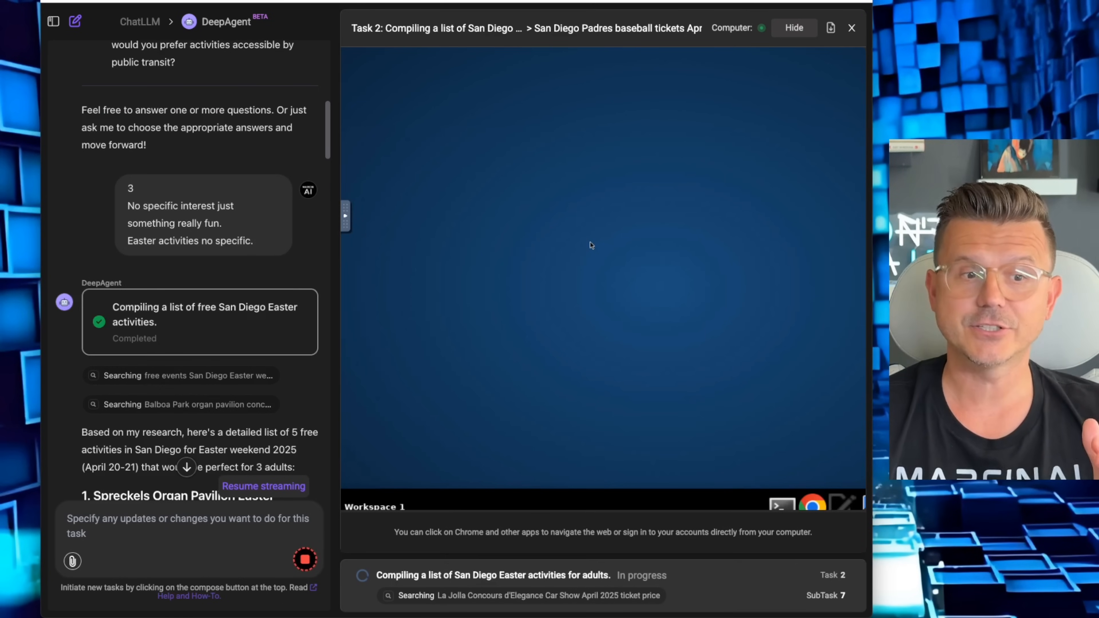
pyautogui.scroll(-3)
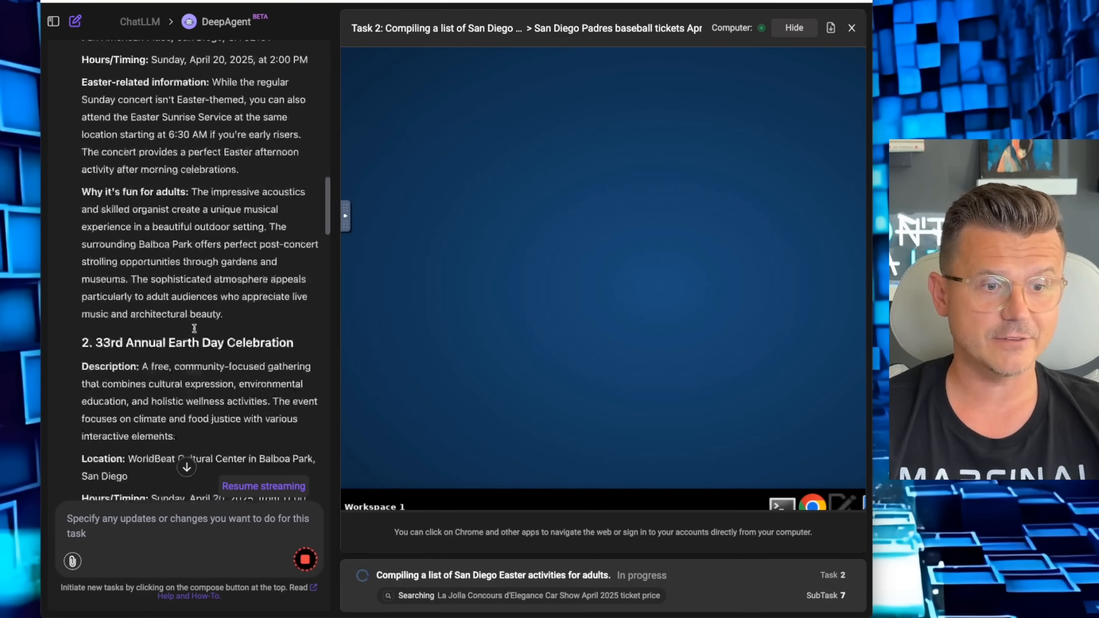
pyautogui.scroll(-3)
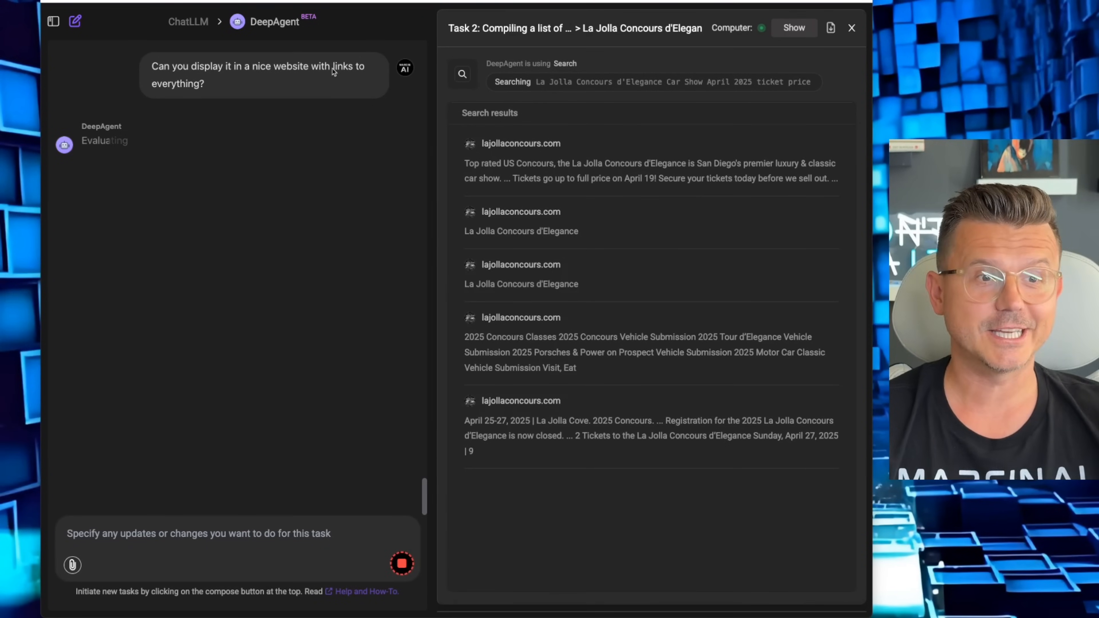
pyautogui.moveTo(261, 82)
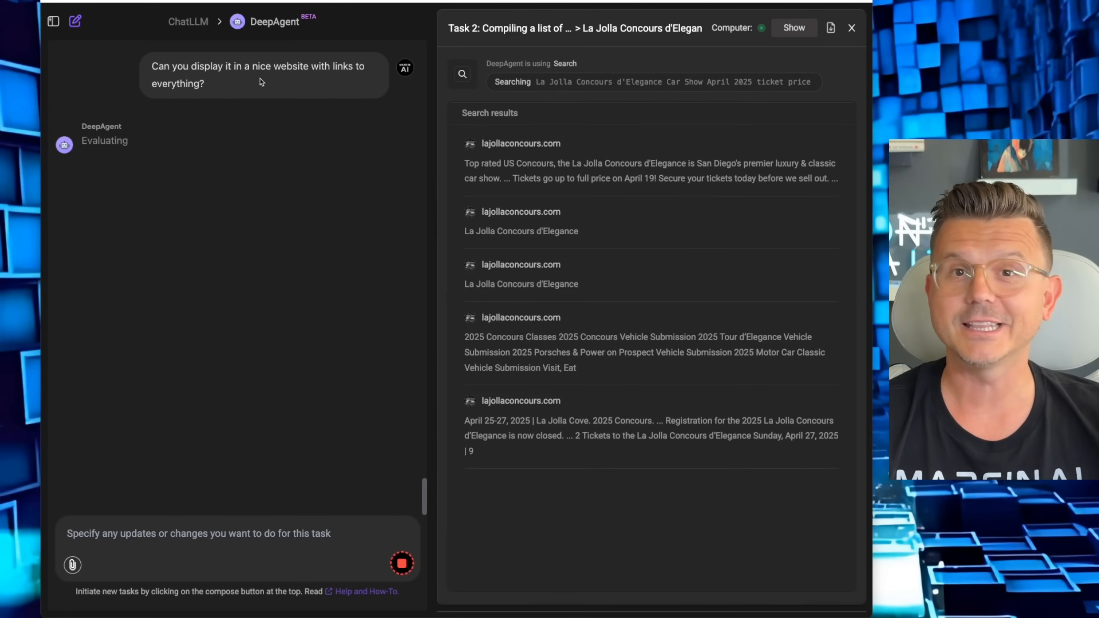
pyautogui.moveTo(310, 145)
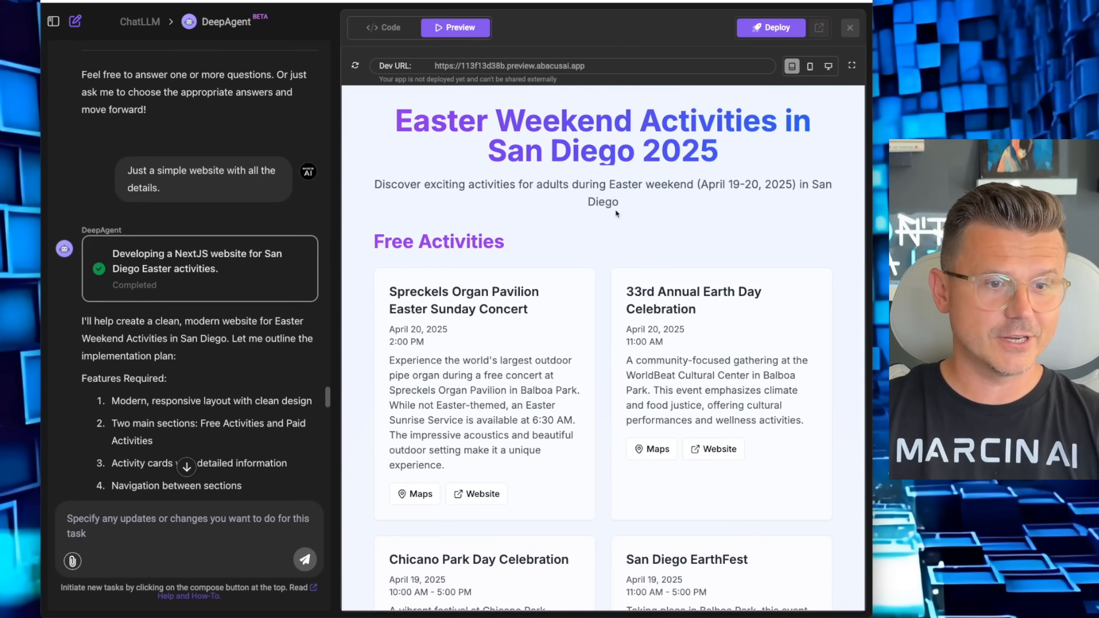
pyautogui.scroll(-3)
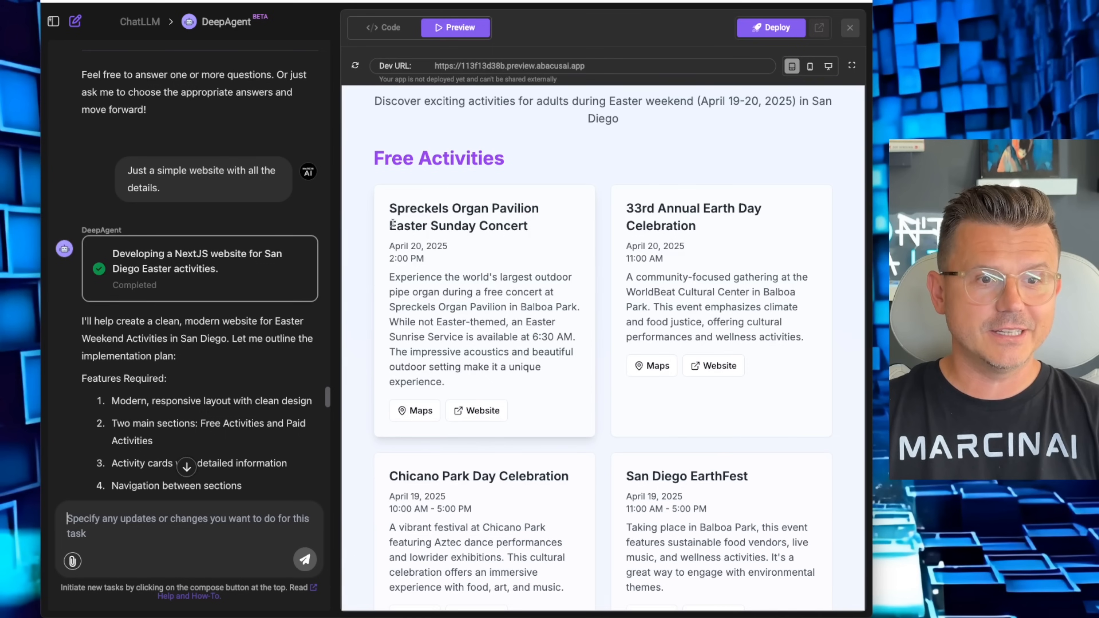
pyautogui.scroll(-3)
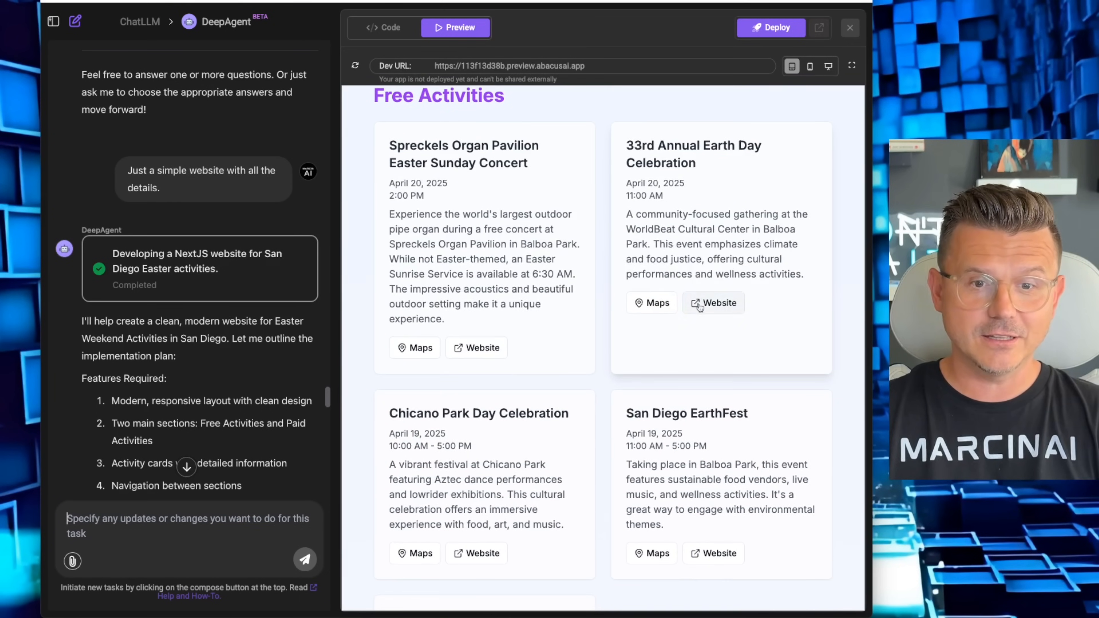
pyautogui.scroll(-3)
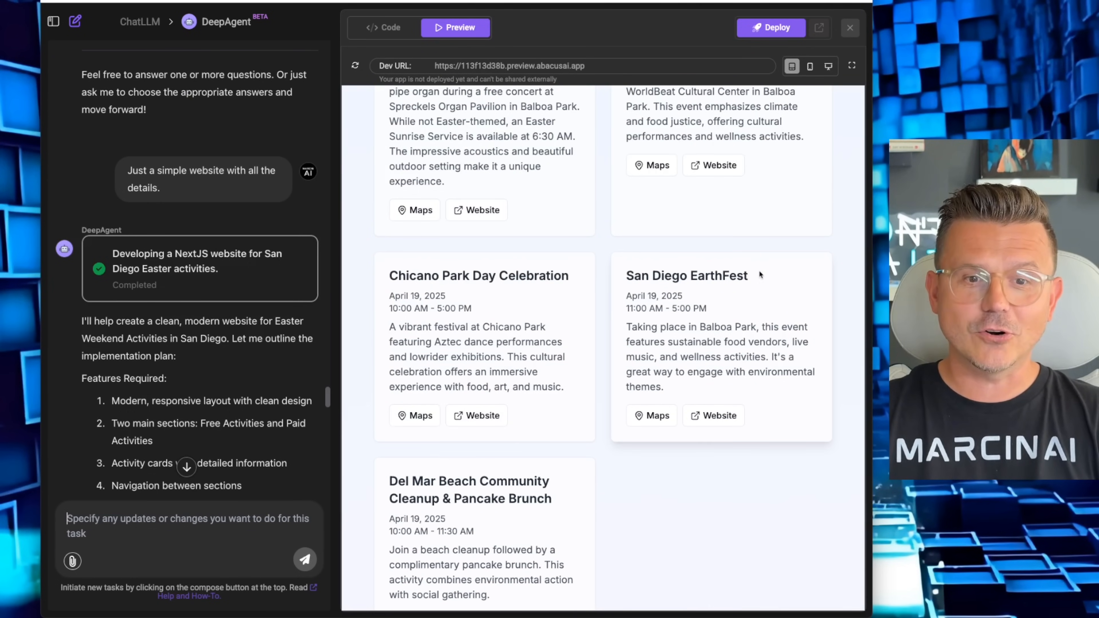
pyautogui.scroll(-3)
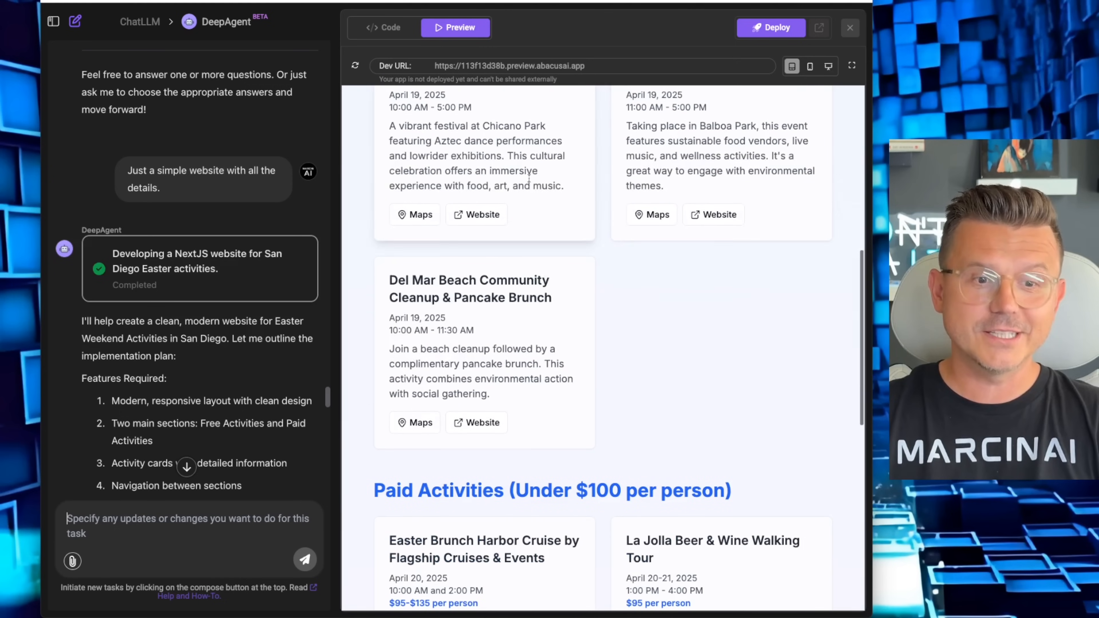
pyautogui.scroll(-3)
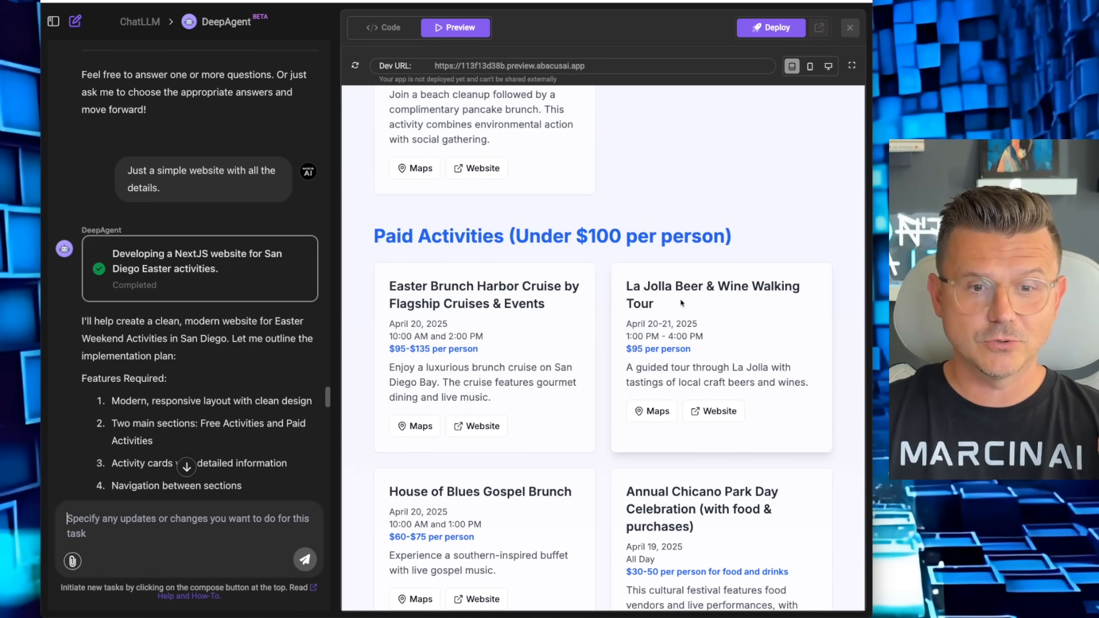
pyautogui.scroll(-3)
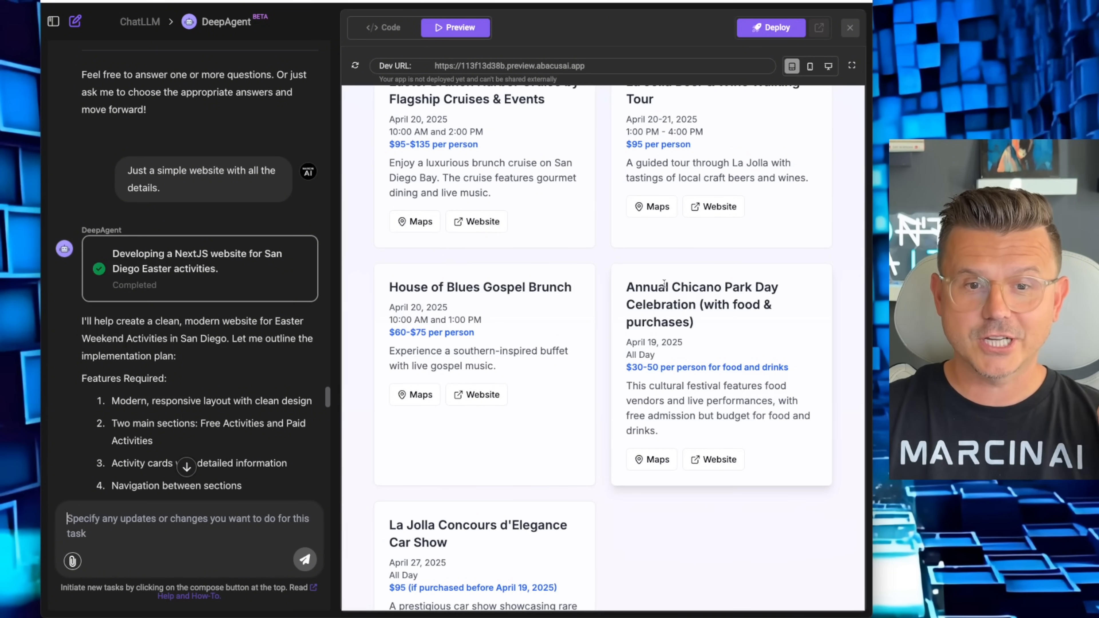
pyautogui.moveTo(733, 319)
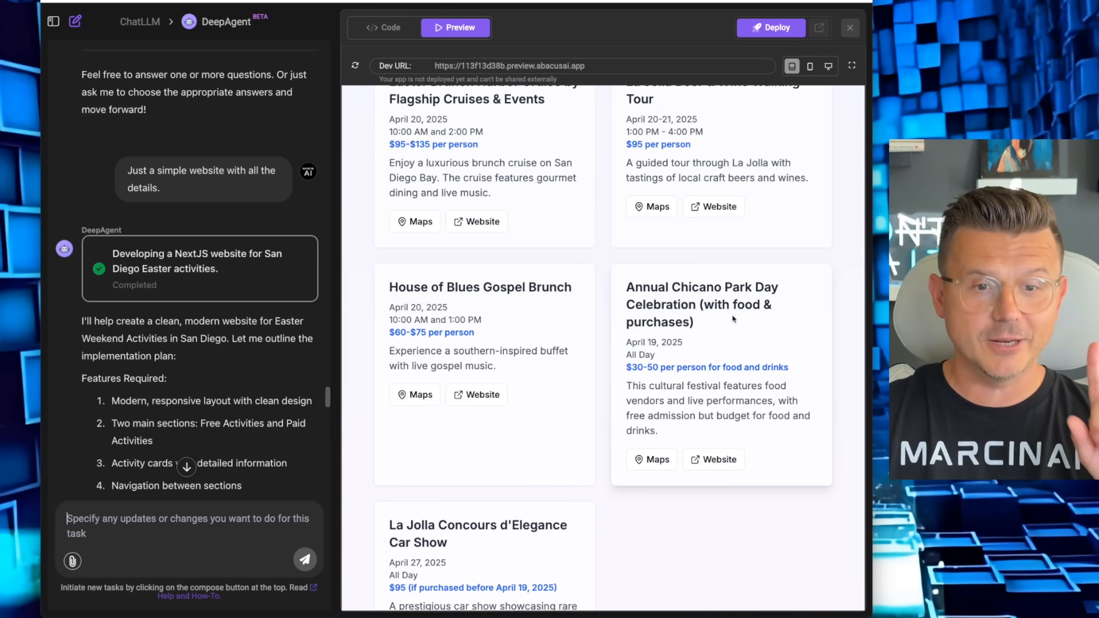
pyautogui.scroll(-3)
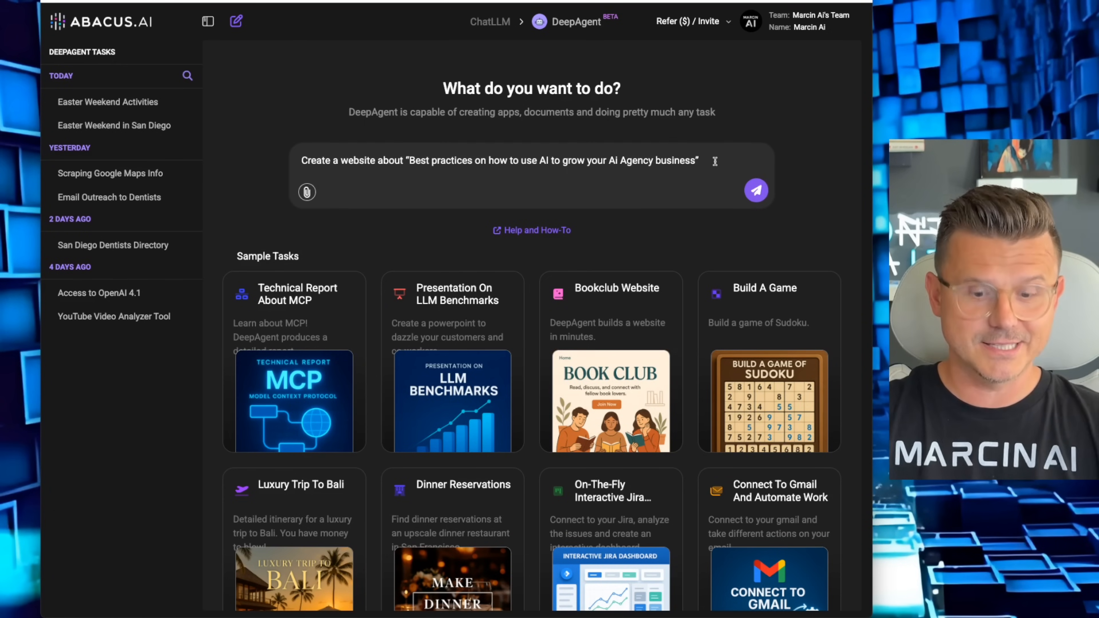
# Submit the AI-agency website task and begin replying with topics on running and growing an agency.
pyautogui.click(756, 190)
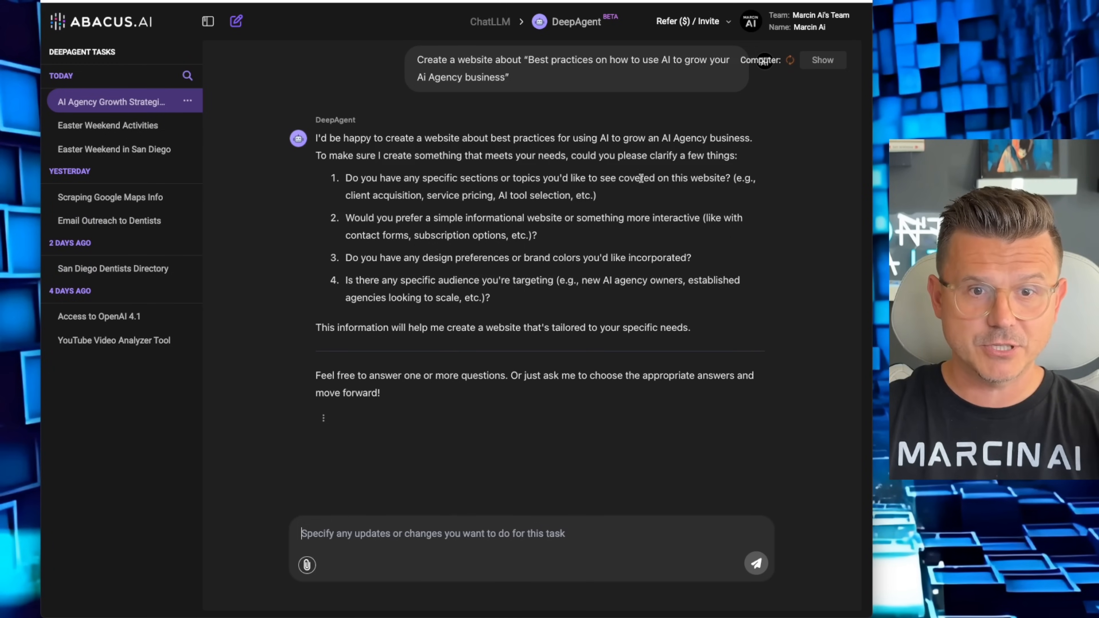
pyautogui.click(434, 533)
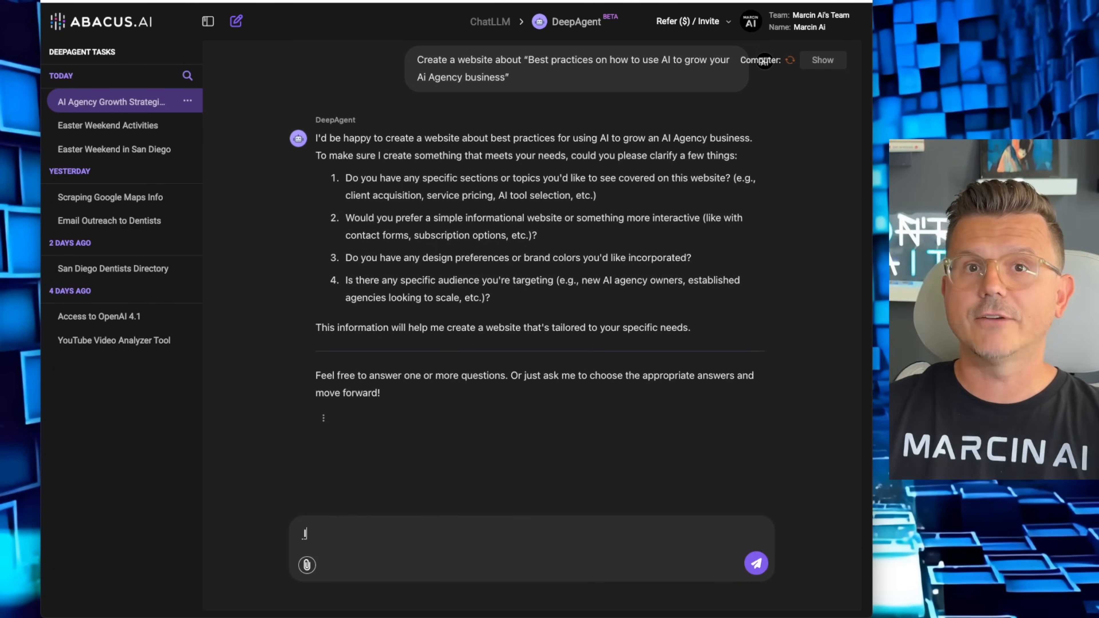
pyautogui.write('I would like to cover topics')
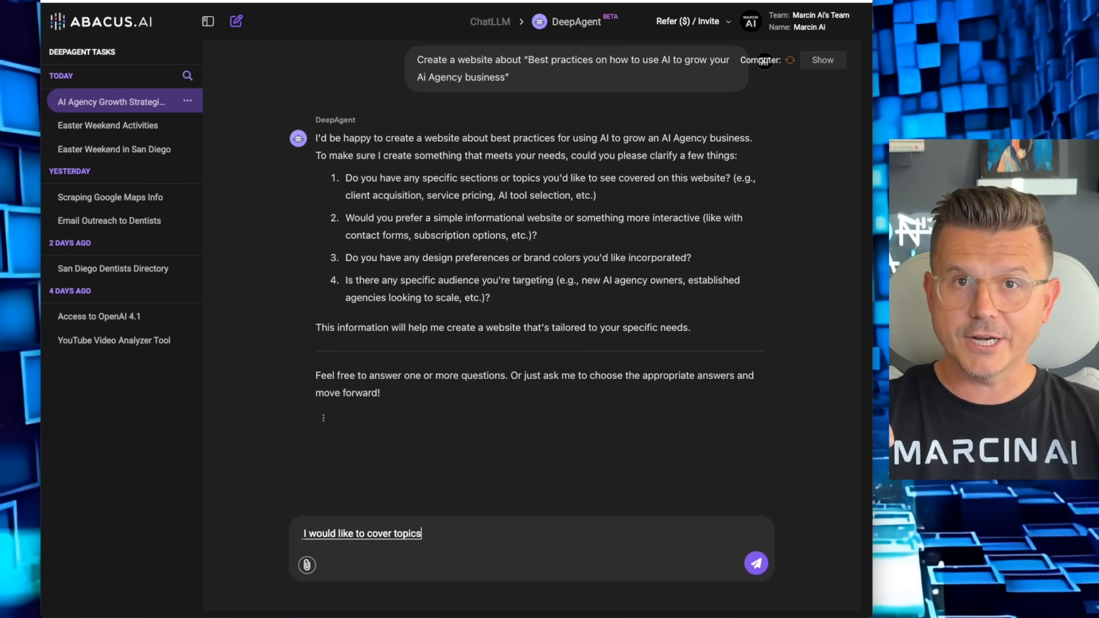
pyautogui.write('about running an agency')
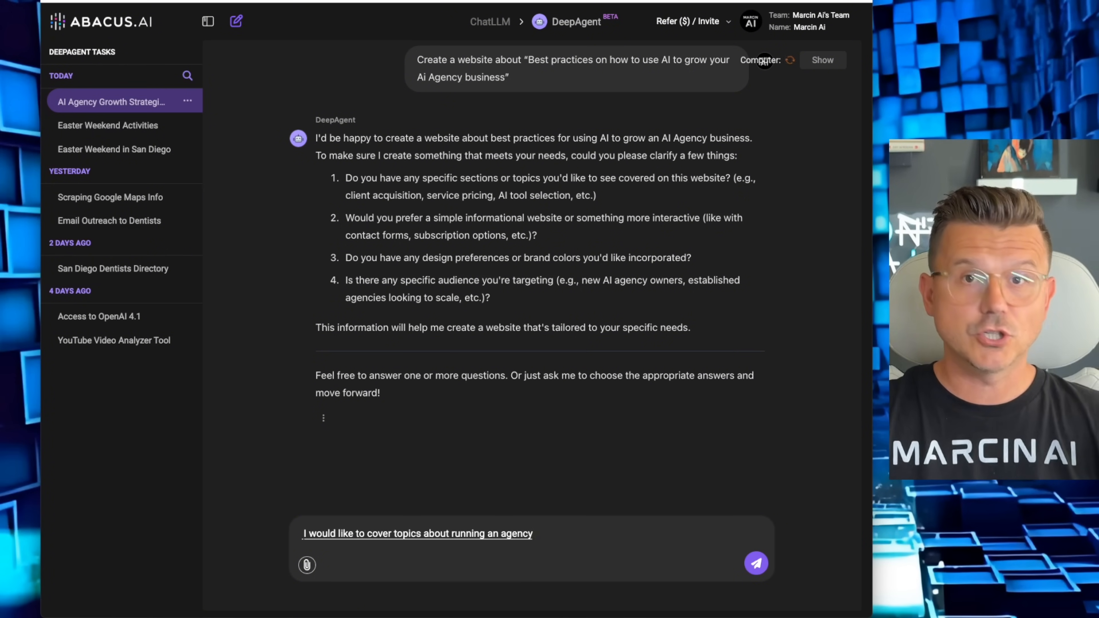
pyautogui.write('best ways to grow your agency')
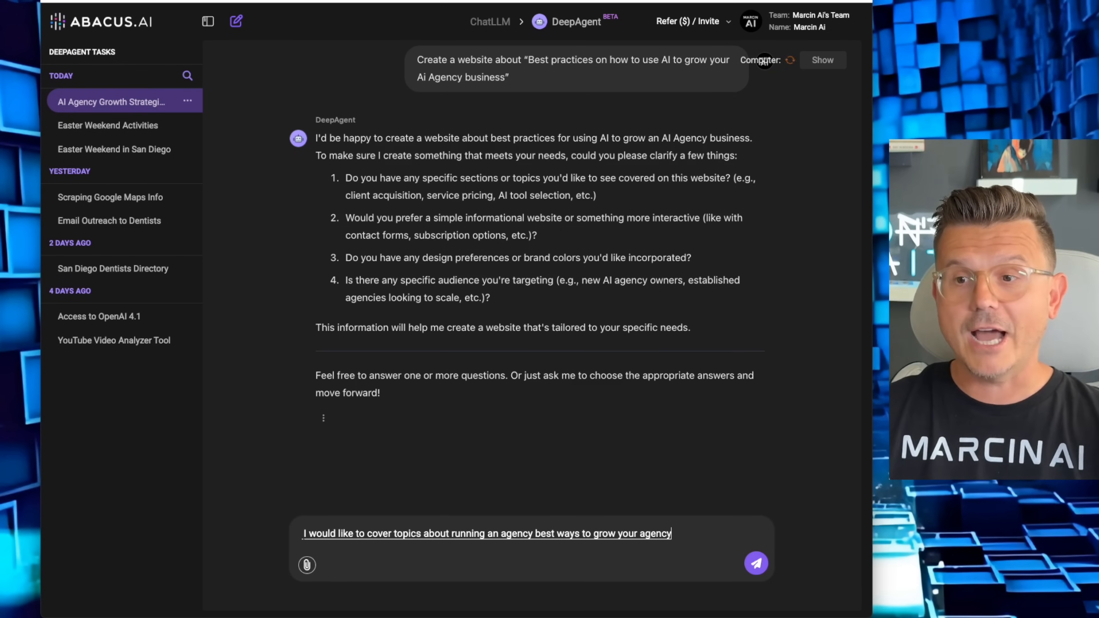
# Add outreach methods and strategies for selling to local businesses in the AI agency space.
pyautogui.write('best way for outreach')
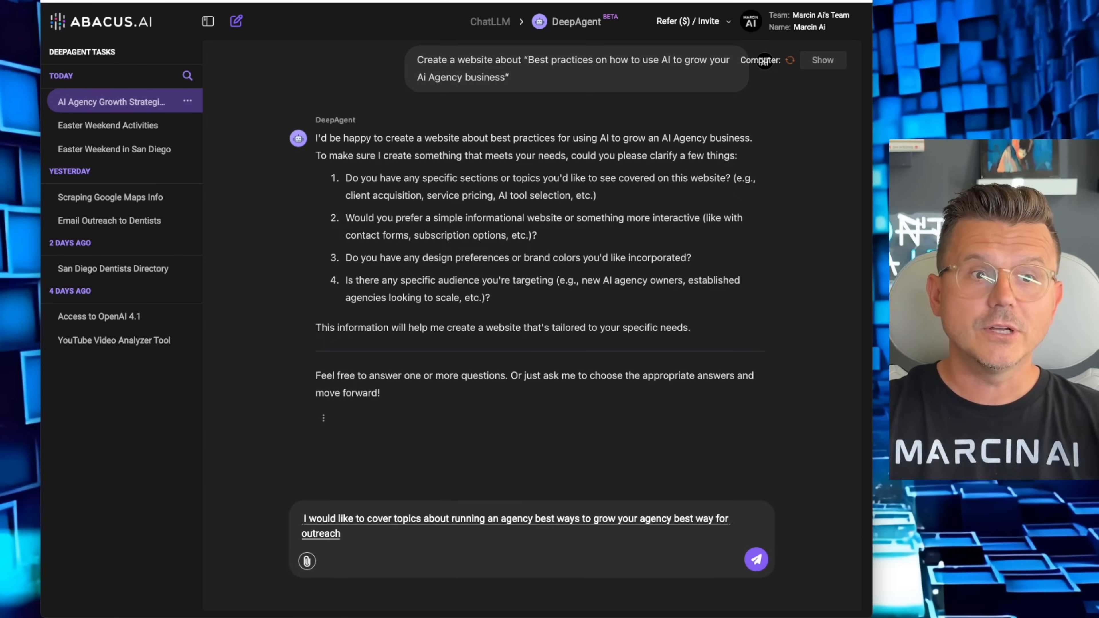
pyautogui.write('and also the best strategies')
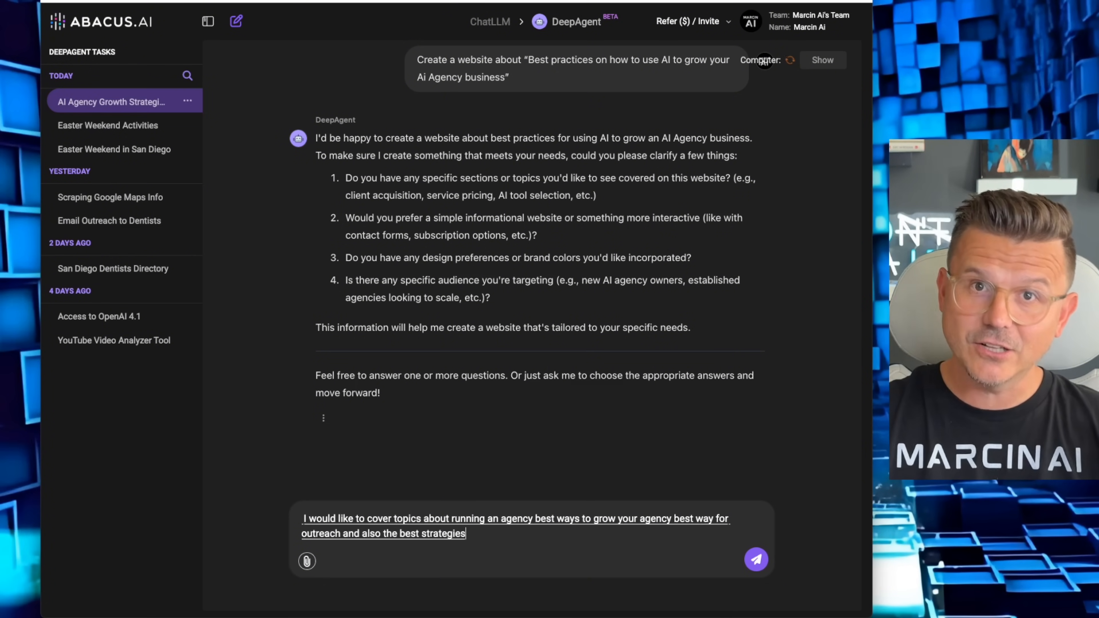
pyautogui.write('to sell to the local businesses on selling services too')
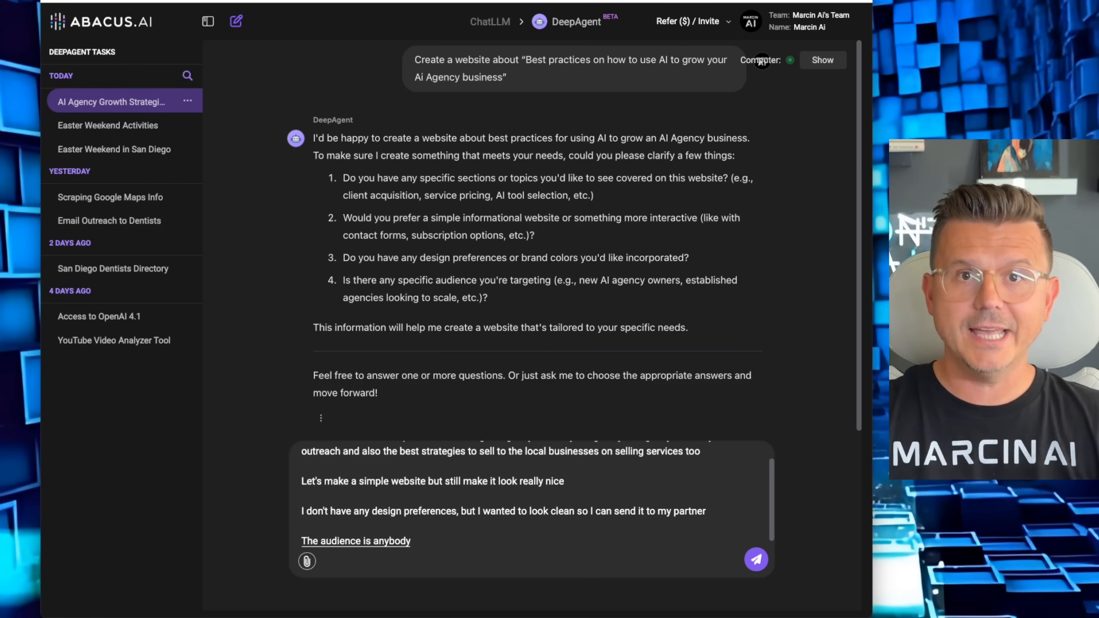
pyautogui.write('in the AI agency space')
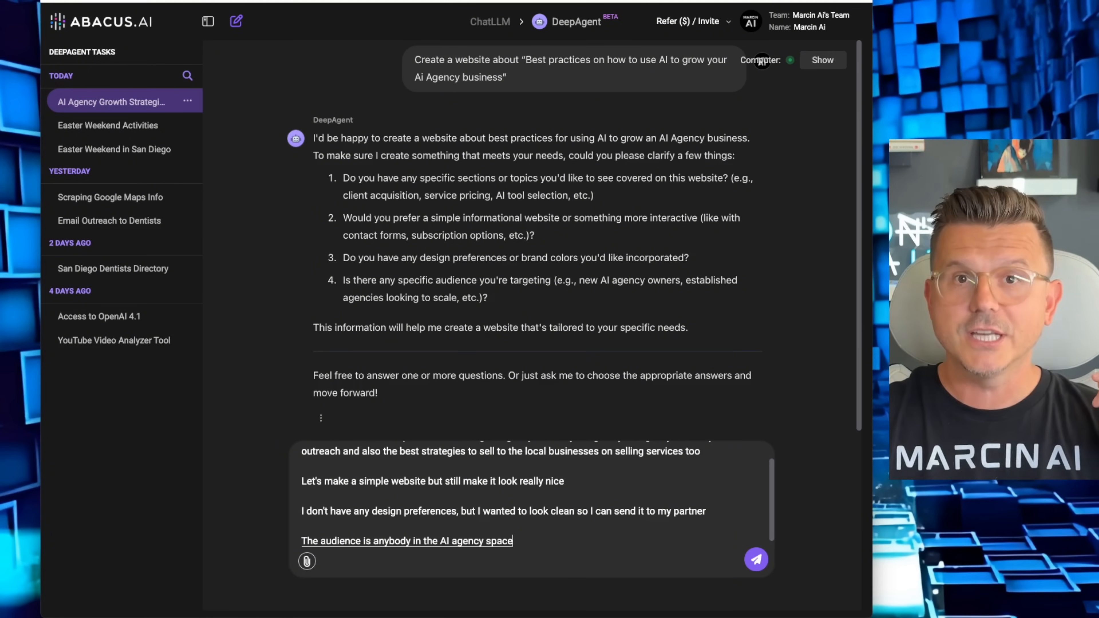
# Send the answers on topics, design and audience so DeepAgent starts compiling best practices.
pyautogui.click(756, 559)
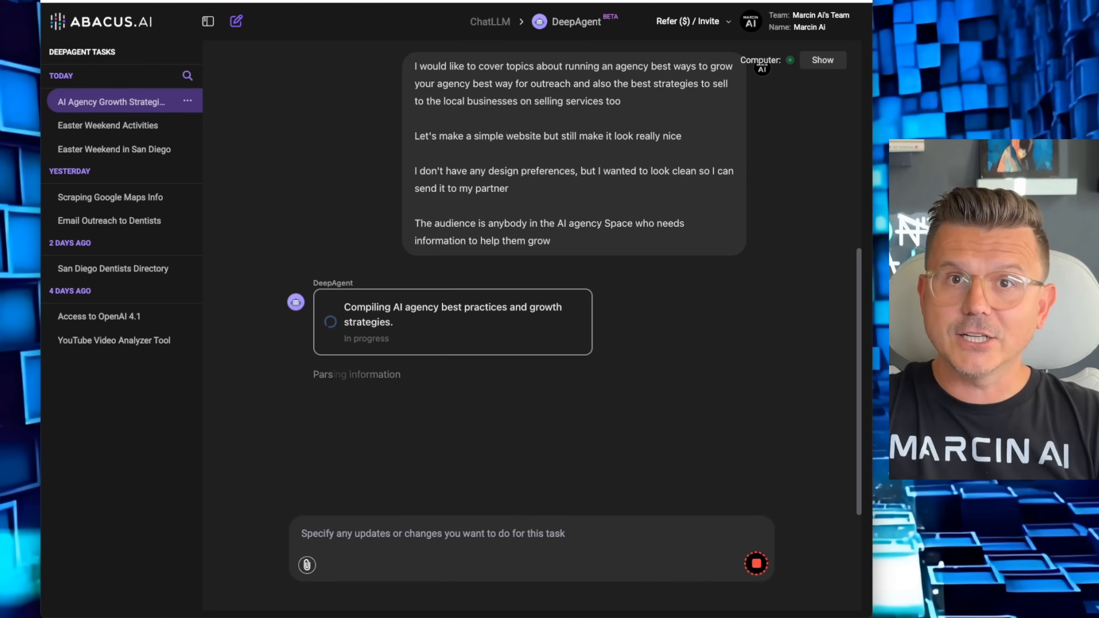
pyautogui.click(822, 60)
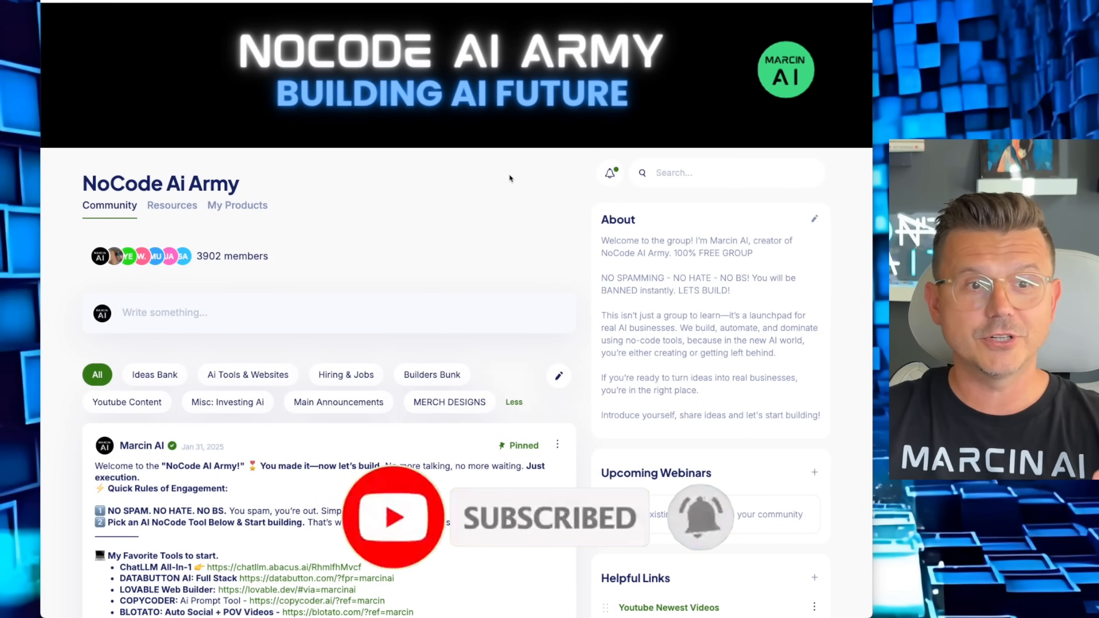
pyautogui.scroll(-3)
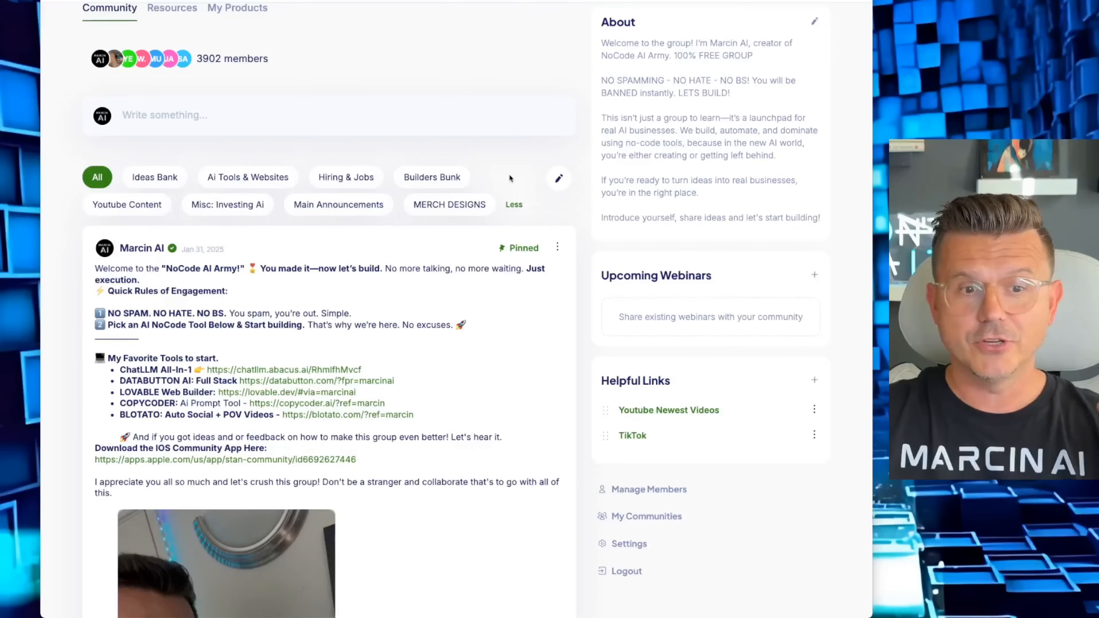
pyautogui.scroll(-3)
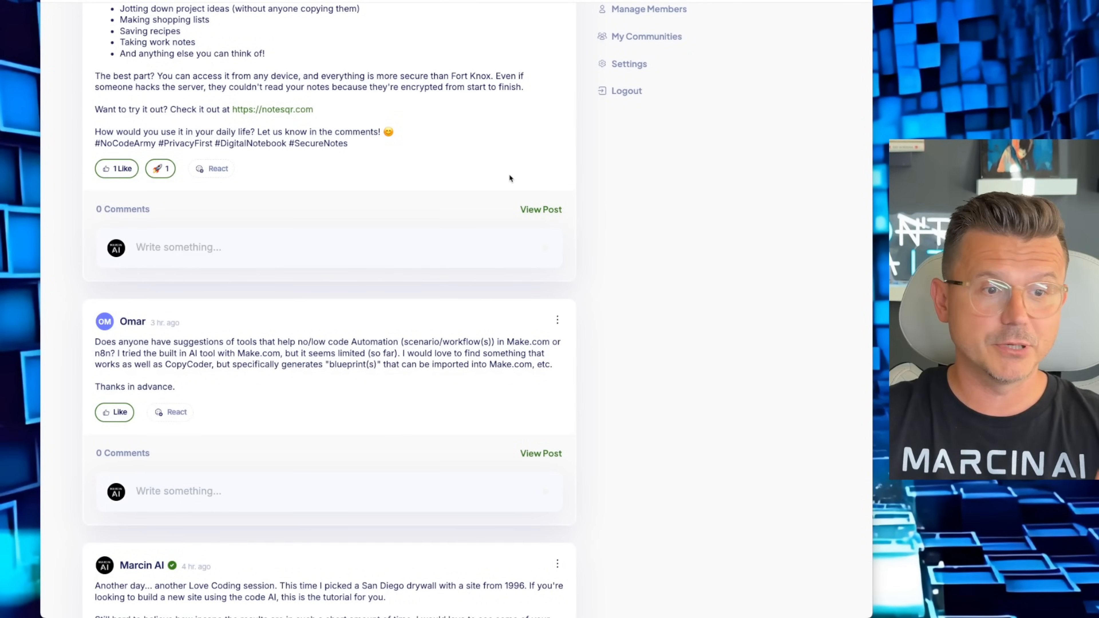
pyautogui.scroll(-3)
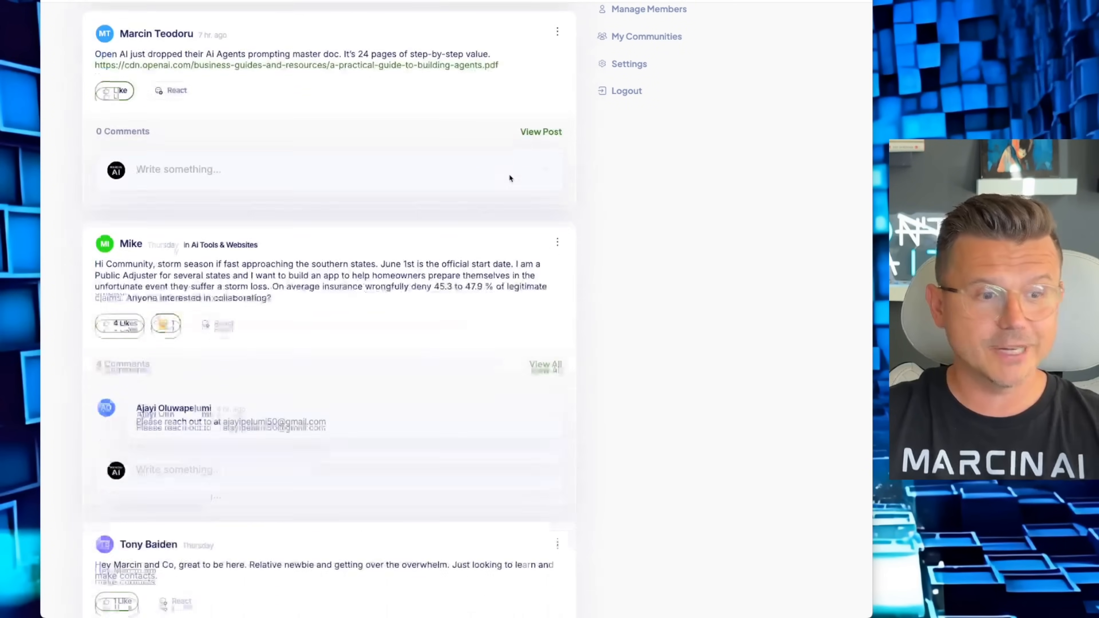
pyautogui.scroll(-3)
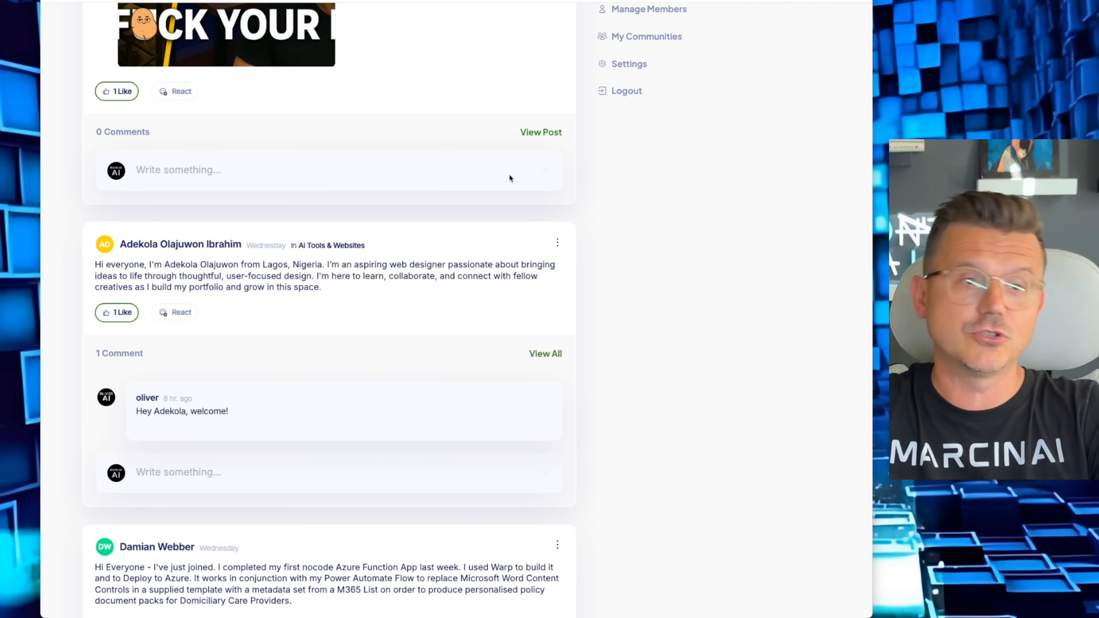
pyautogui.scroll(-3)
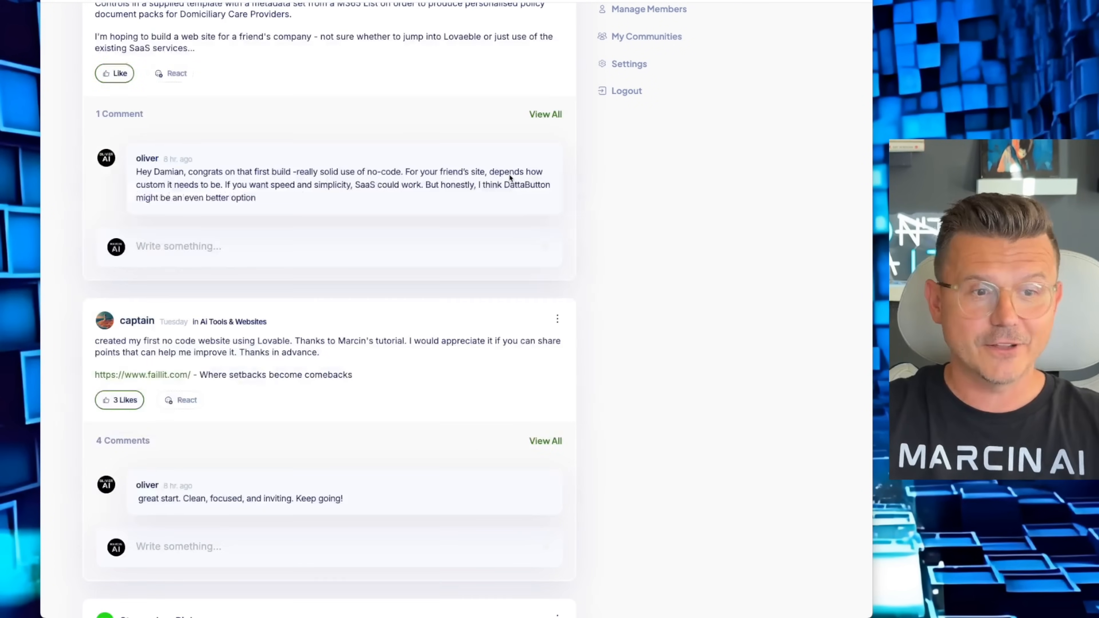
pyautogui.scroll(-3)
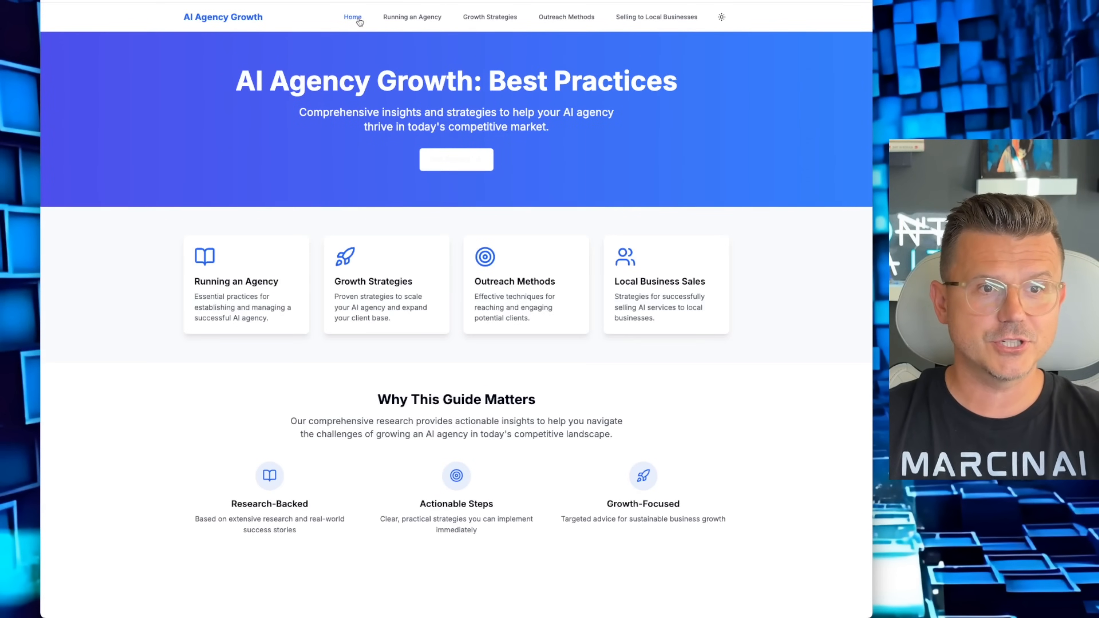
# Review the Running an Agency page from foundation tips down to the footer and back.
pyautogui.scroll(-3)
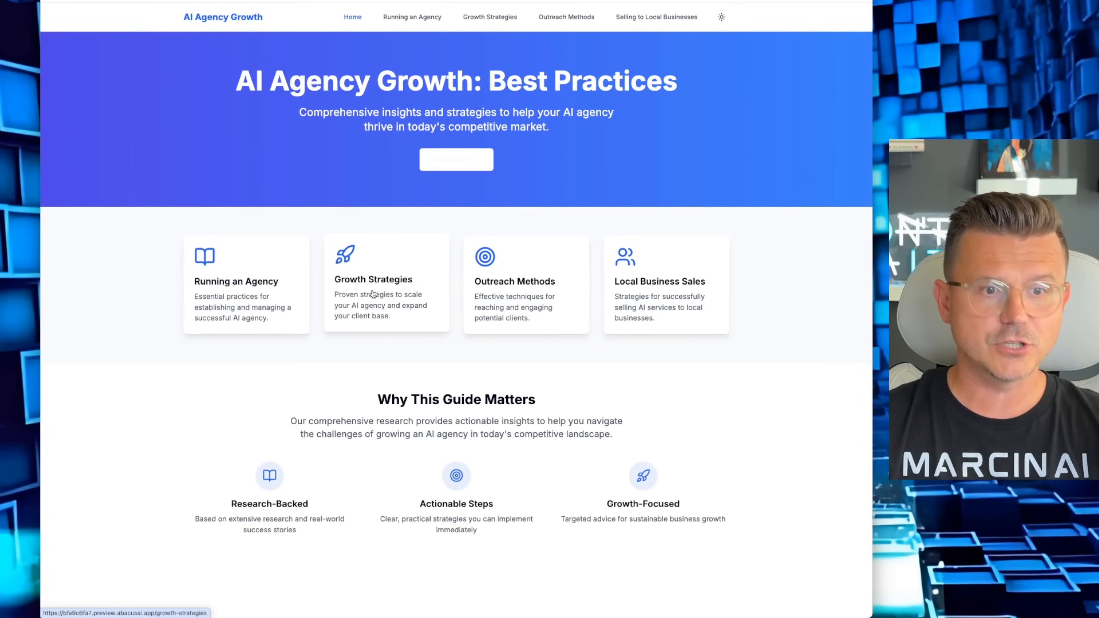
pyautogui.moveTo(577, 292)
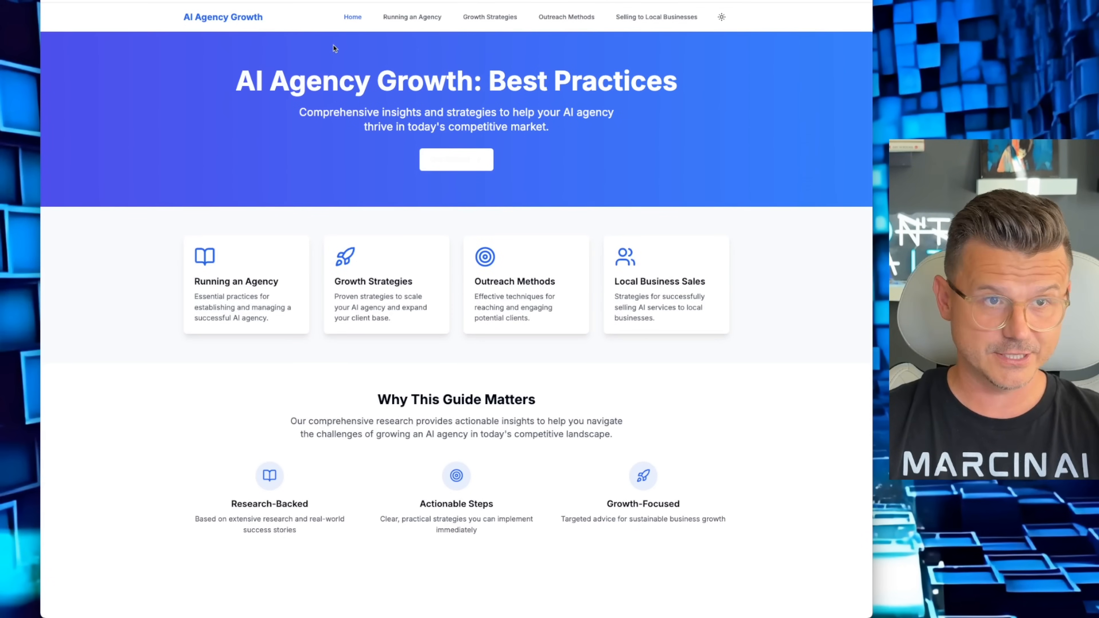
pyautogui.click(411, 17)
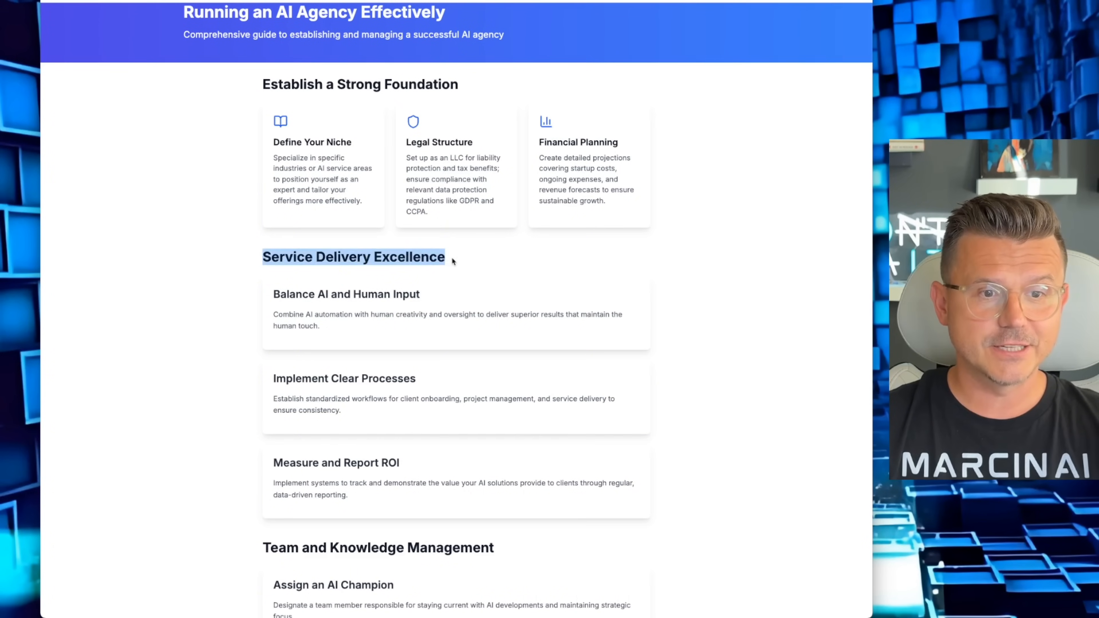
pyautogui.scroll(-3)
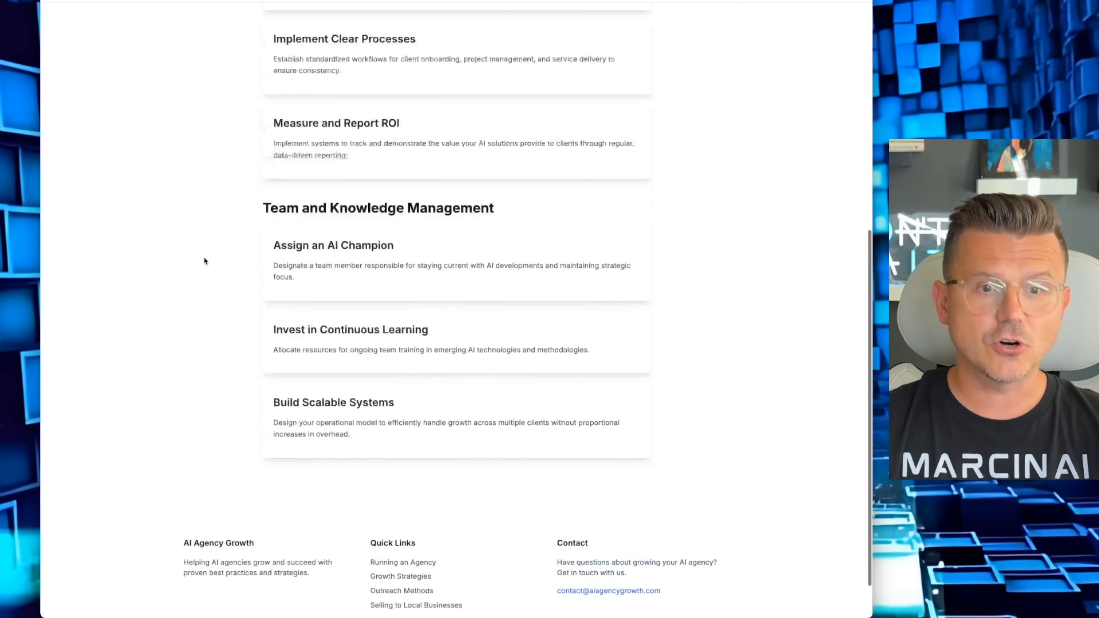
pyautogui.scroll(3)
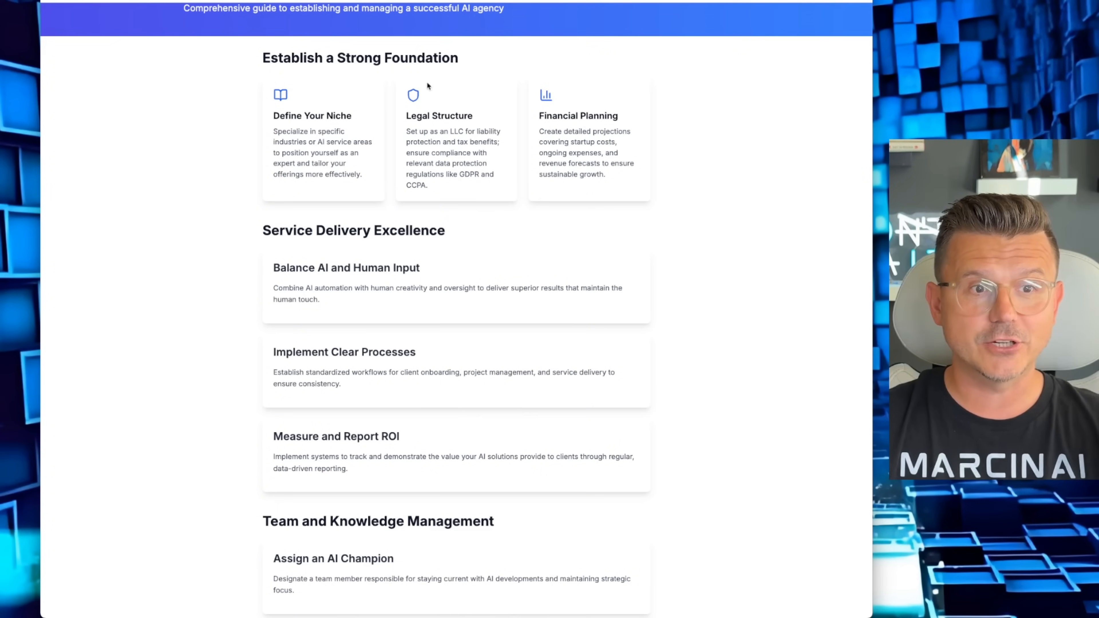
# Review the Growth Strategies page through its sections toward the Outreach Methods page.
pyautogui.click(489, 16)
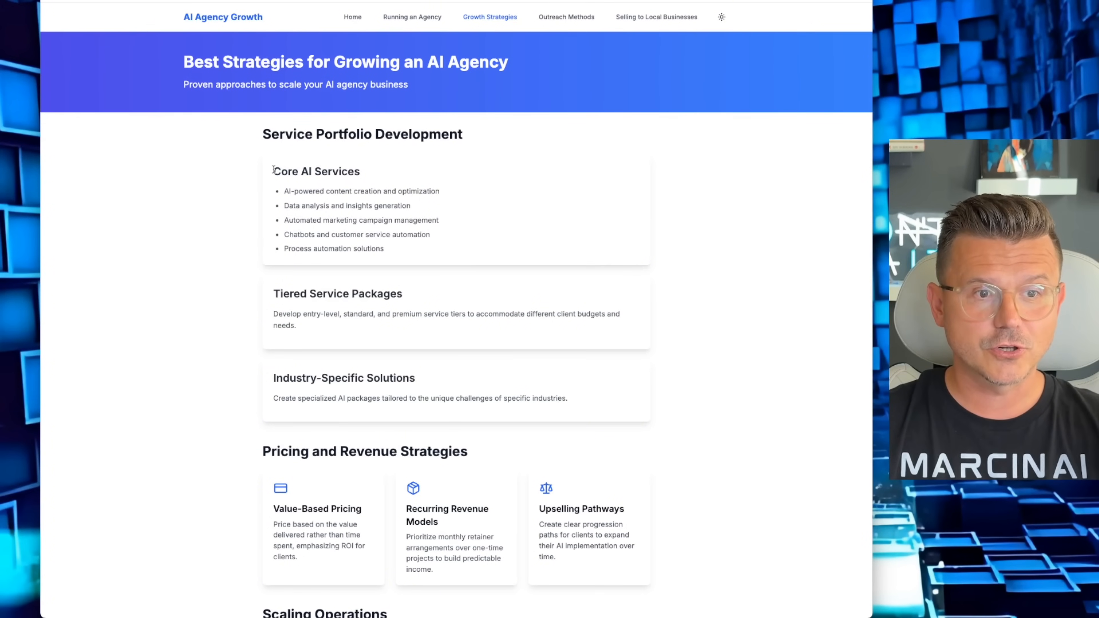
pyautogui.scroll(-3)
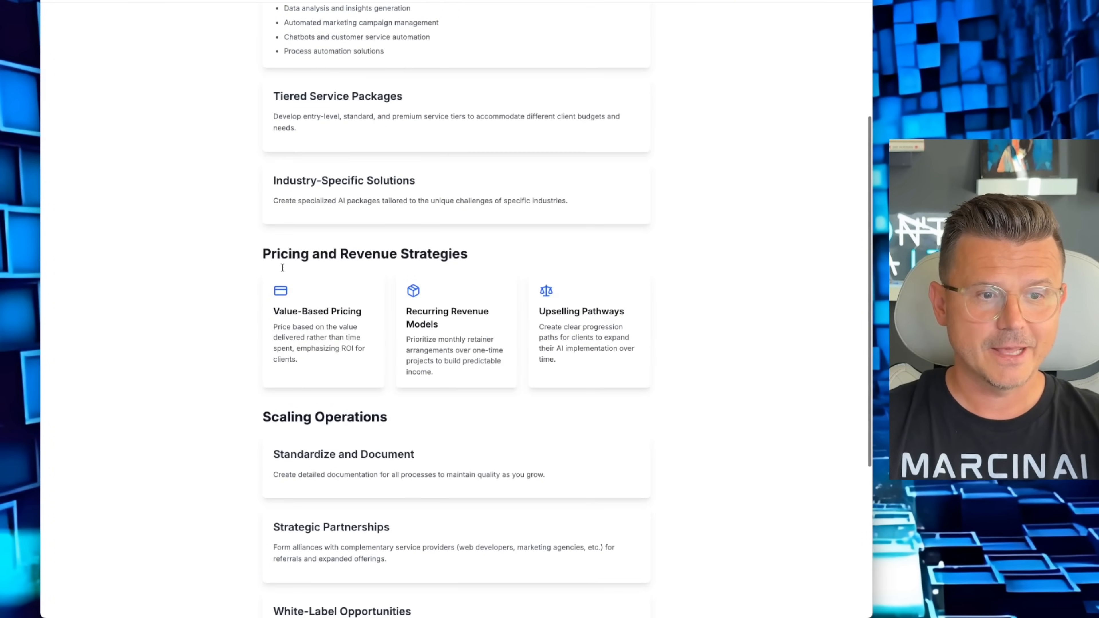
pyautogui.scroll(-3)
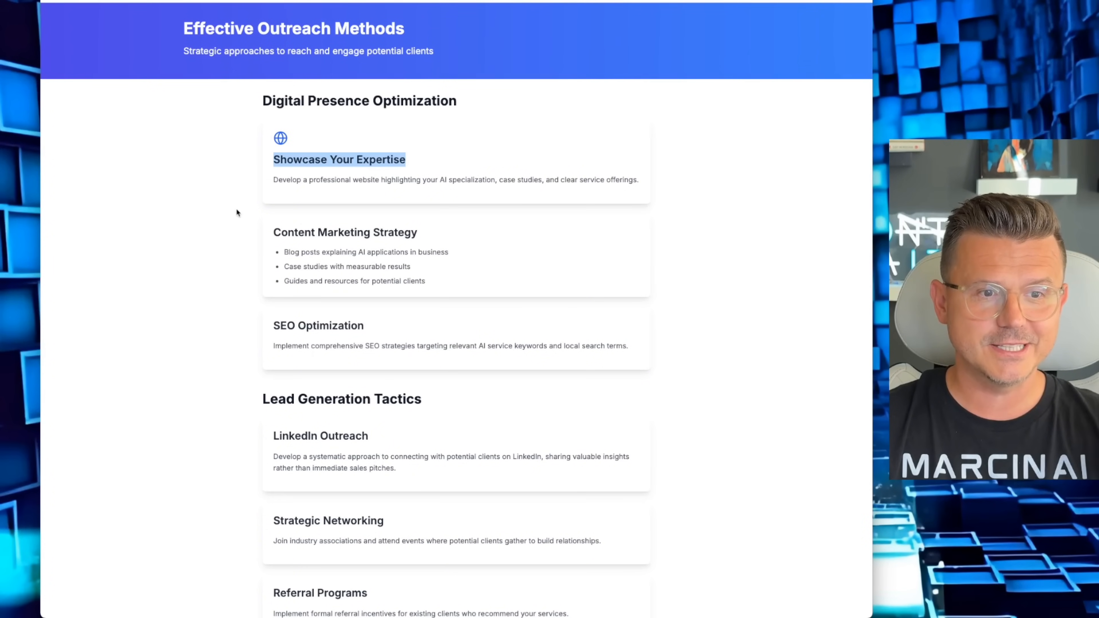
pyautogui.scroll(-3)
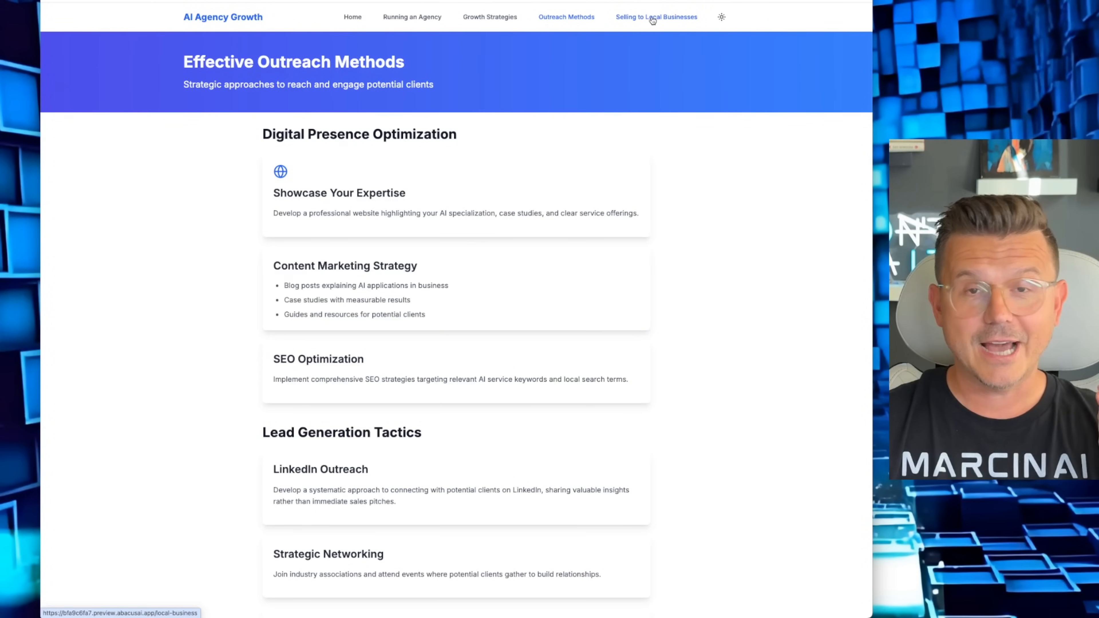
# Open the Selling to Local Businesses page from the top navigation.
pyautogui.click(656, 16)
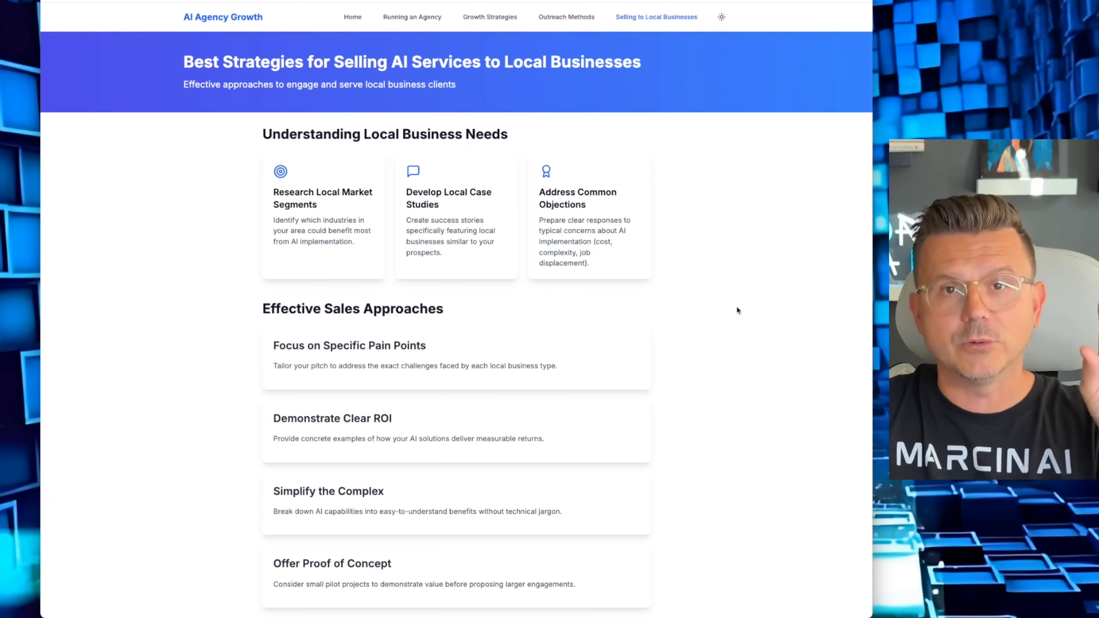
pyautogui.moveTo(753, 309)
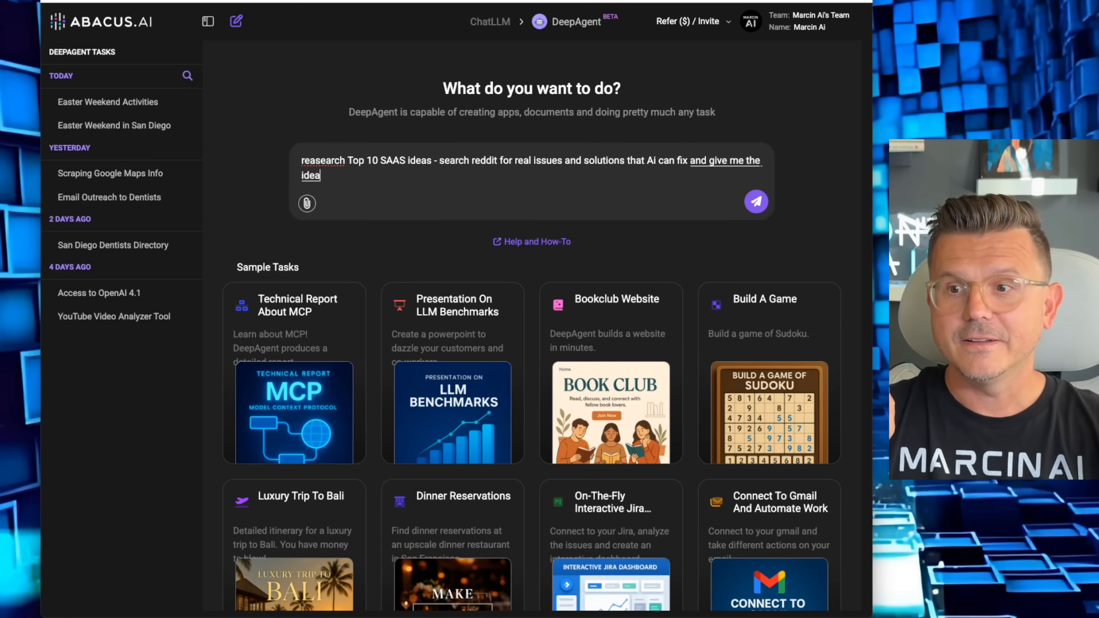
# Describe wanting each SaaS idea's description, viability reasoning, execution plan and pros and cons.
pyautogui.write('the description')
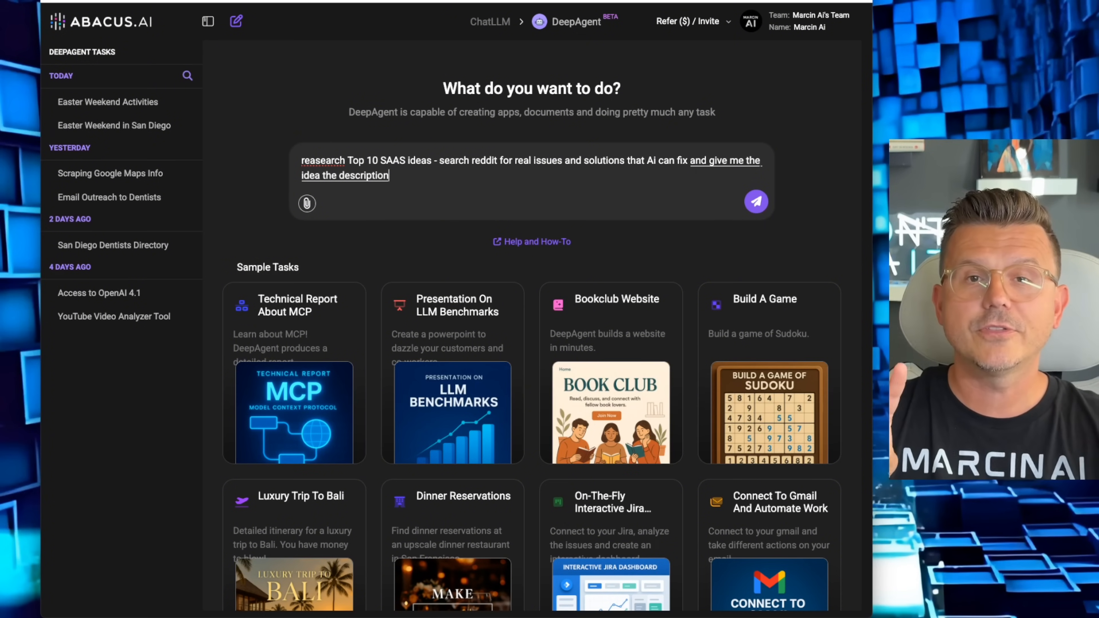
pyautogui.write("why you think it's a viable sass business and then tell me th")
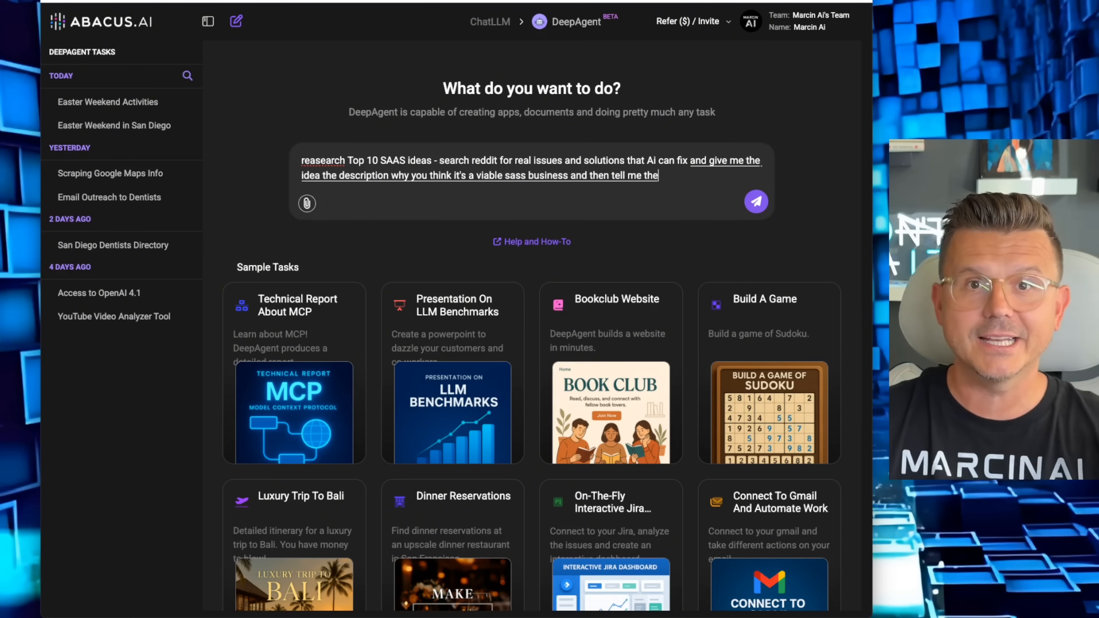
pyautogui.write('exact plan how to')
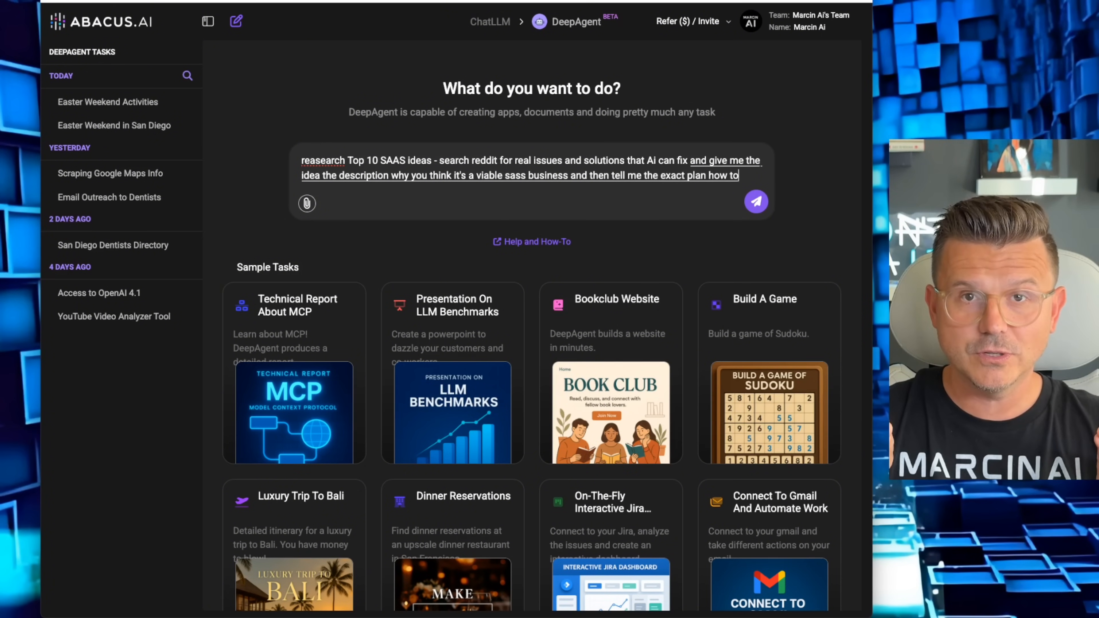
pyautogui.write('execute on the ideas')
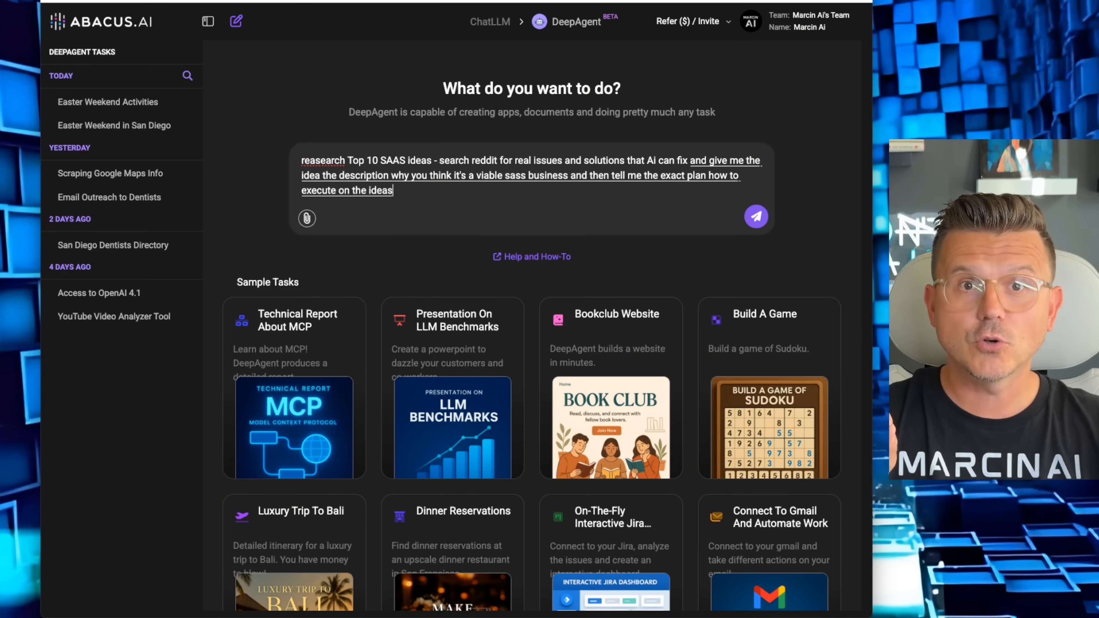
pyautogui.write('the pros and cons the price structure and anything else you think would be')
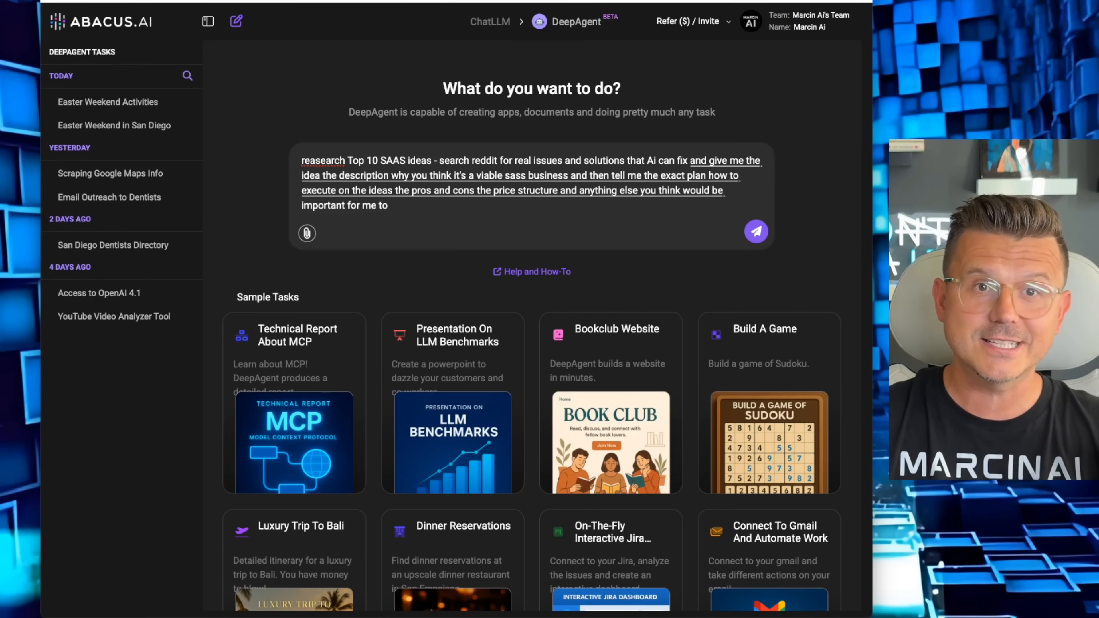
# Ask for the recommended tech stack per idea and submit the Top 10 SaaS Ideas research task.
pyautogui.write('consider this as a viable business')
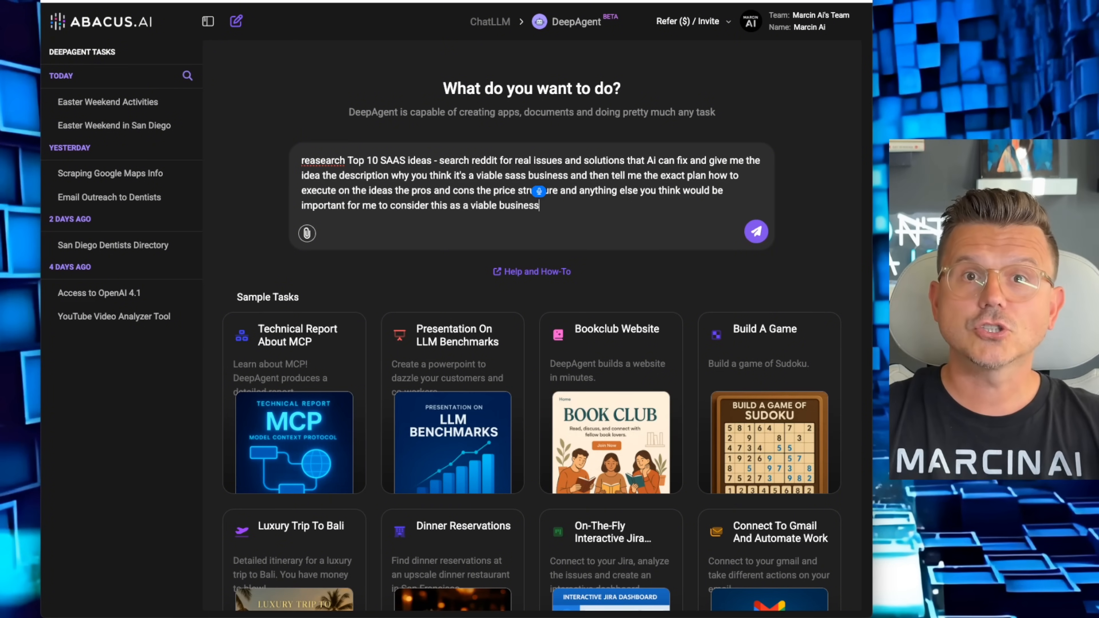
pyautogui.write('also I want you to tell me')
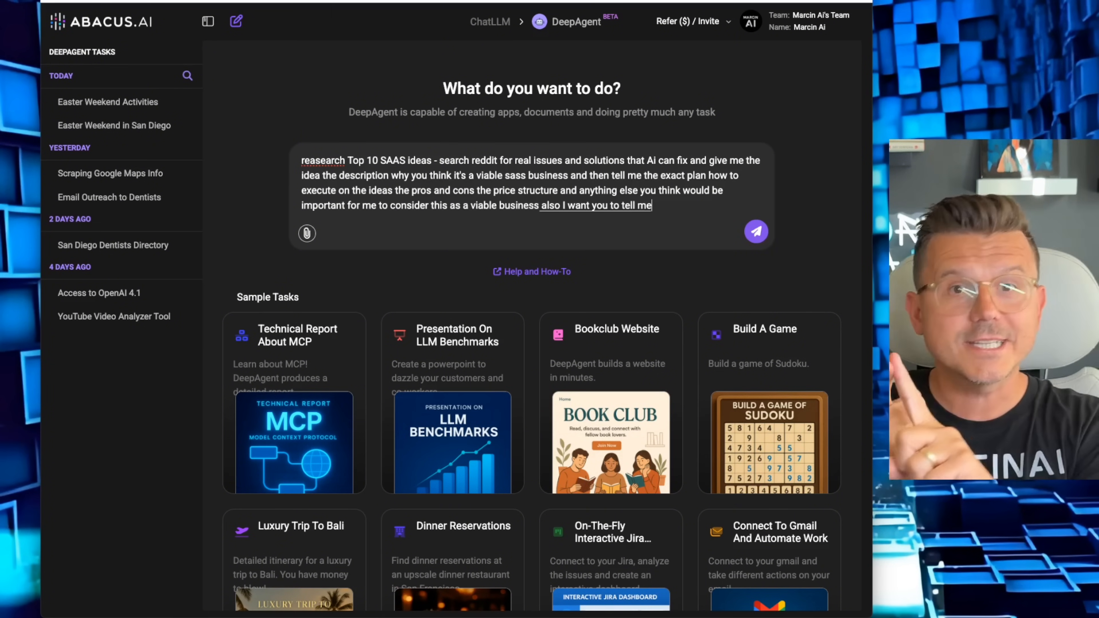
pyautogui.write('what Tech stack how to')
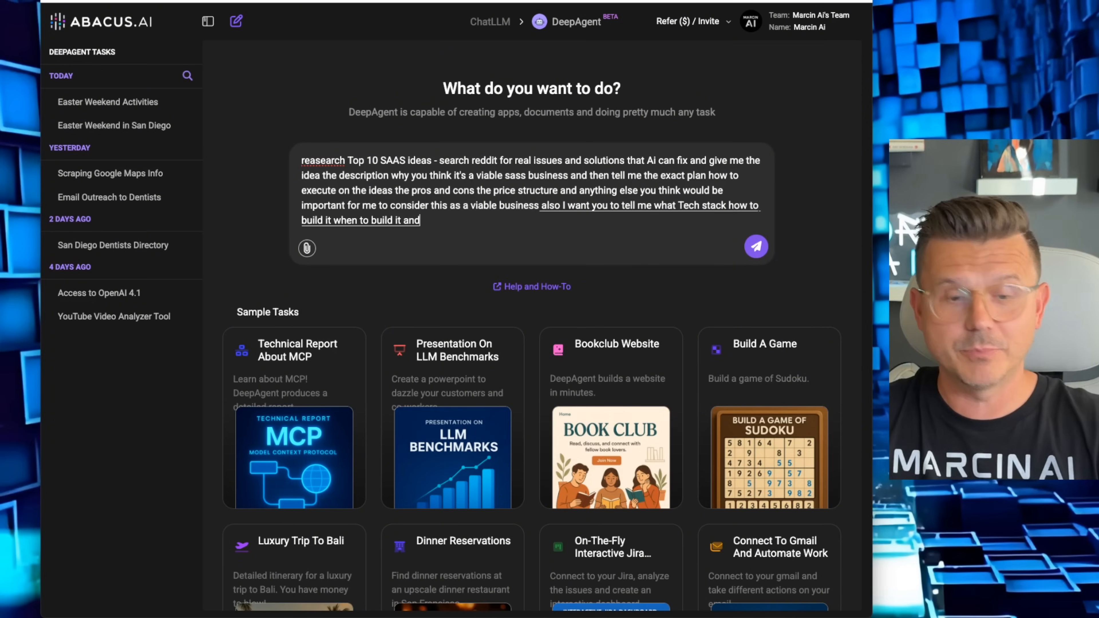
pyautogui.click(756, 246)
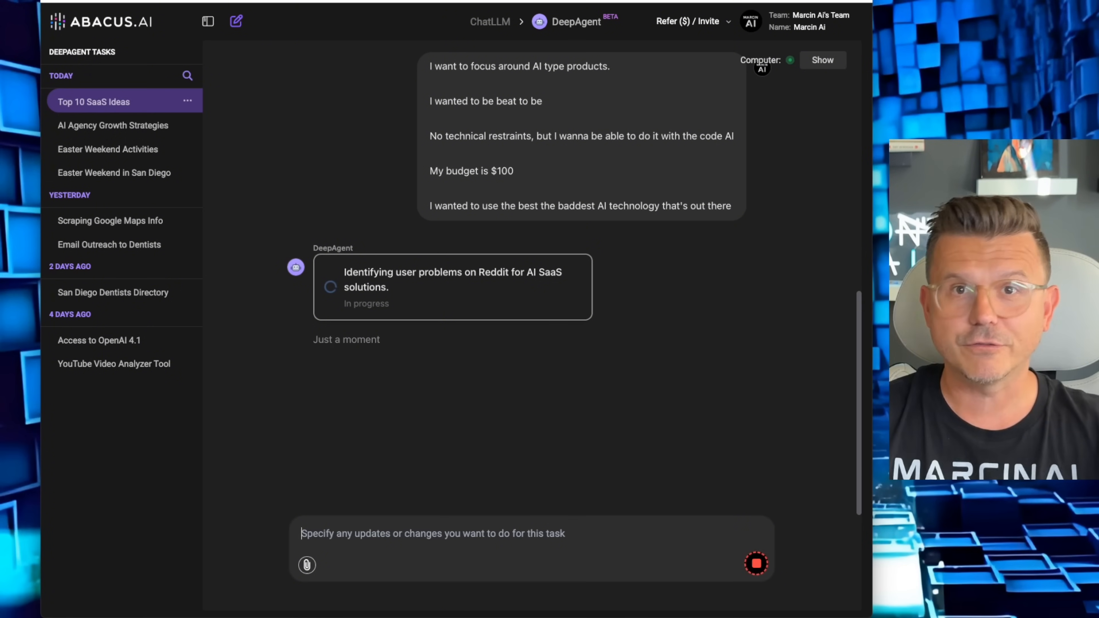
# Review the running task's live Reddit search results for everyday problems.
pyautogui.click(821, 60)
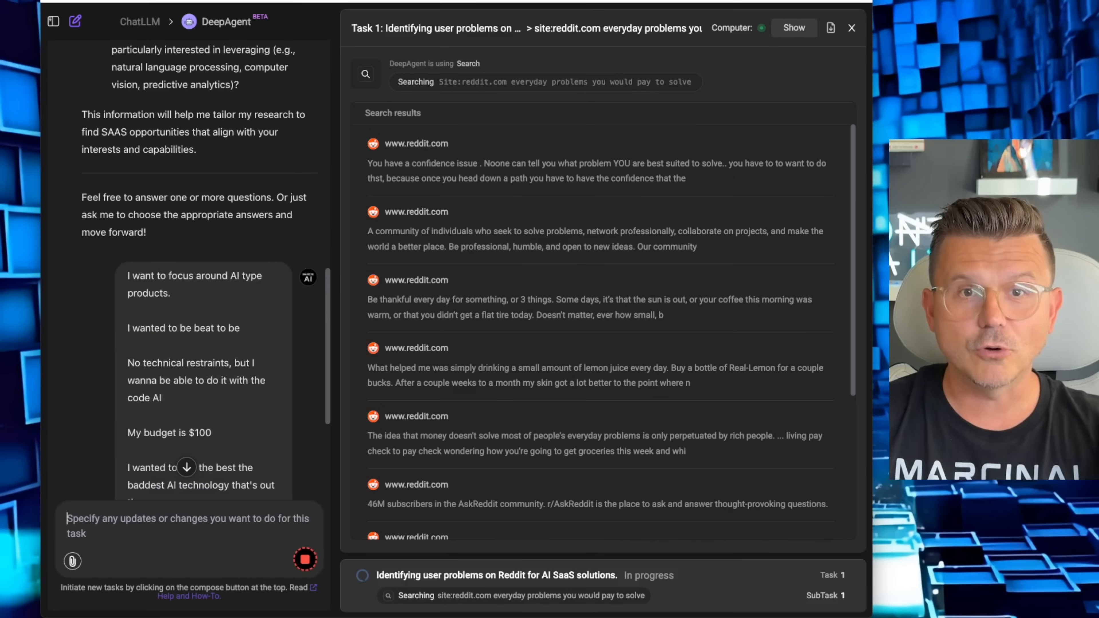
pyautogui.scroll(-3)
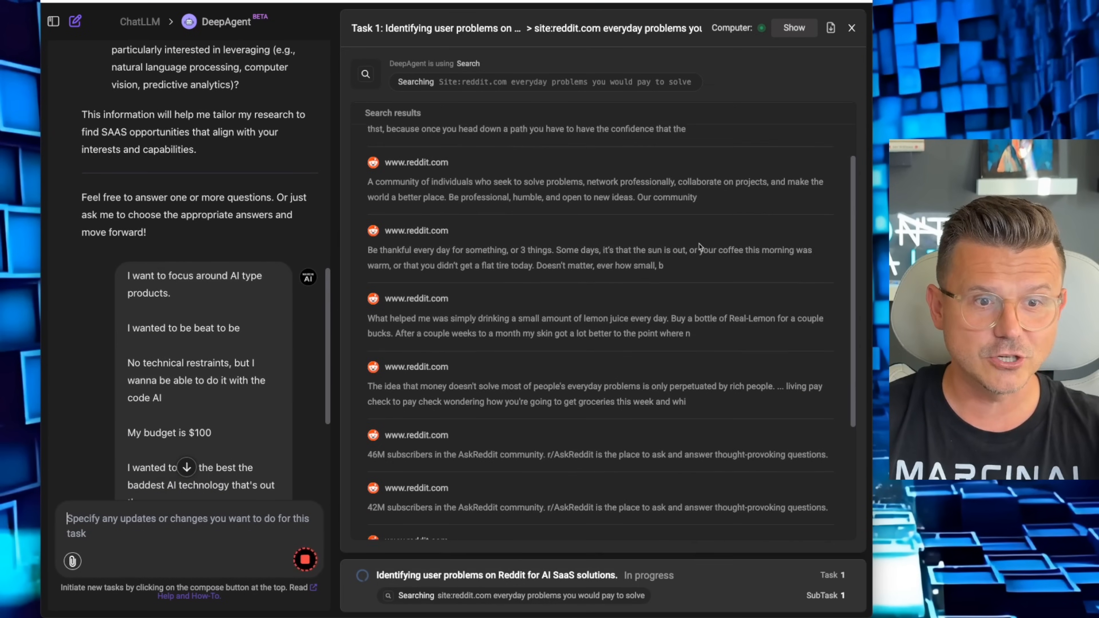
pyautogui.scroll(-3)
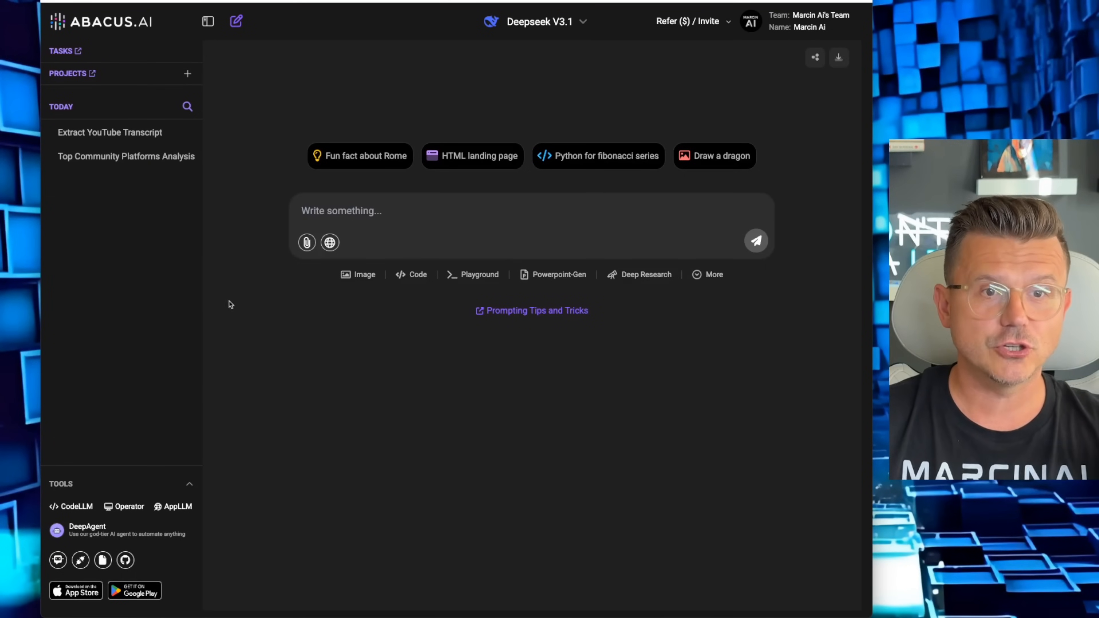
pyautogui.moveTo(251, 217)
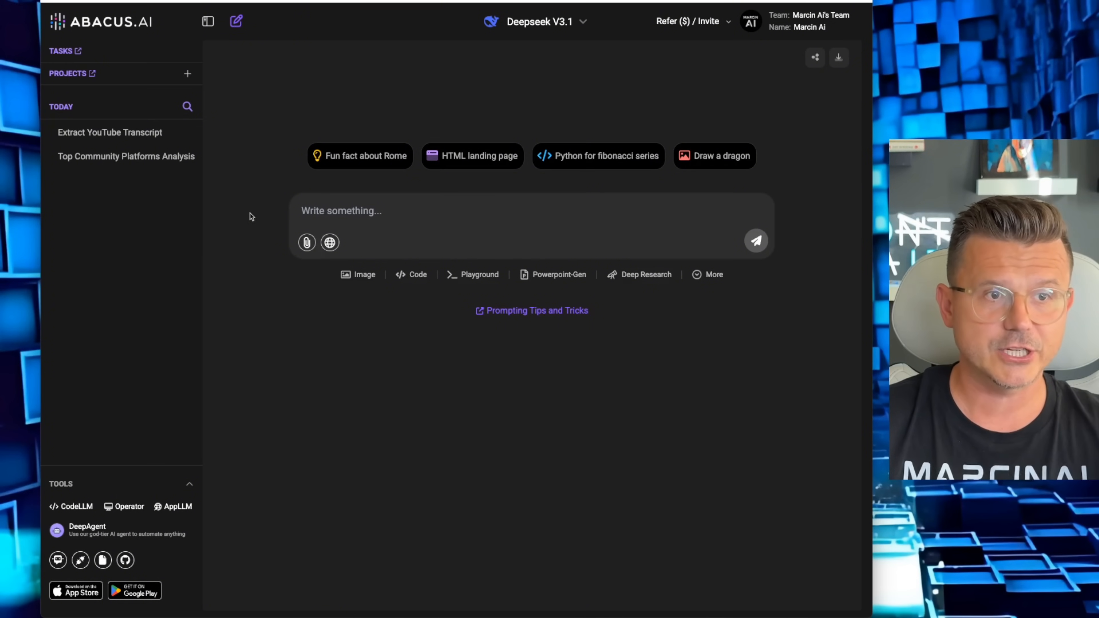
pyautogui.click(540, 21)
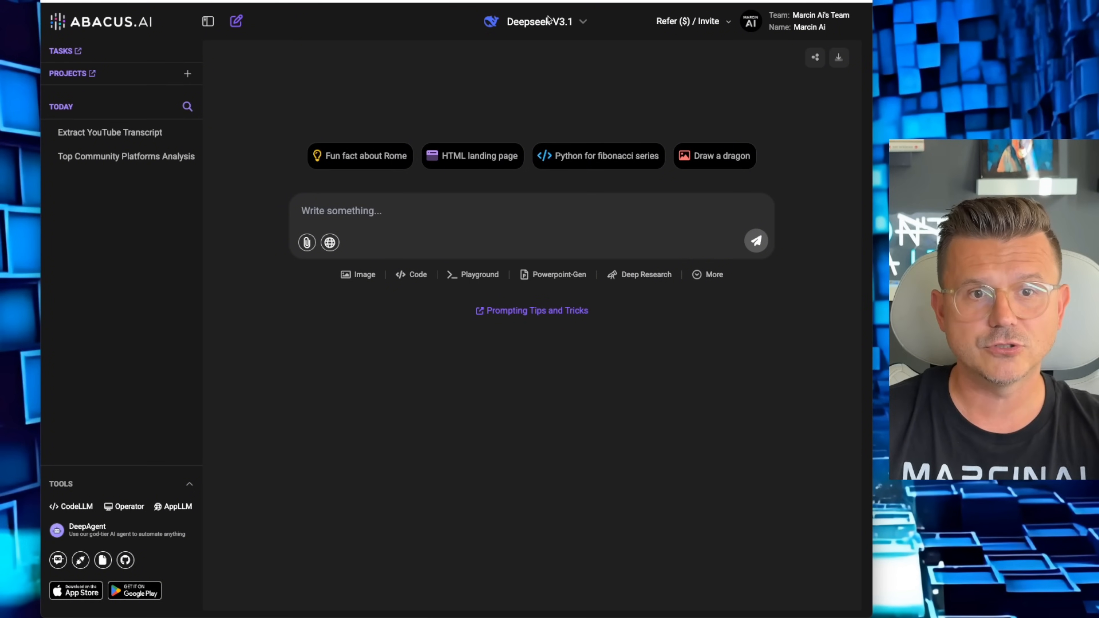
pyautogui.click(540, 21)
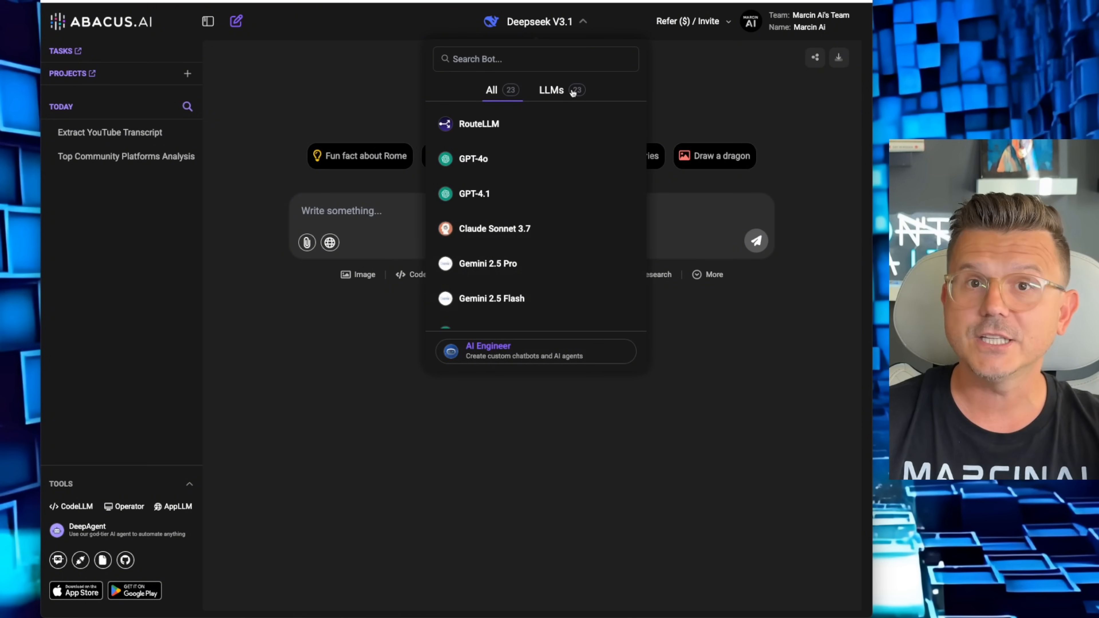
pyautogui.moveTo(522, 159)
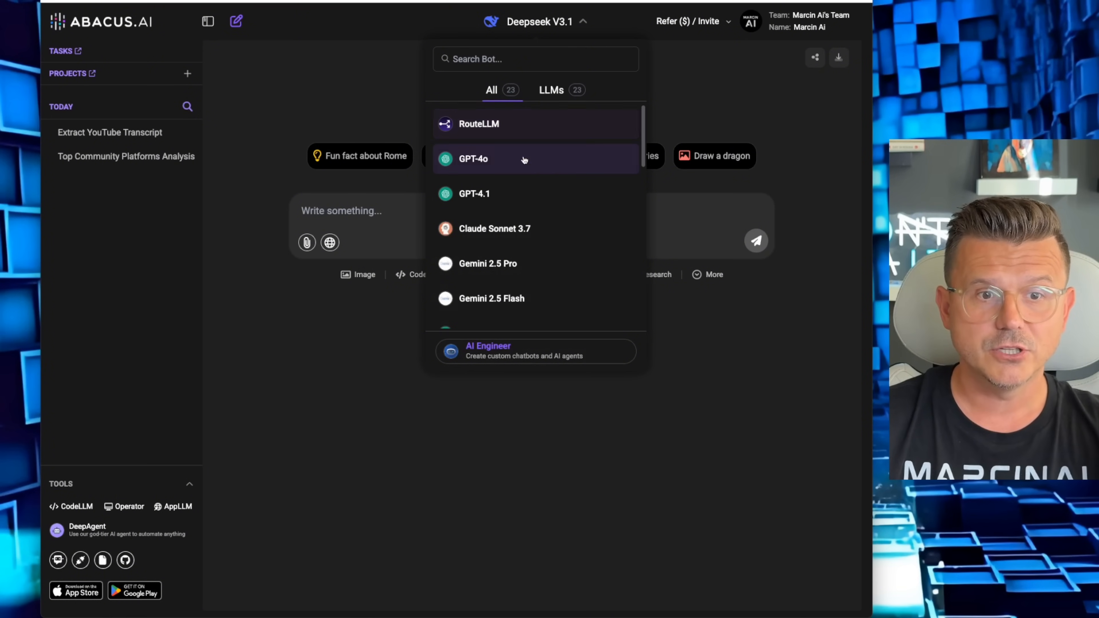
pyautogui.scroll(-3)
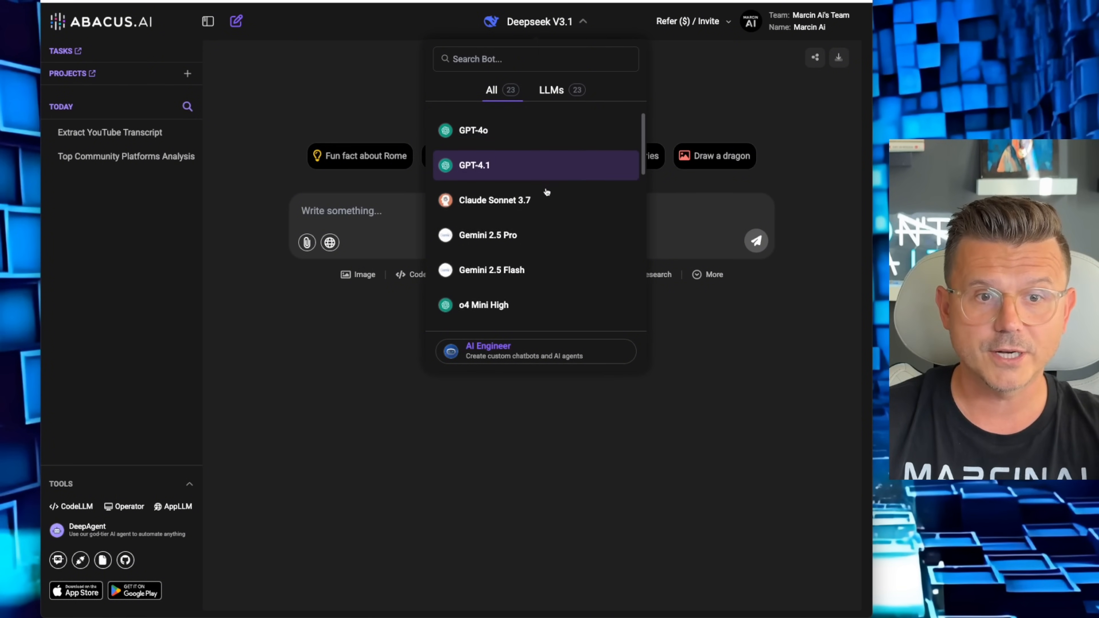
pyautogui.scroll(-3)
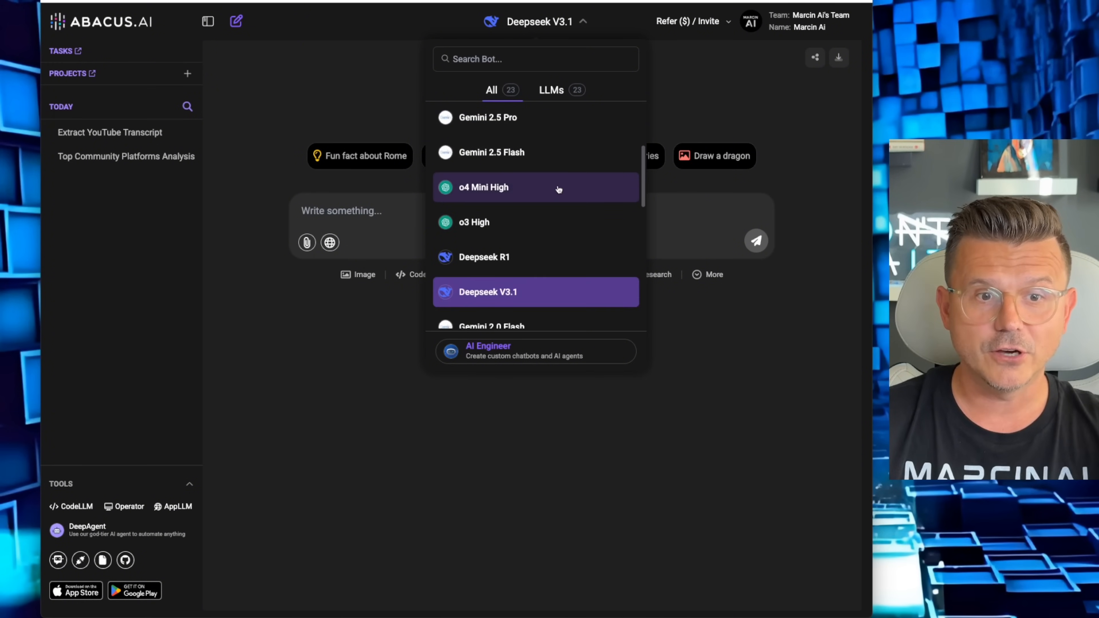
pyautogui.scroll(-3)
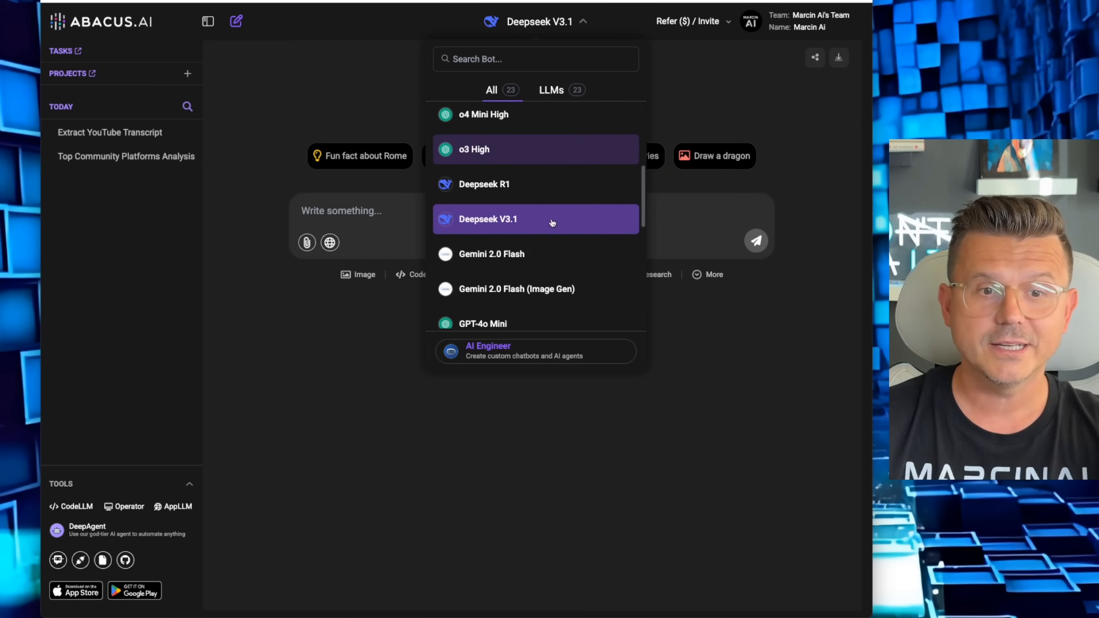
pyautogui.scroll(-3)
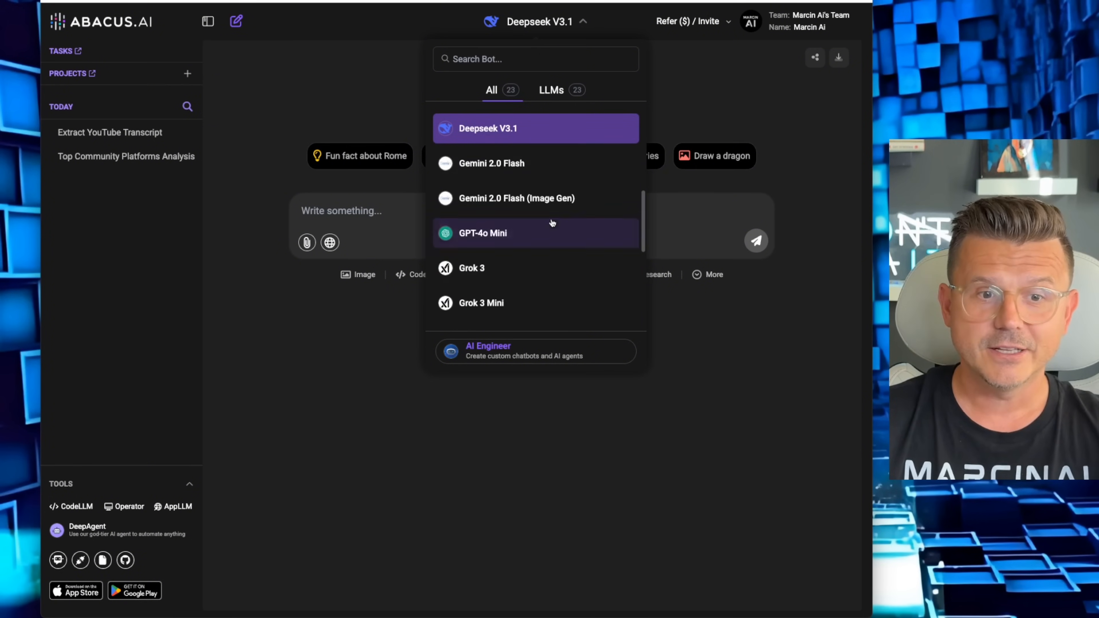
pyautogui.scroll(-3)
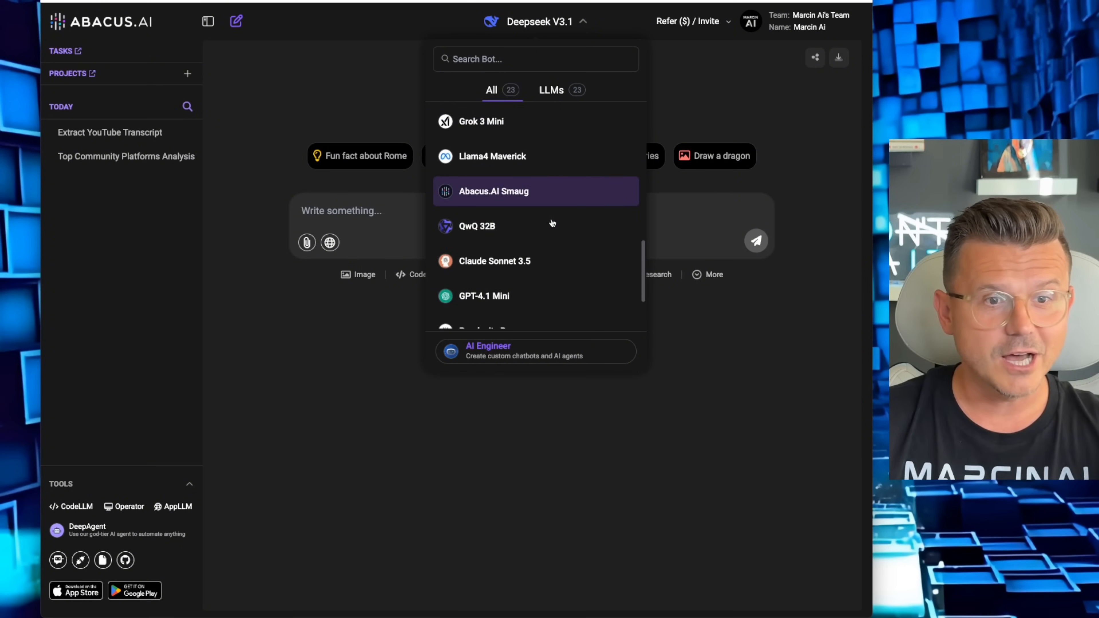
pyautogui.scroll(-3)
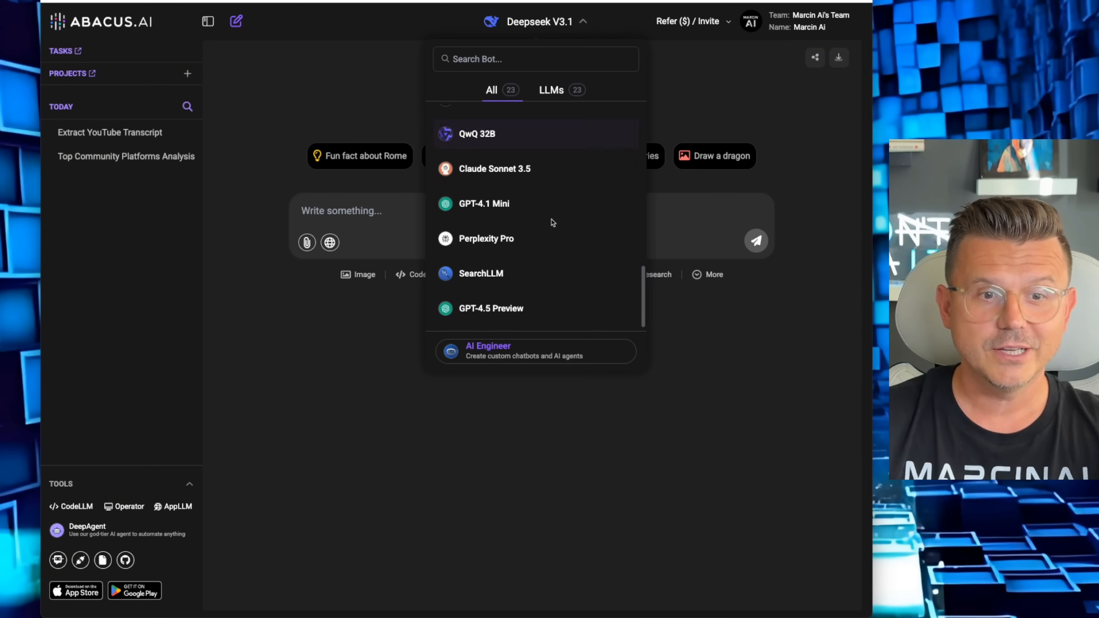
pyautogui.moveTo(536, 204)
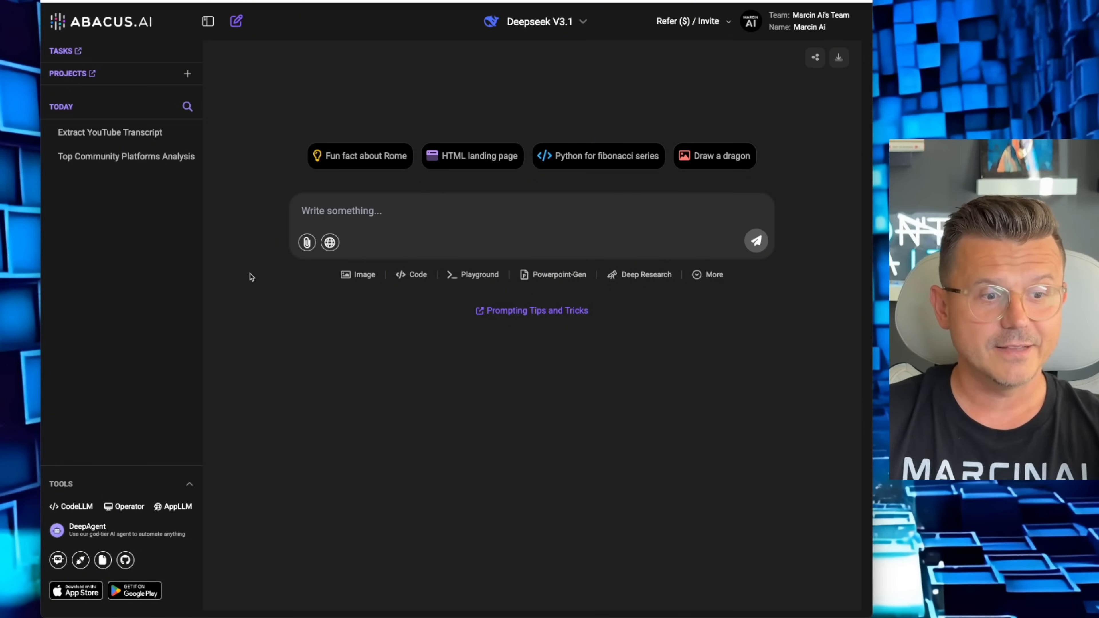
pyautogui.moveTo(337, 580)
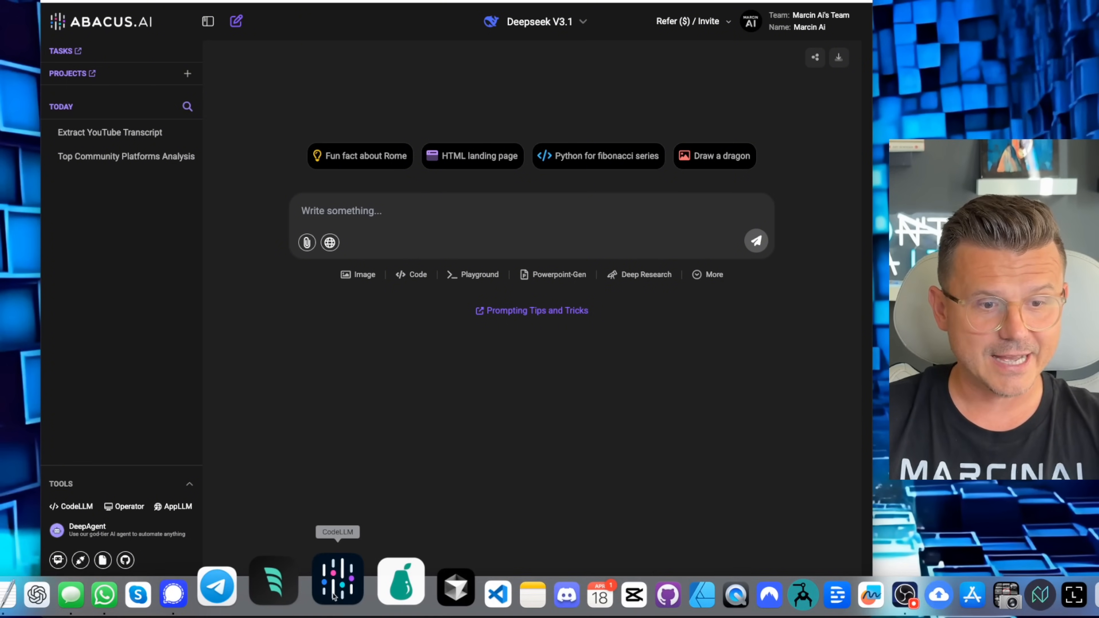
# Return to the DeepAgent task with top_10_ai_saas_ideas.md open in the side panel.
pyautogui.click(337, 578)
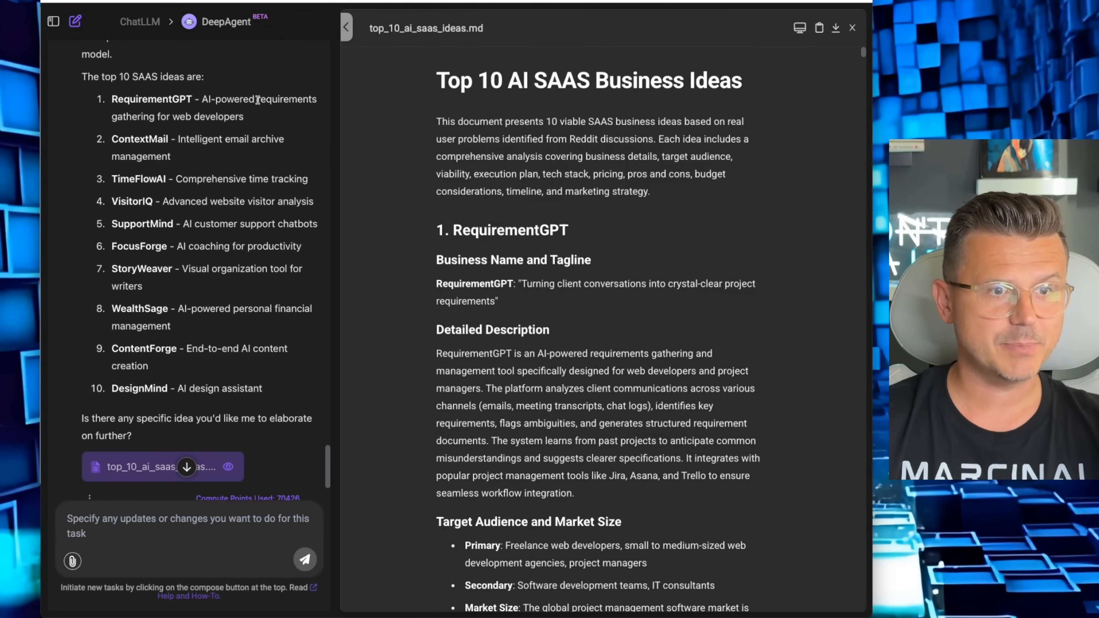
# Highlight the WealthSage idea, then reach the top_10_ai_saas_ideas.pdf attachment to download it.
pyautogui.moveTo(111, 116); pyautogui.dragTo(244, 117)
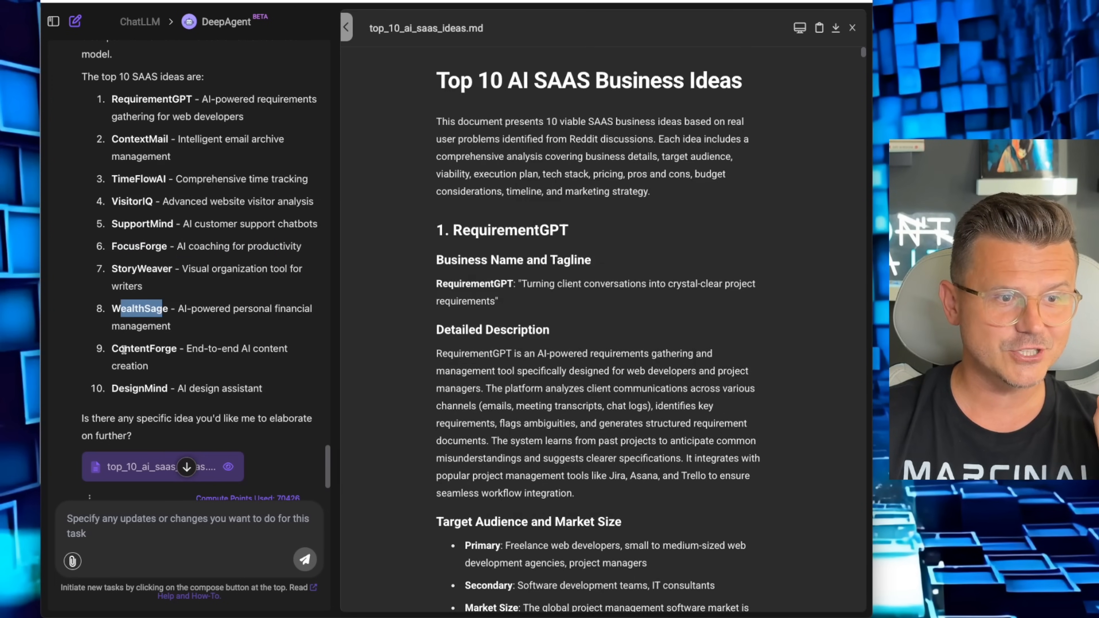
pyautogui.scroll(-3)
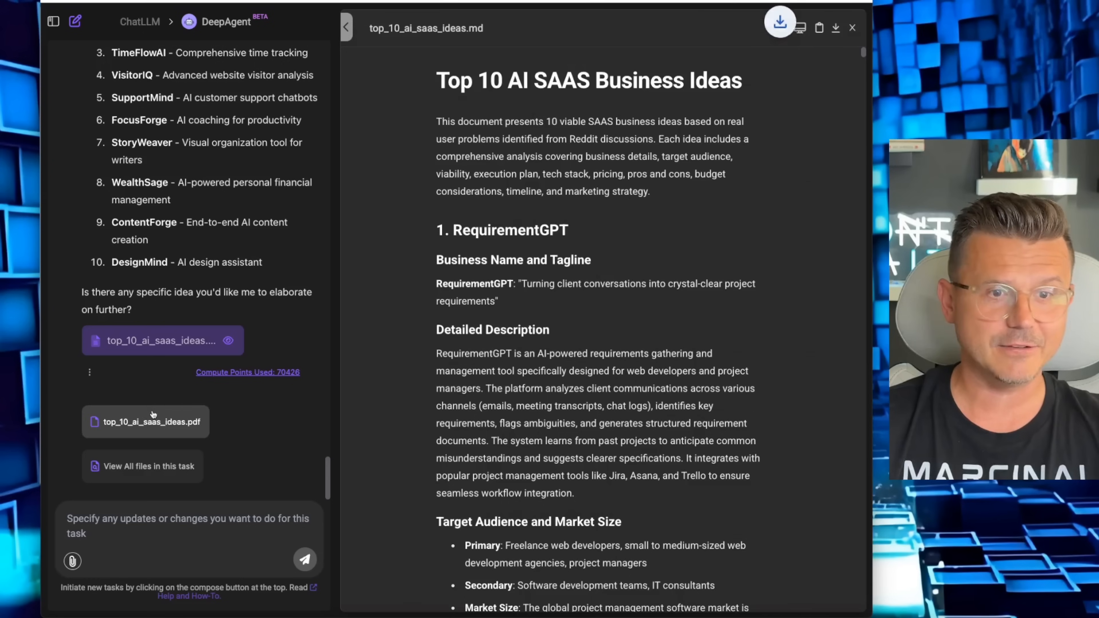
# Read pages 1-2 of top_10_ai_saas_ideas.pdf in Preview, covering the RequirementGPT section.
pyautogui.click(780, 21)
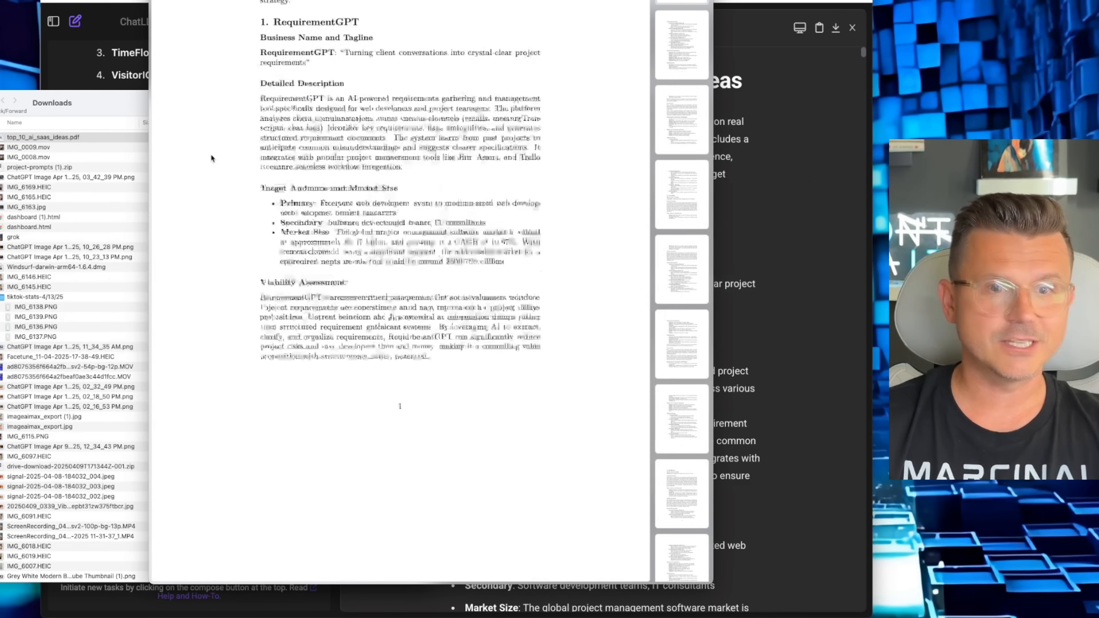
pyautogui.scroll(-3)
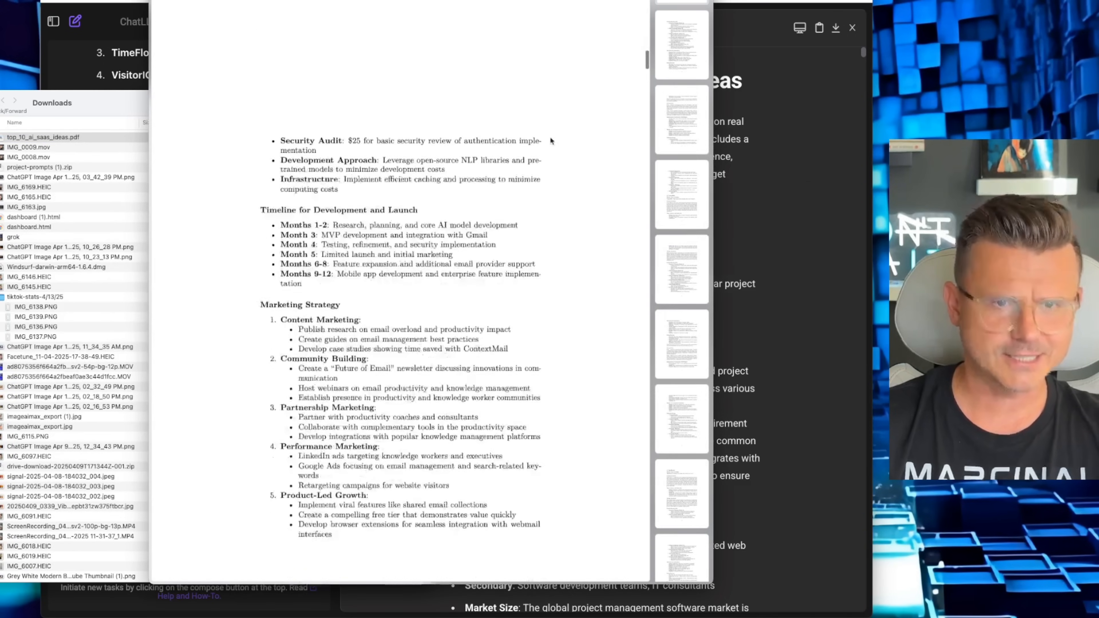
pyautogui.scroll(-3)
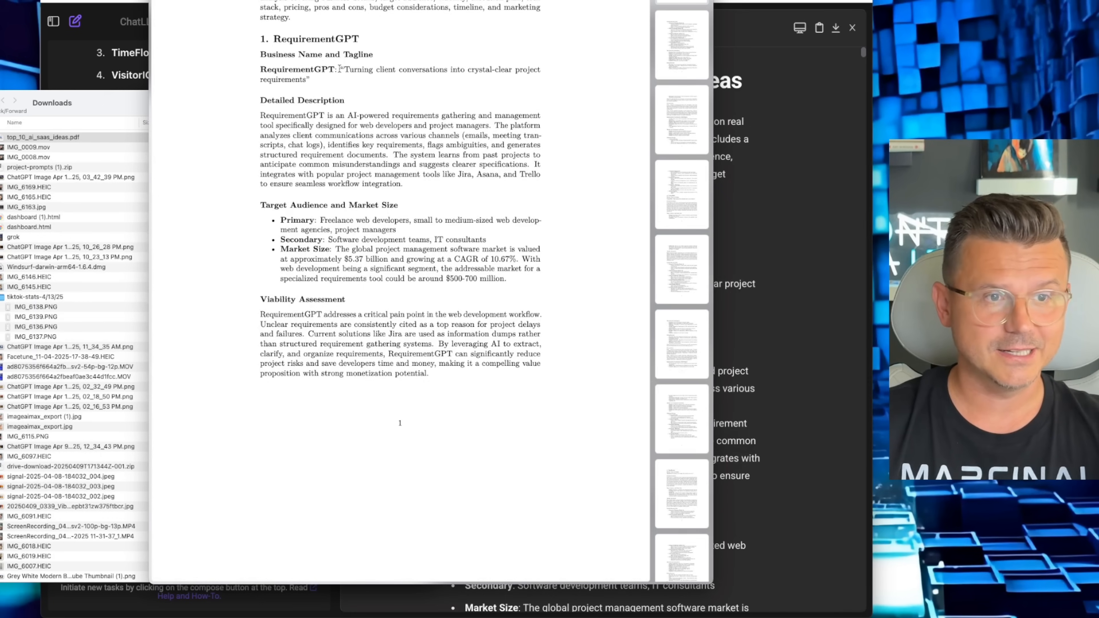
pyautogui.scroll(-3)
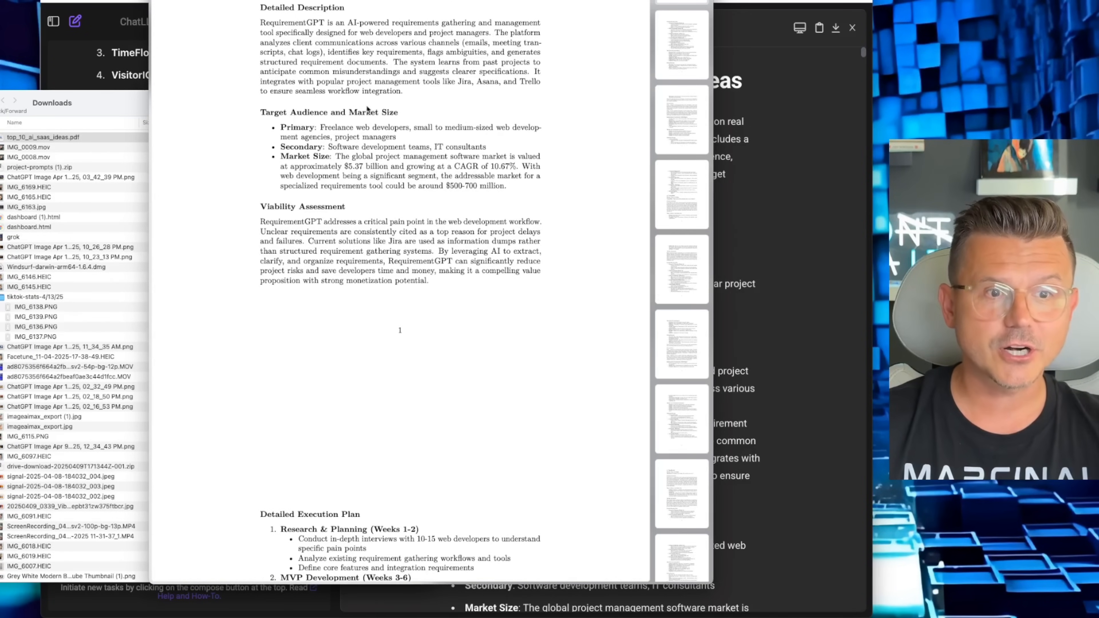
pyautogui.scroll(-3)
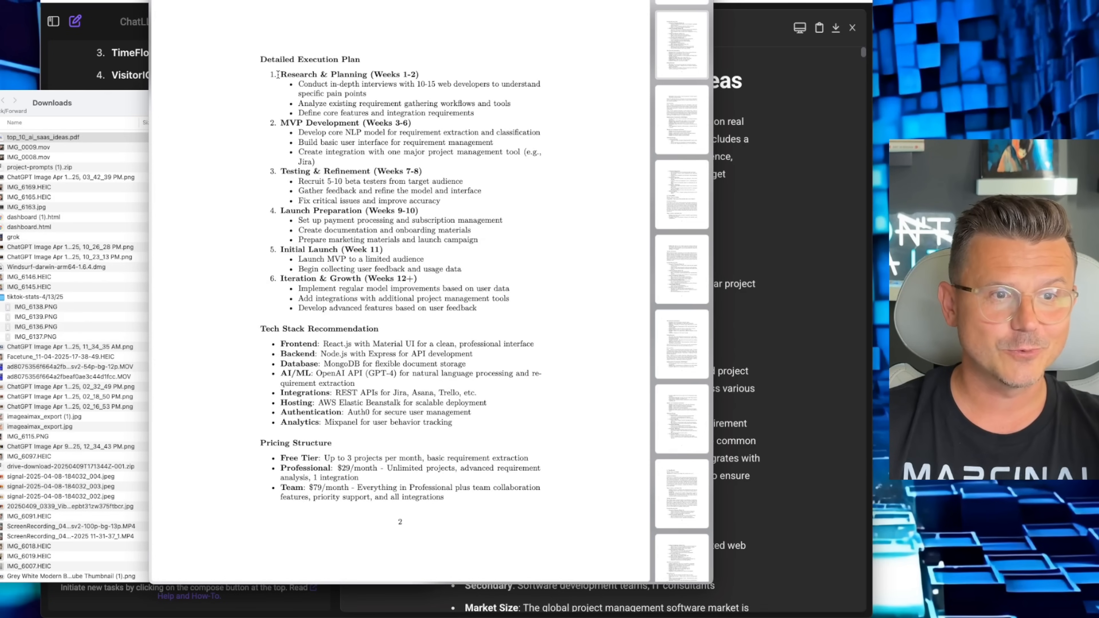
pyautogui.doubleClick(322, 123)
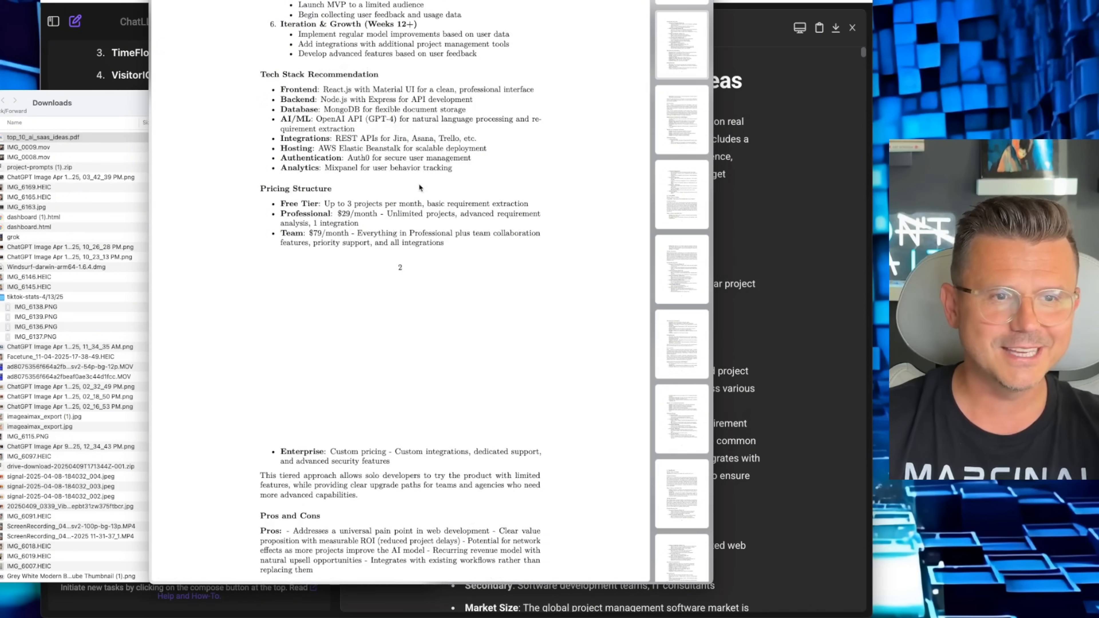
# Read the ContextMail section through page 4, highlighting the backend entry of its tech stack.
pyautogui.scroll(-3)
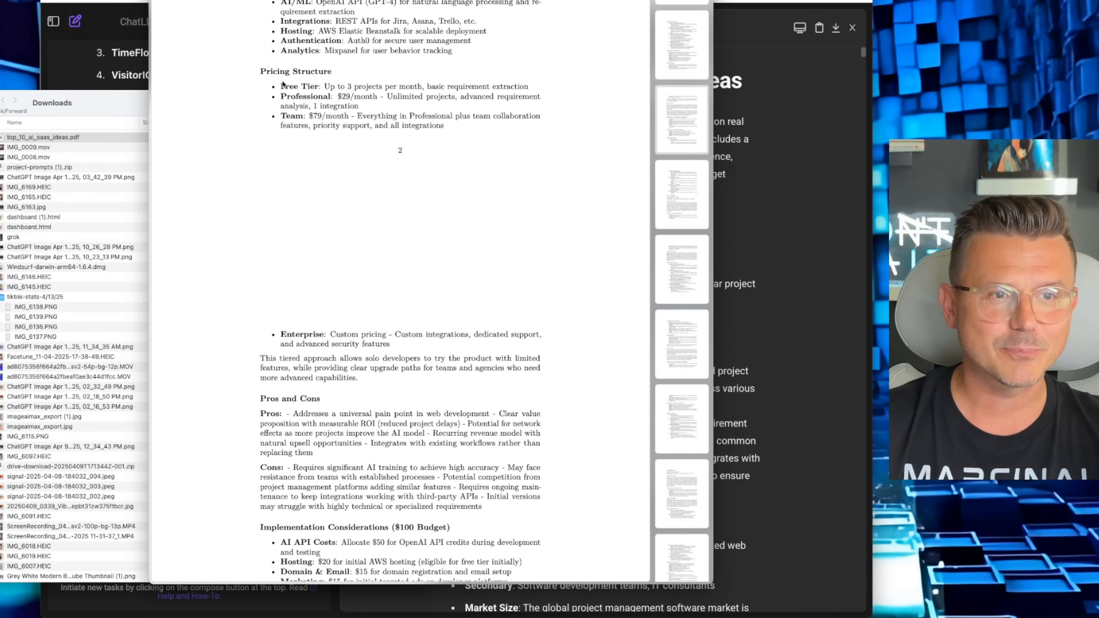
pyautogui.scroll(-3)
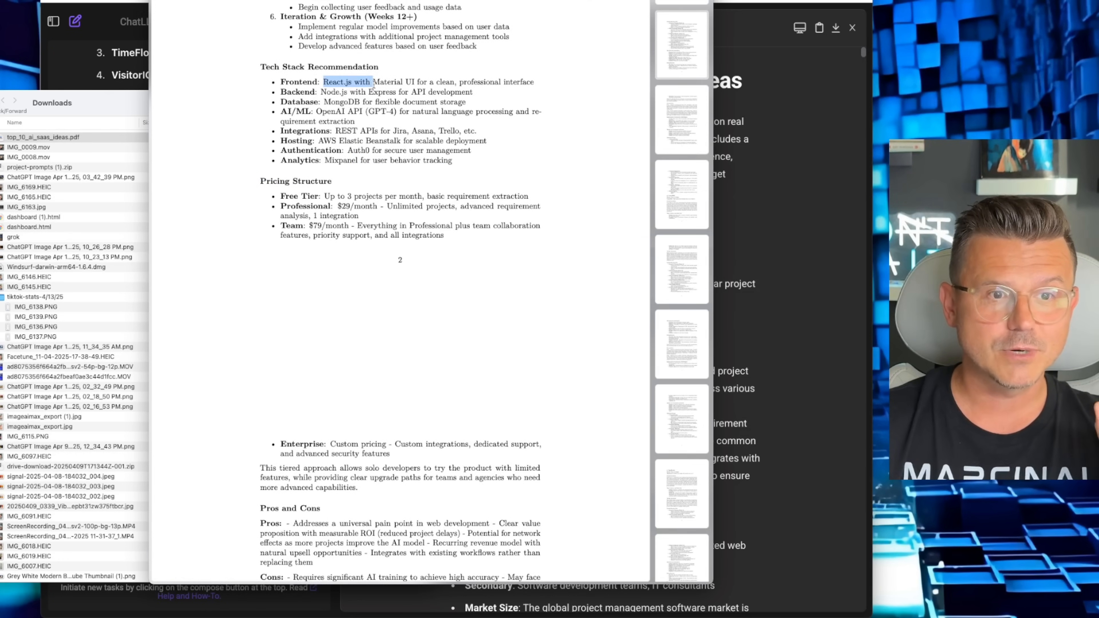
pyautogui.moveTo(371, 82); pyautogui.dragTo(533, 82)
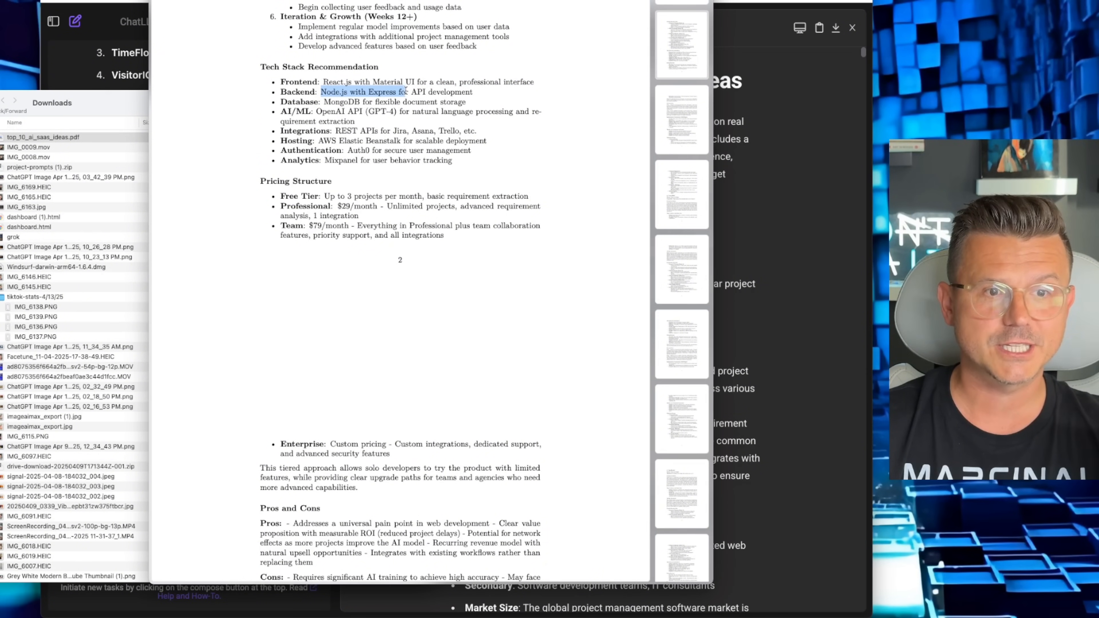
pyautogui.scroll(-3)
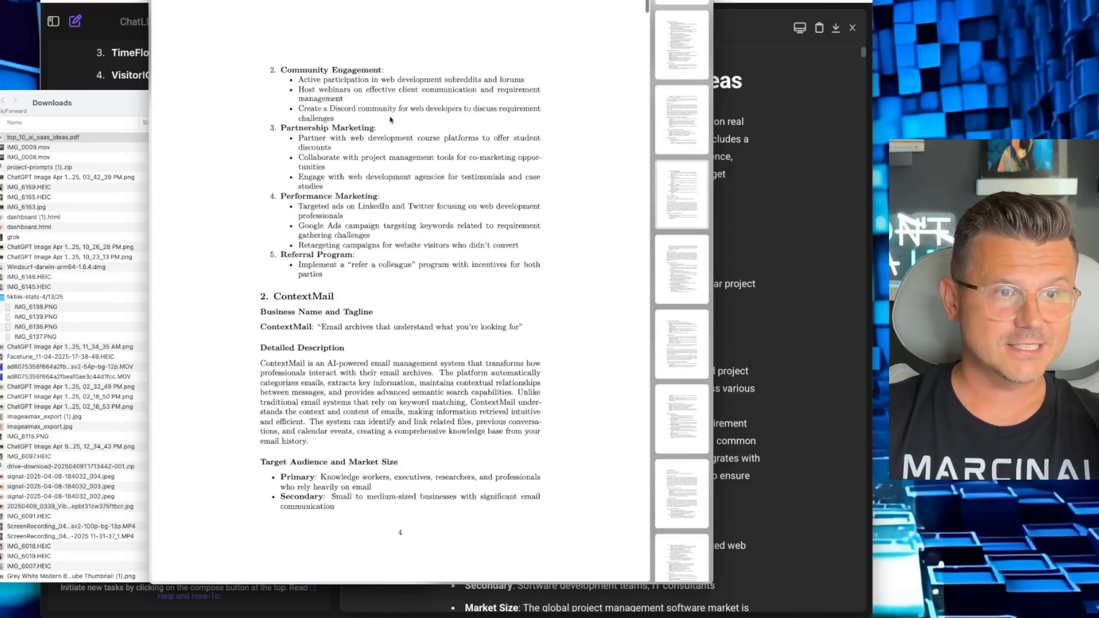
pyautogui.scroll(-3)
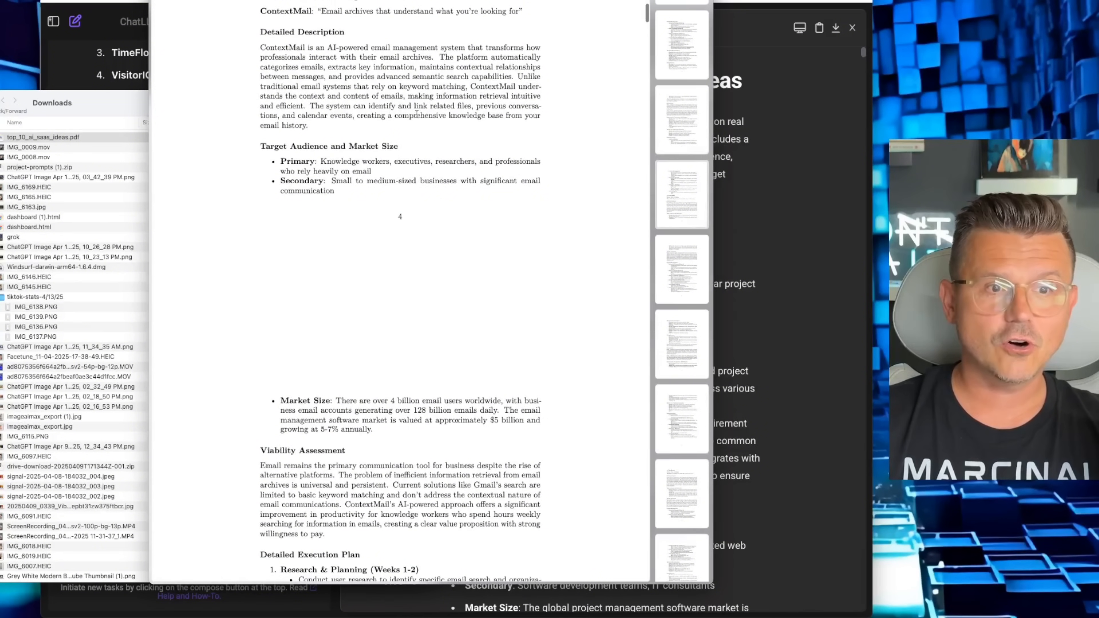
pyautogui.scroll(-3)
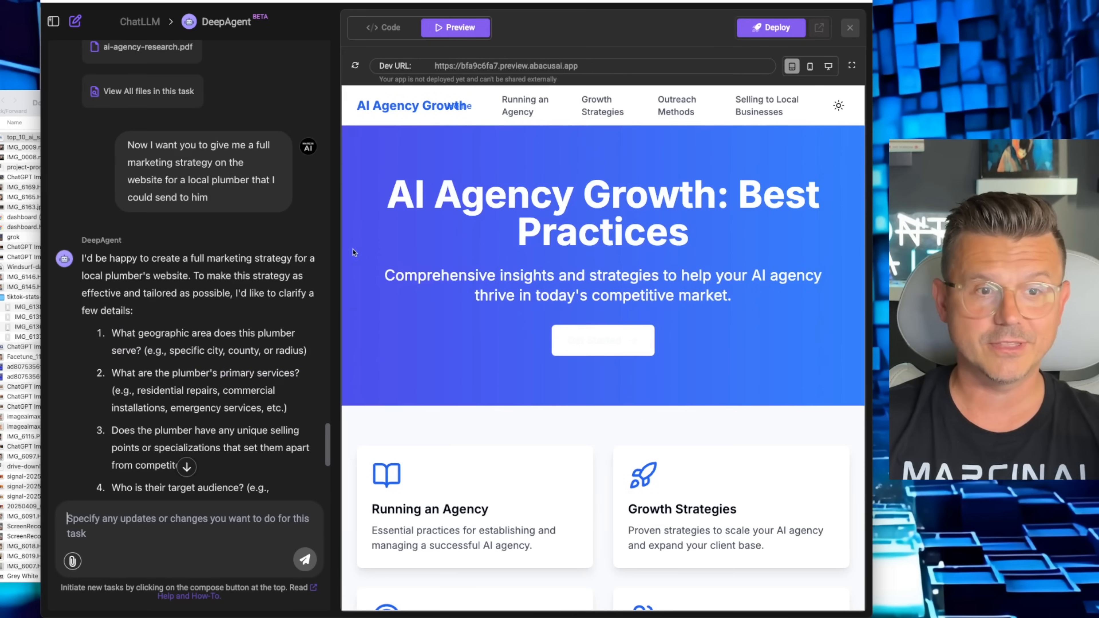
pyautogui.moveTo(315, 274)
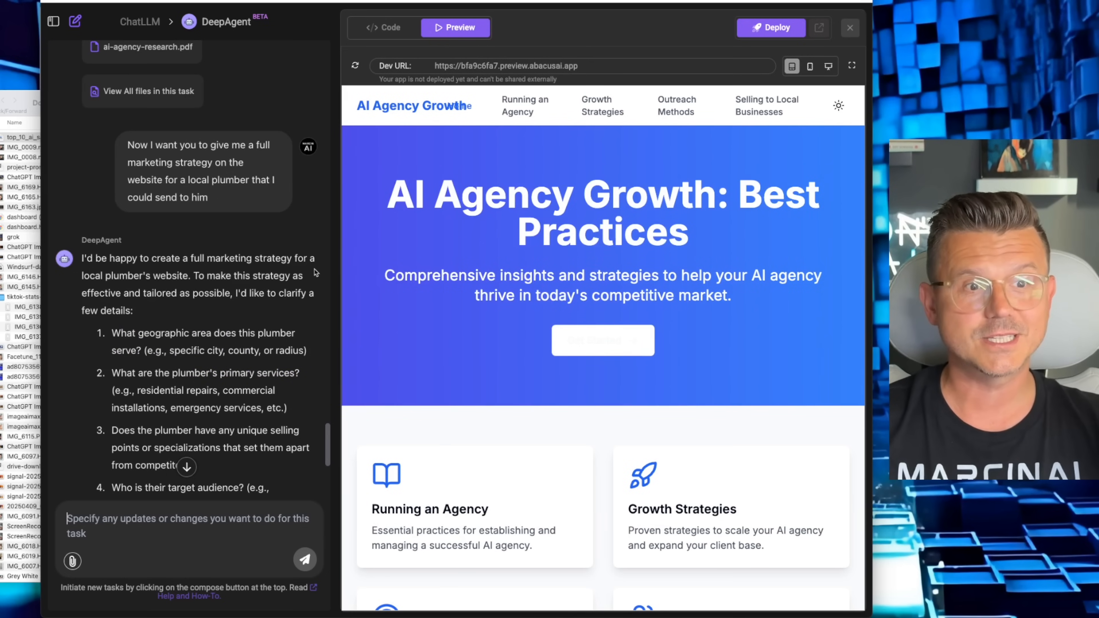